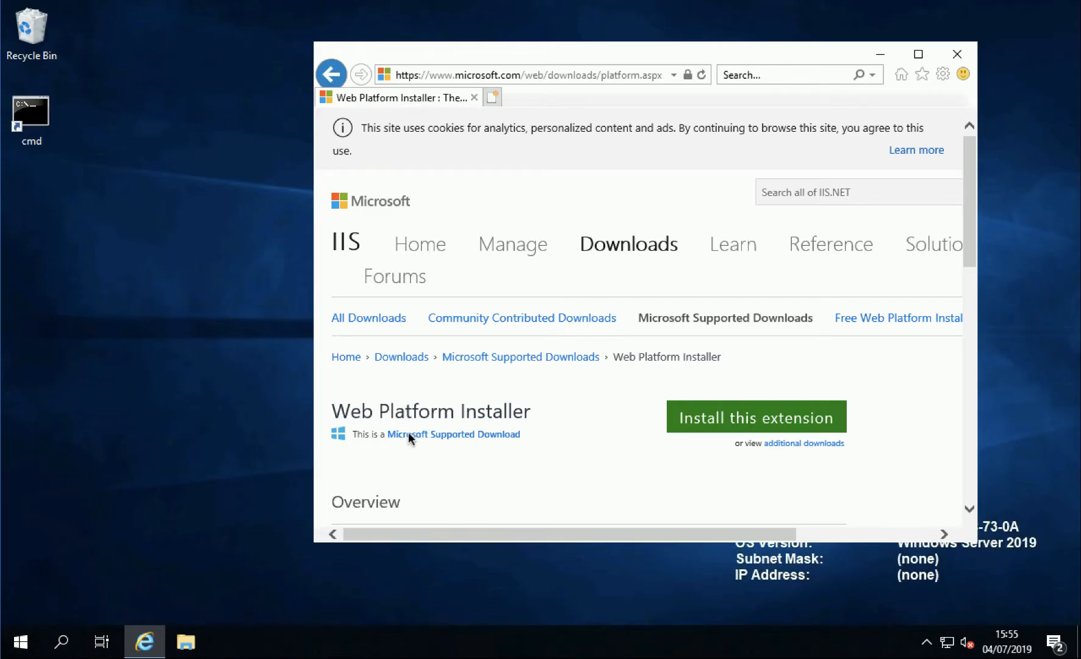
pyautogui.moveTo(741, 427)
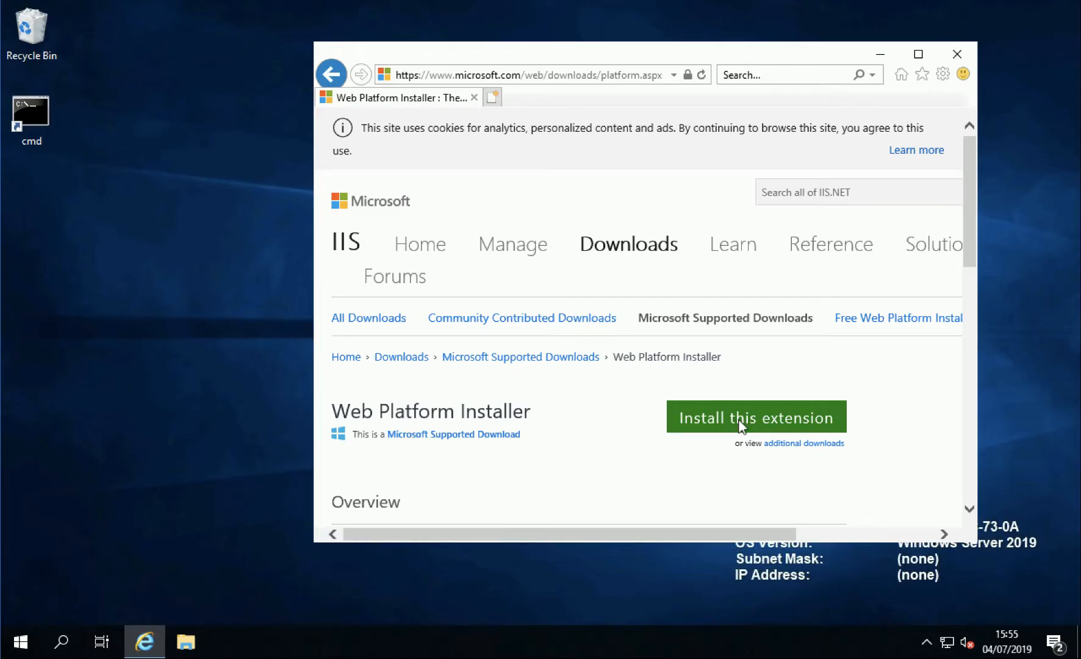
# Download the Web Platform Installer package and save it to the desktop
pyautogui.click(756, 416)
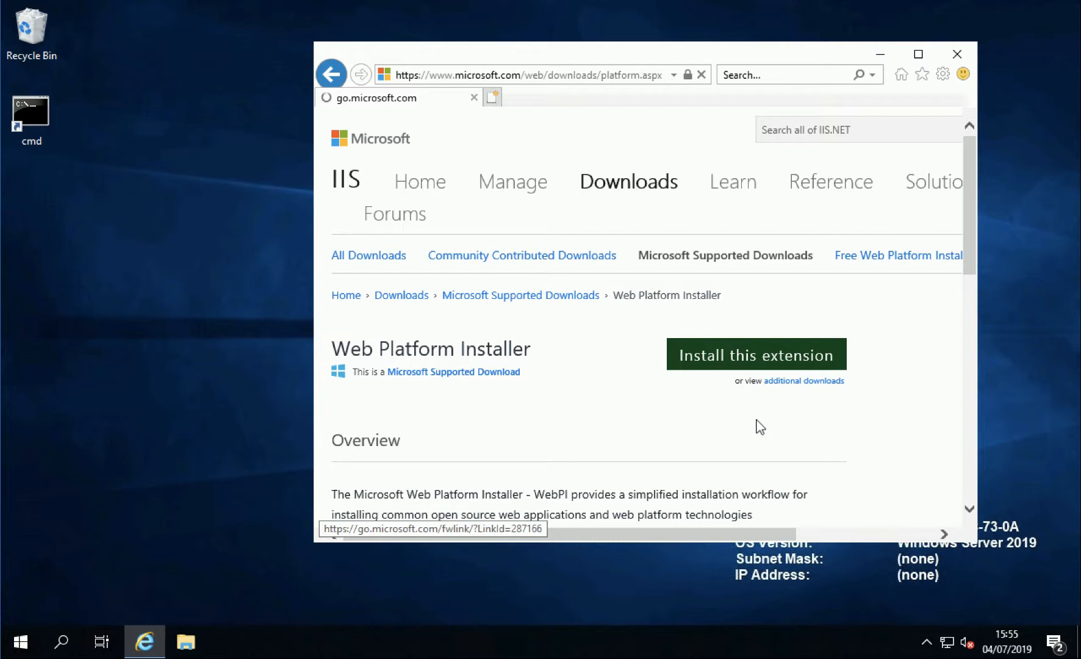
pyautogui.click(755, 354)
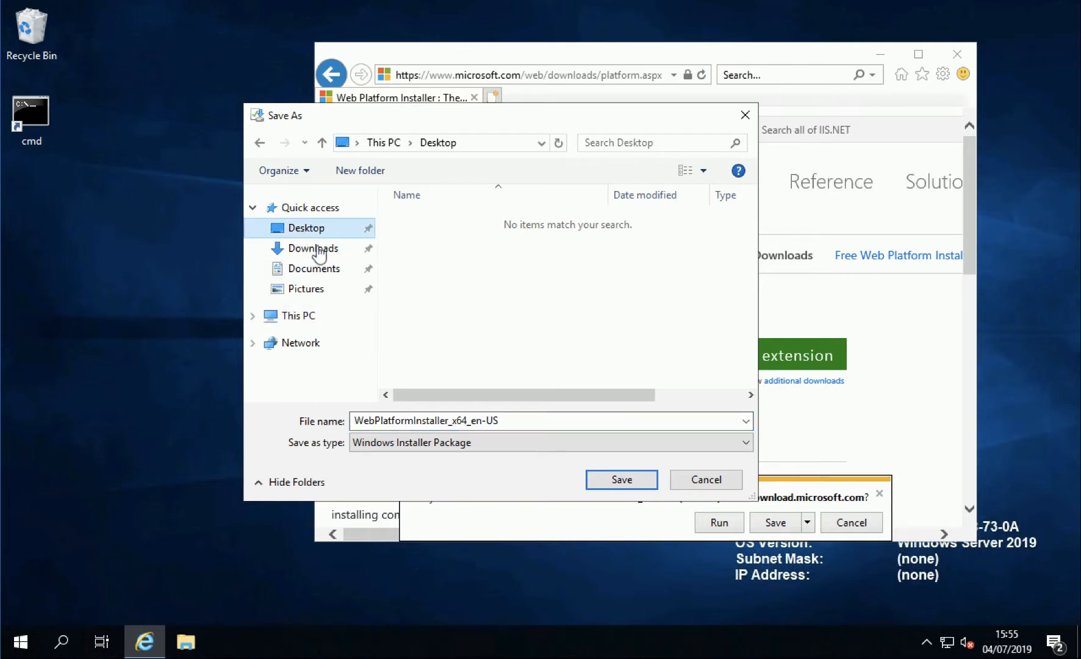
pyautogui.click(620, 480)
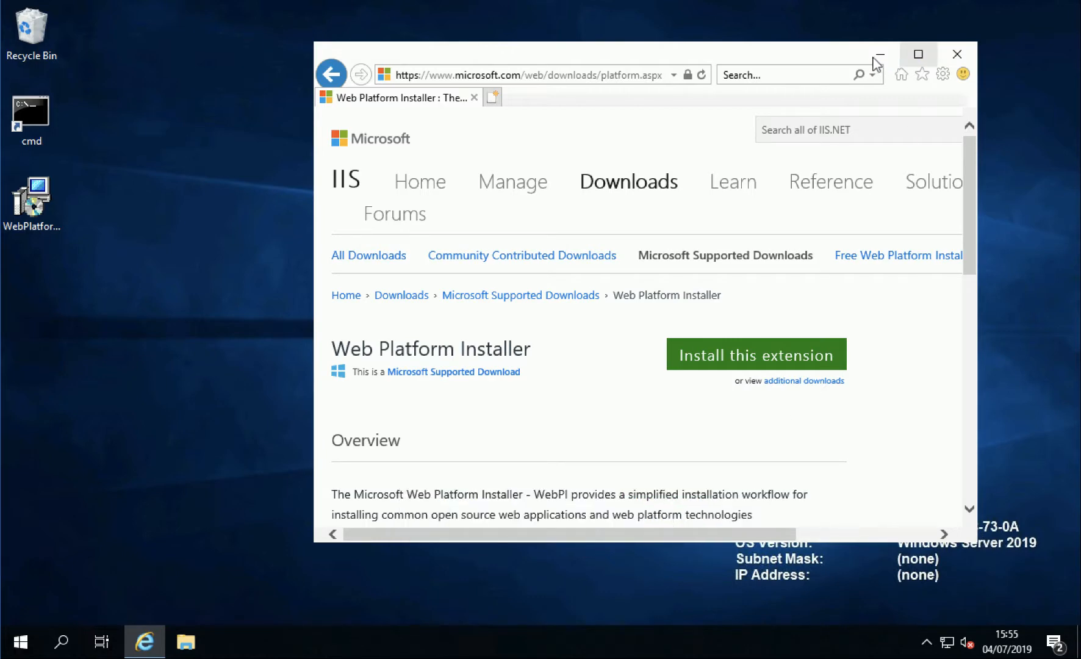
# Accept the license terms, install Web Platform Installer 5.1 and close the finished setup wizard
pyautogui.click(755, 353)
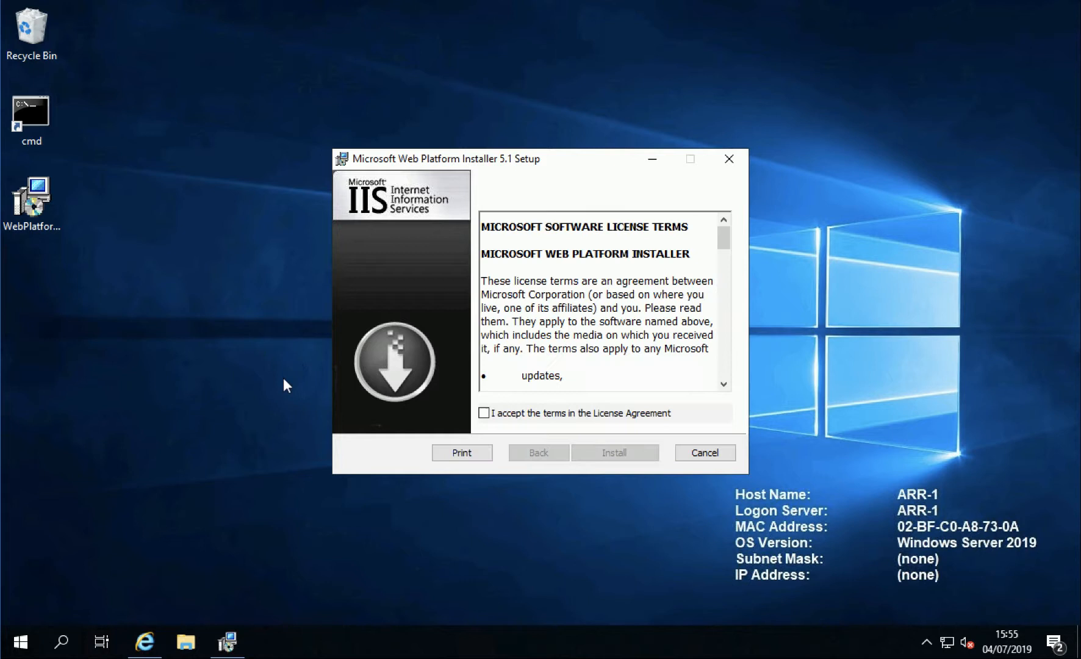
pyautogui.click(484, 412)
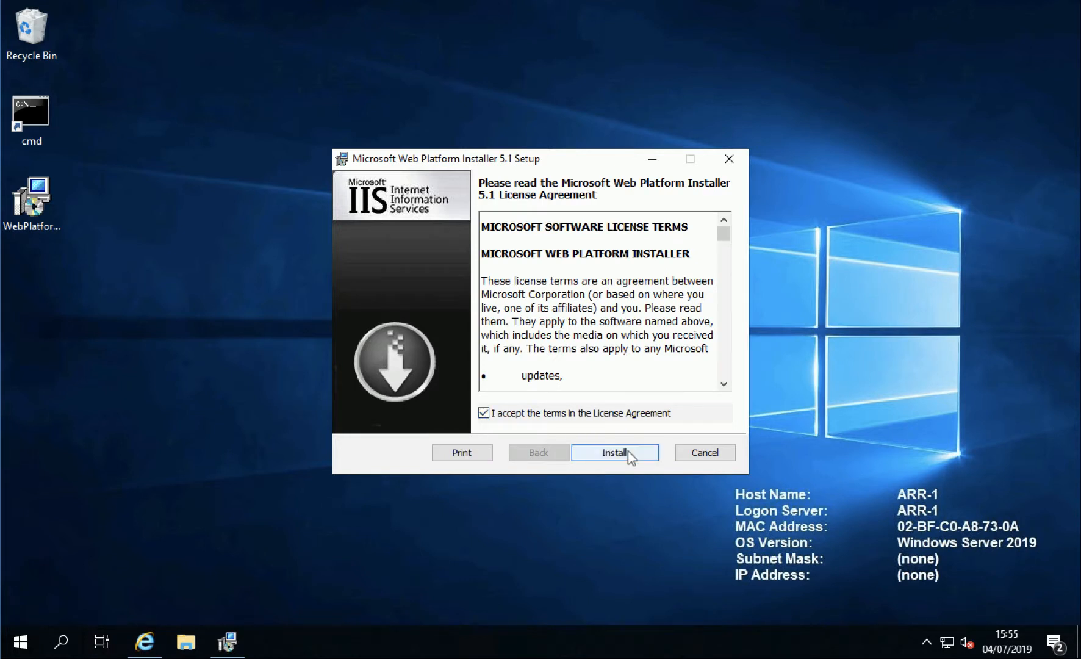
pyautogui.click(612, 453)
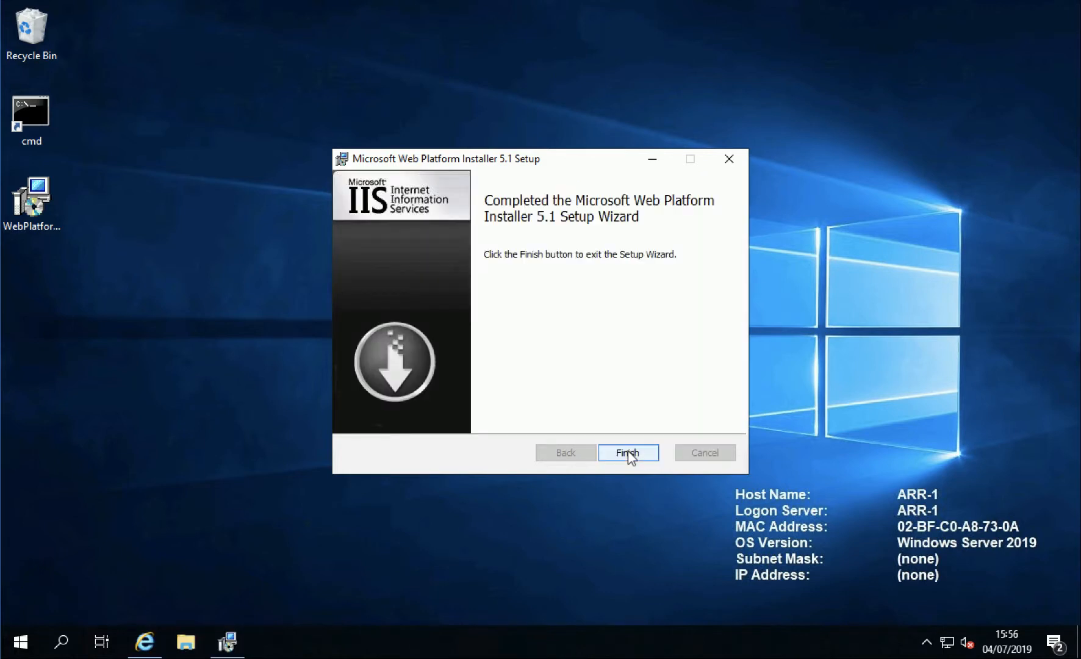
pyautogui.click(627, 453)
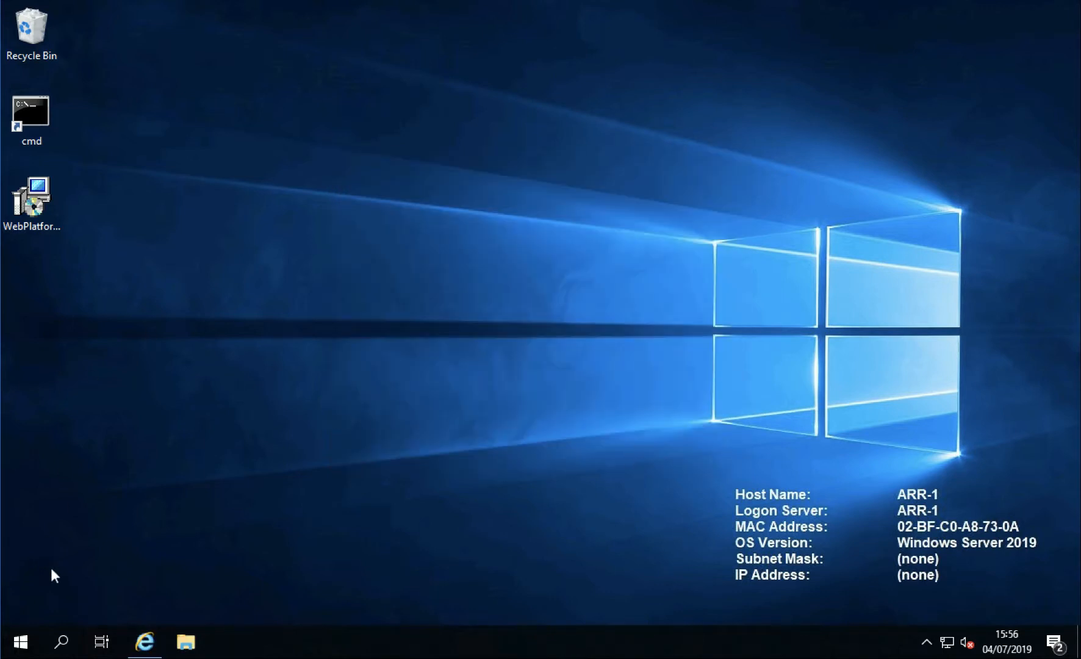
pyautogui.click(20, 642)
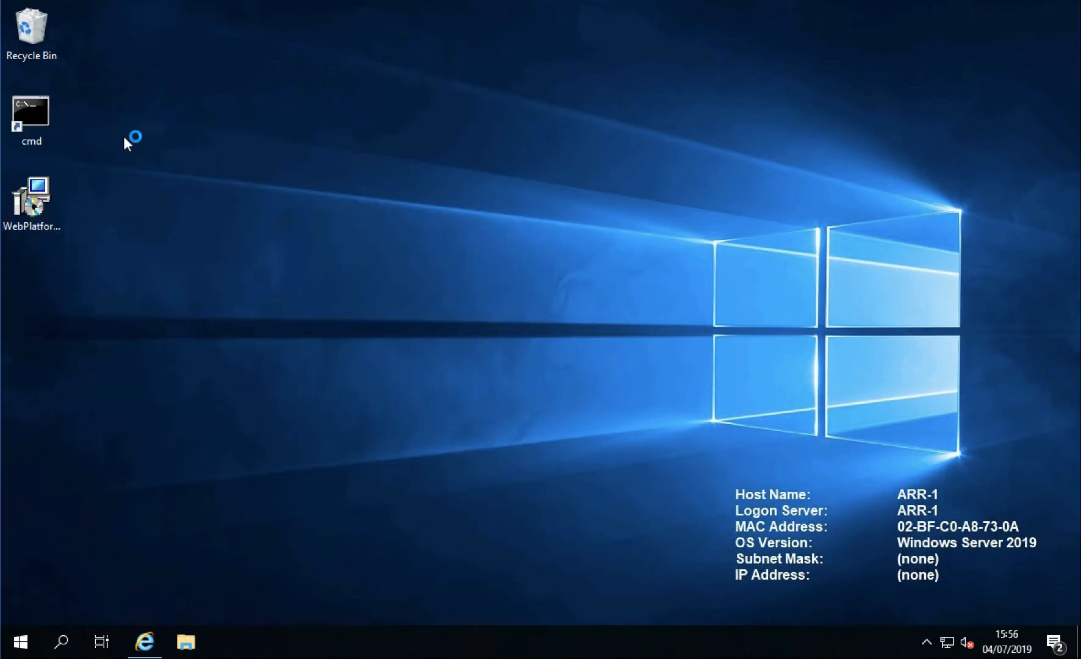
# Launch WebPI and queue URL Rewrite 2.1 and Application Request Routing 3.0 via the 'url' and 'ARR' searches
pyautogui.doubleClick(32, 190)
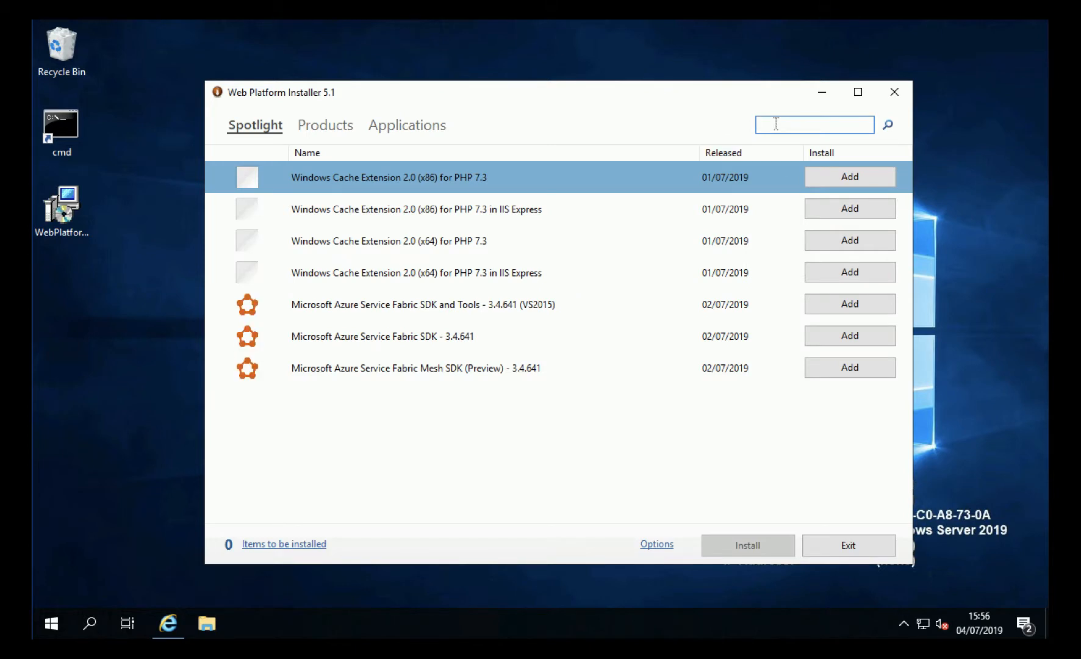
pyautogui.write('url')
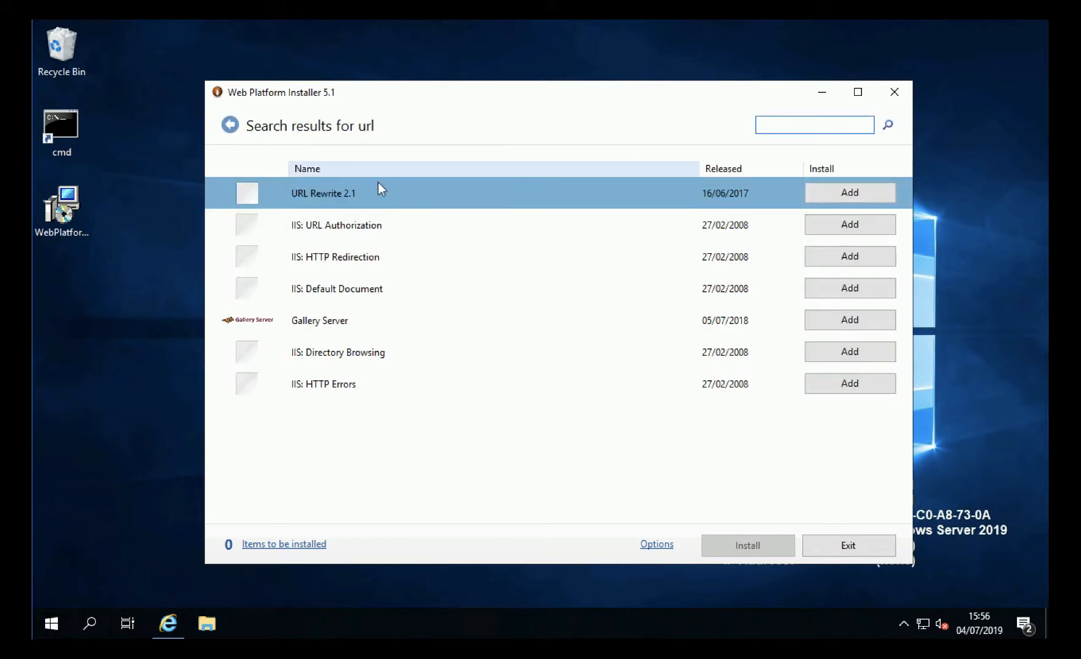
pyautogui.moveTo(248, 199)
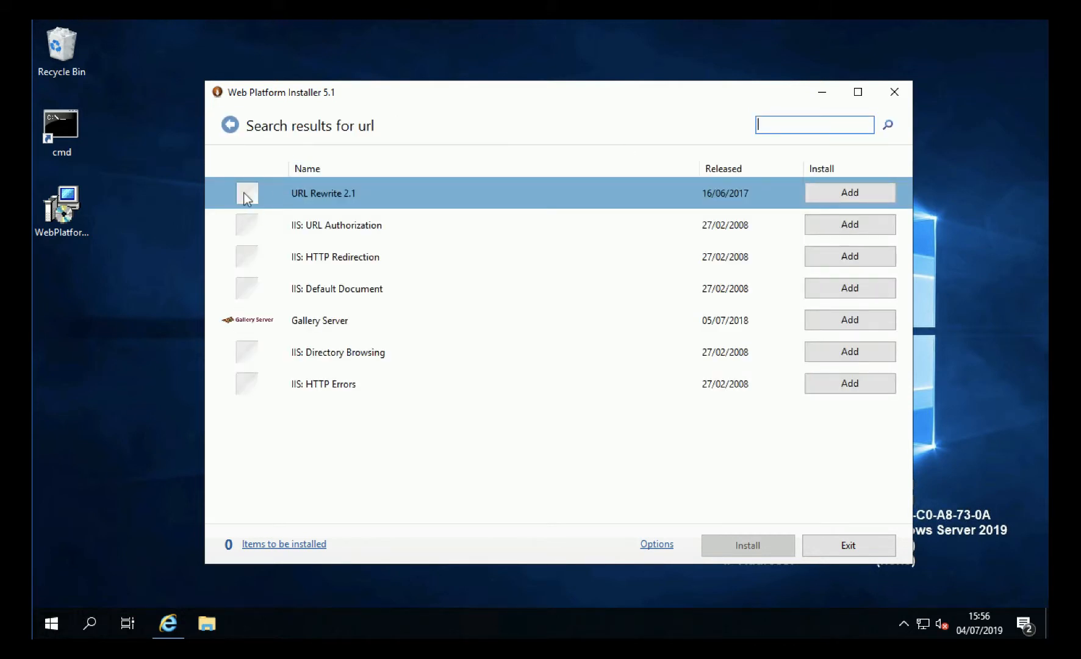
pyautogui.click(849, 193)
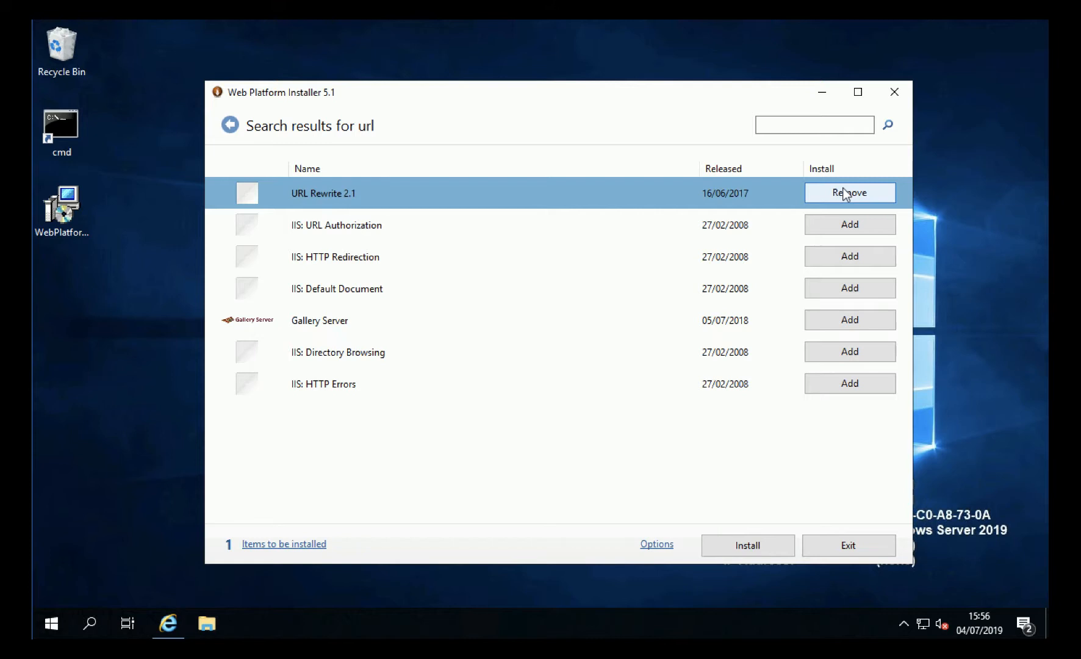
pyautogui.click(814, 124)
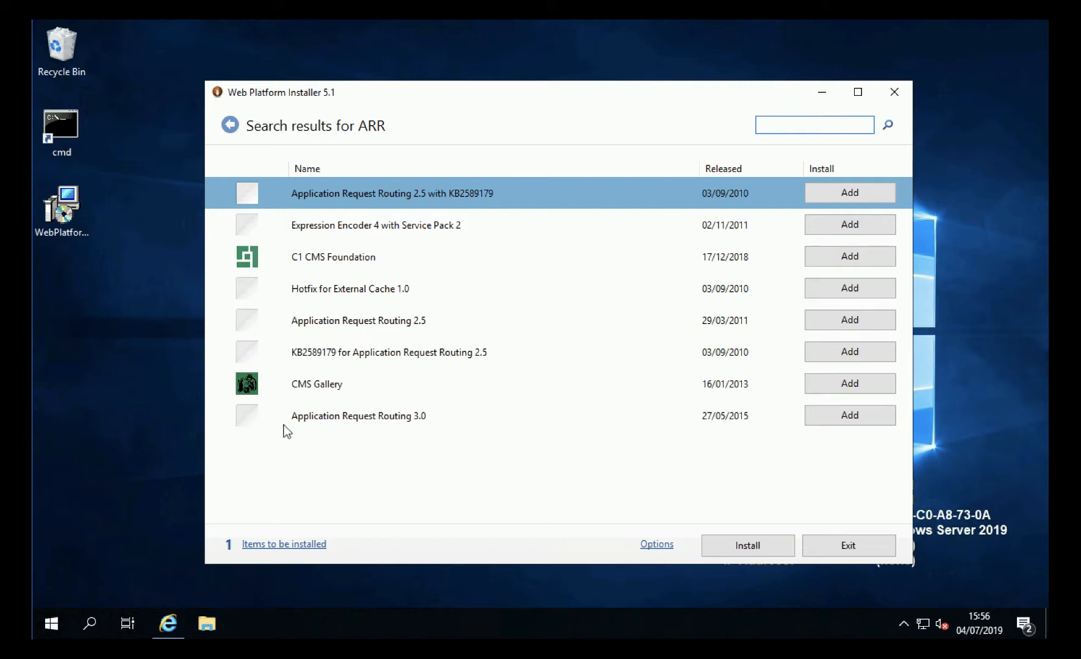
pyautogui.moveTo(849, 415)
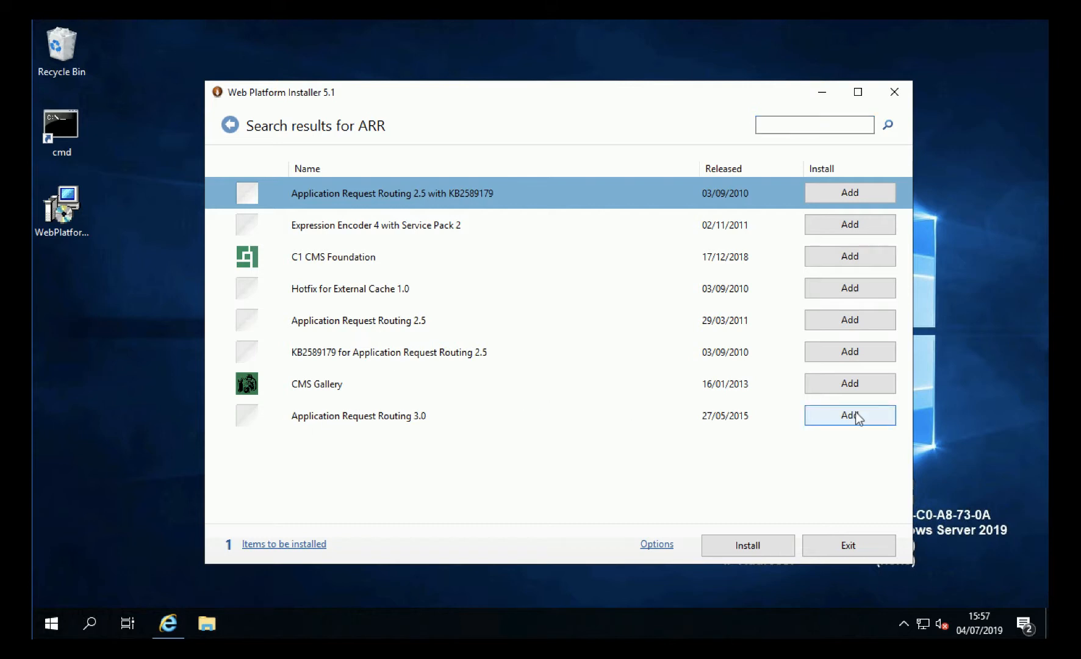
pyautogui.click(849, 415)
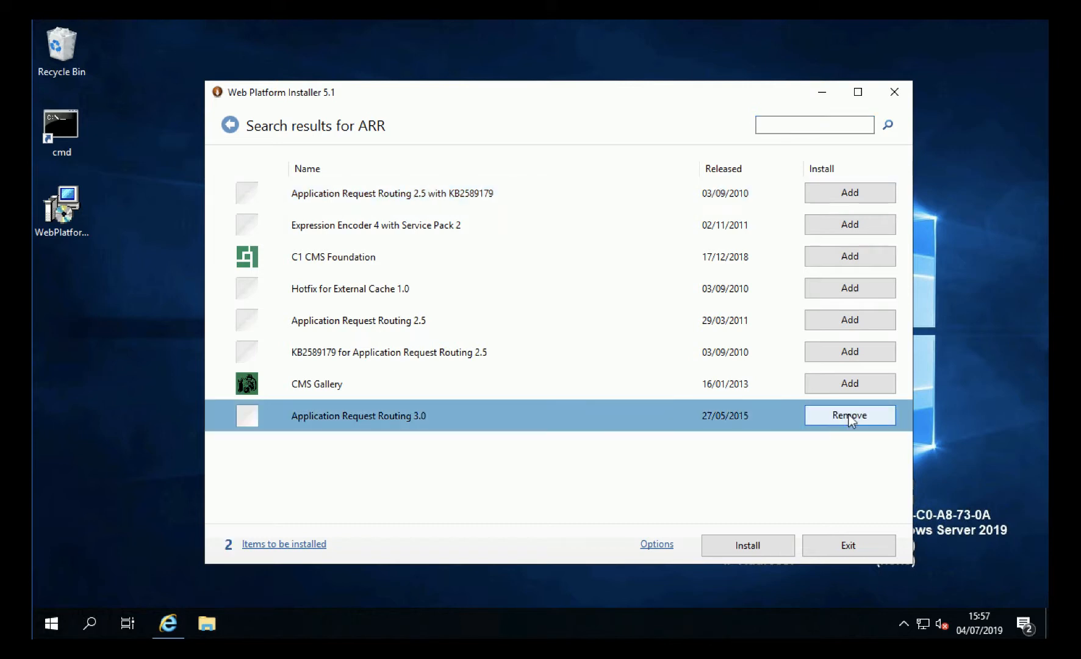
pyautogui.moveTo(747, 545)
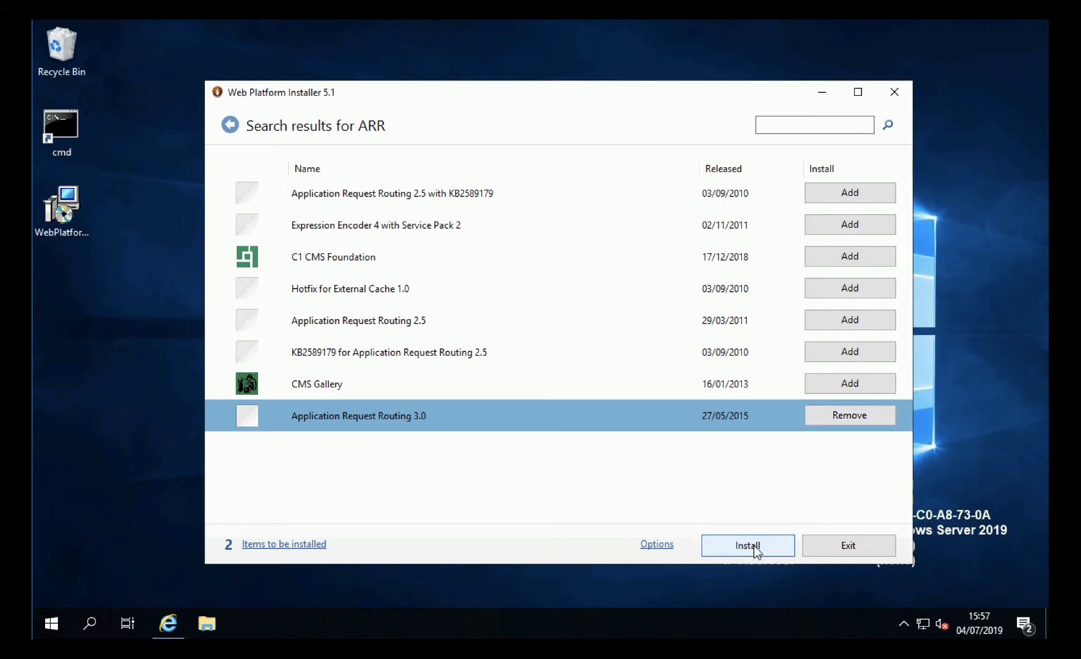
# Install the two queued products with license accepted, then exit Web Platform Installer
pyautogui.click(748, 545)
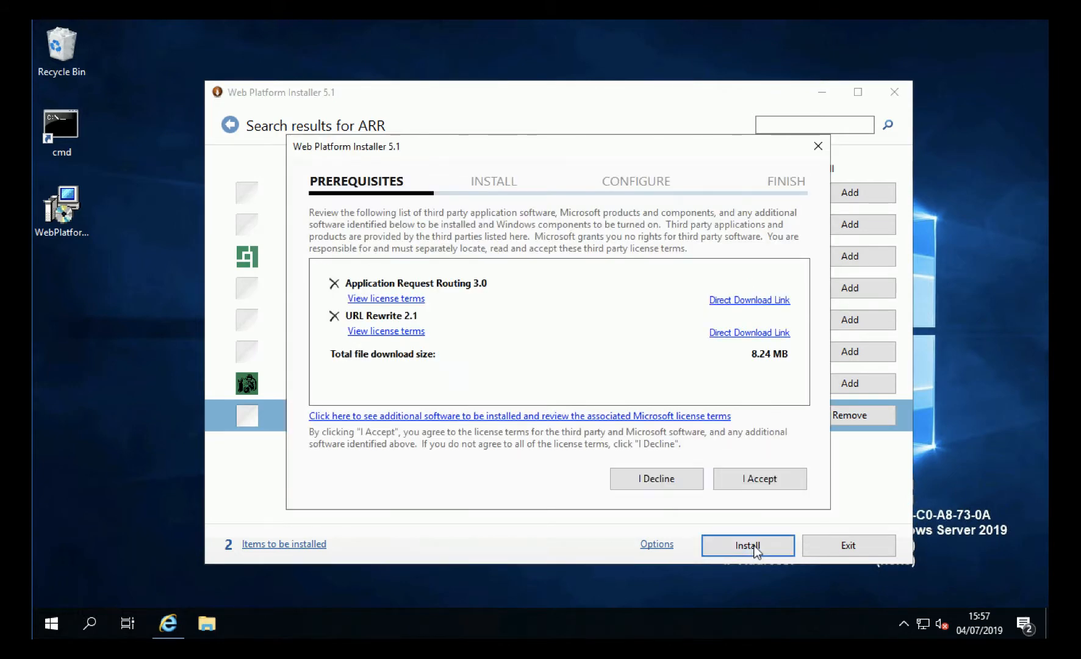
pyautogui.click(759, 478)
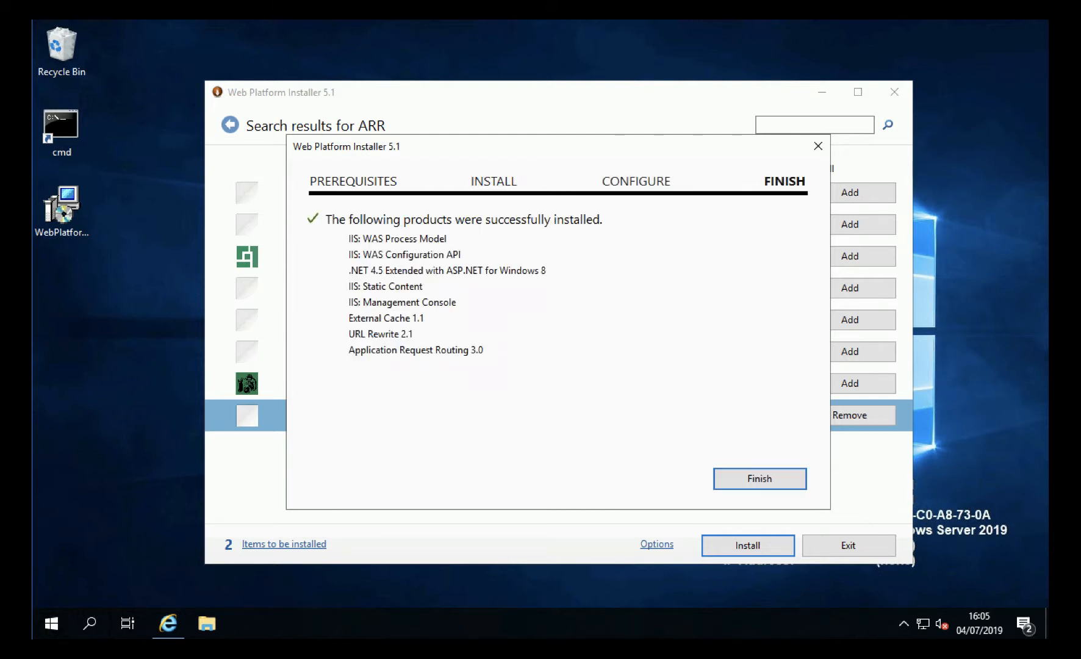
pyautogui.moveTo(279, 225)
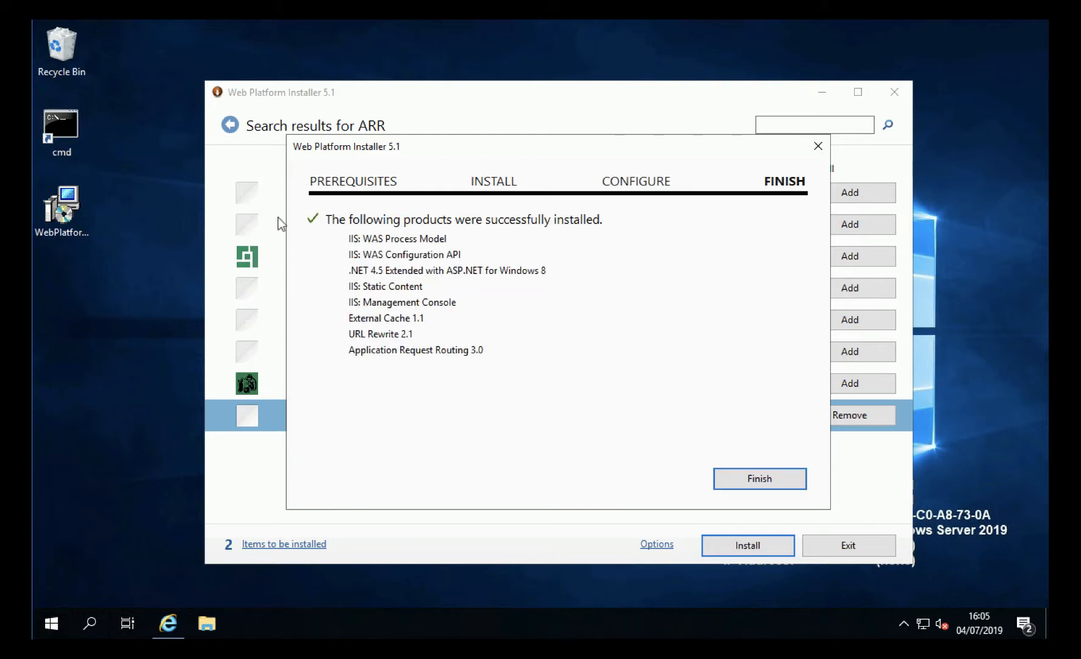
pyautogui.moveTo(759, 479)
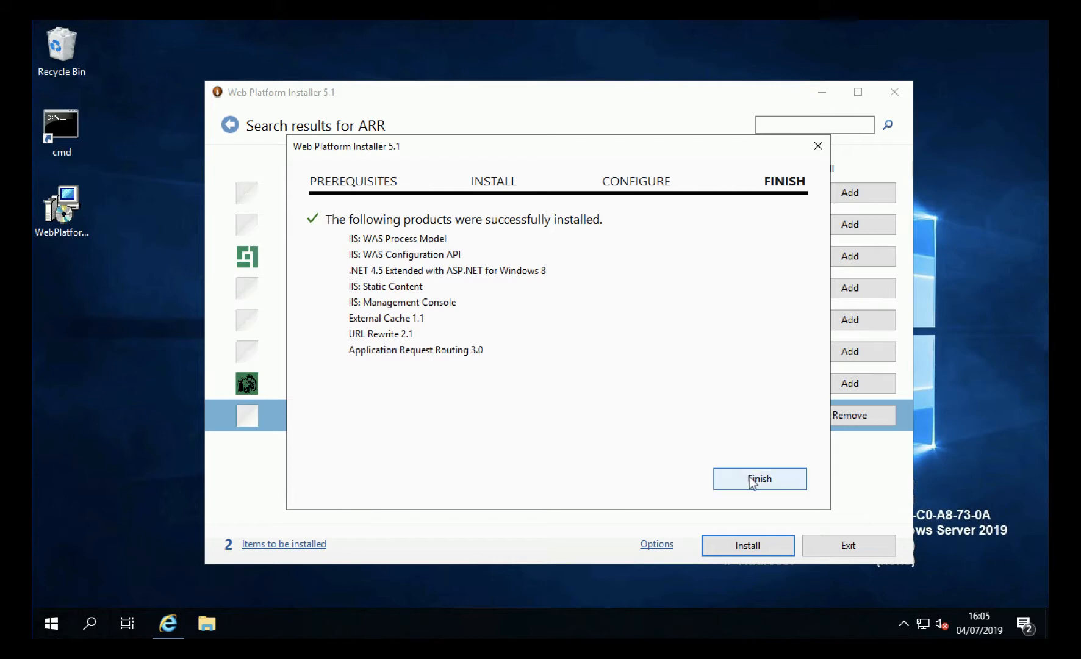
pyautogui.click(759, 479)
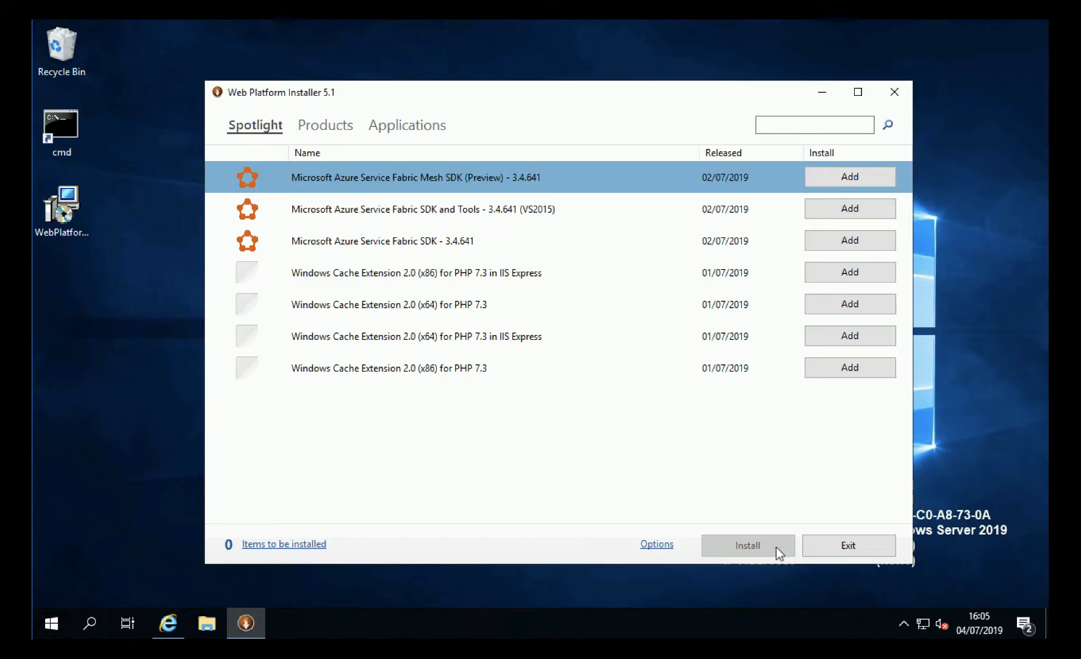
pyautogui.click(848, 545)
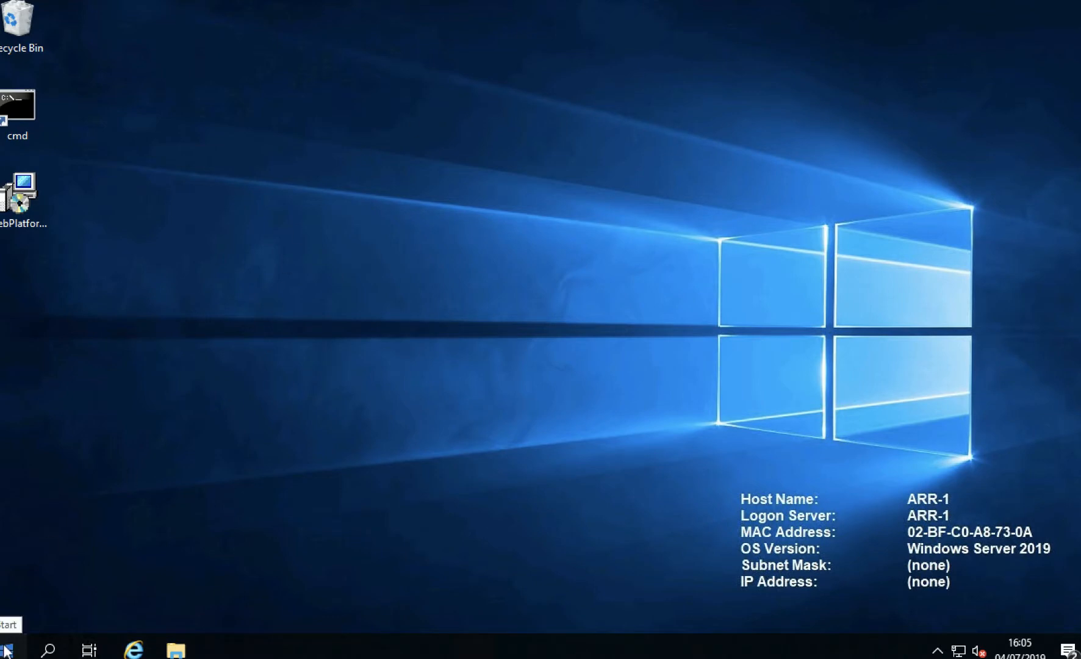
# Launch IIS Manager from Administrative Tools and maximize it
pyautogui.click(9, 644)
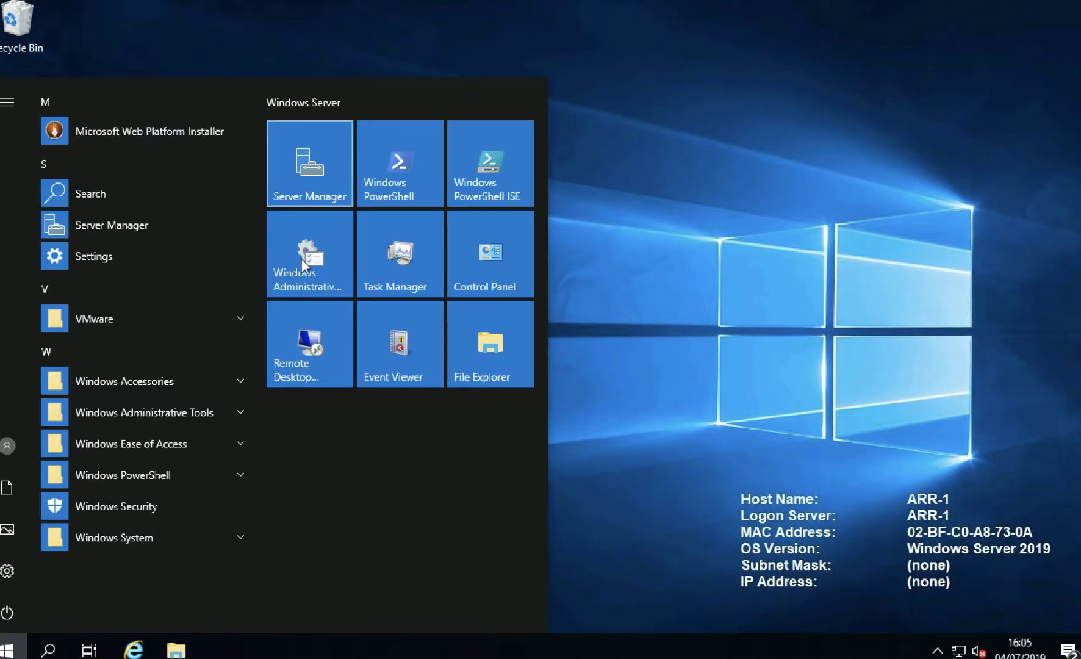
pyautogui.click(309, 253)
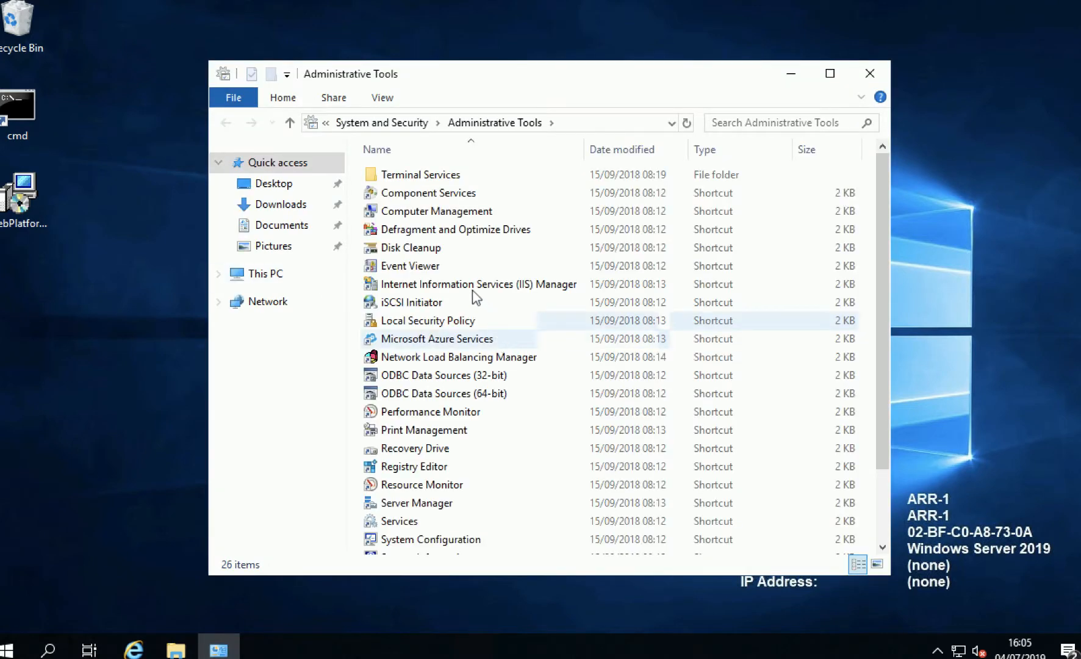
pyautogui.doubleClick(478, 284)
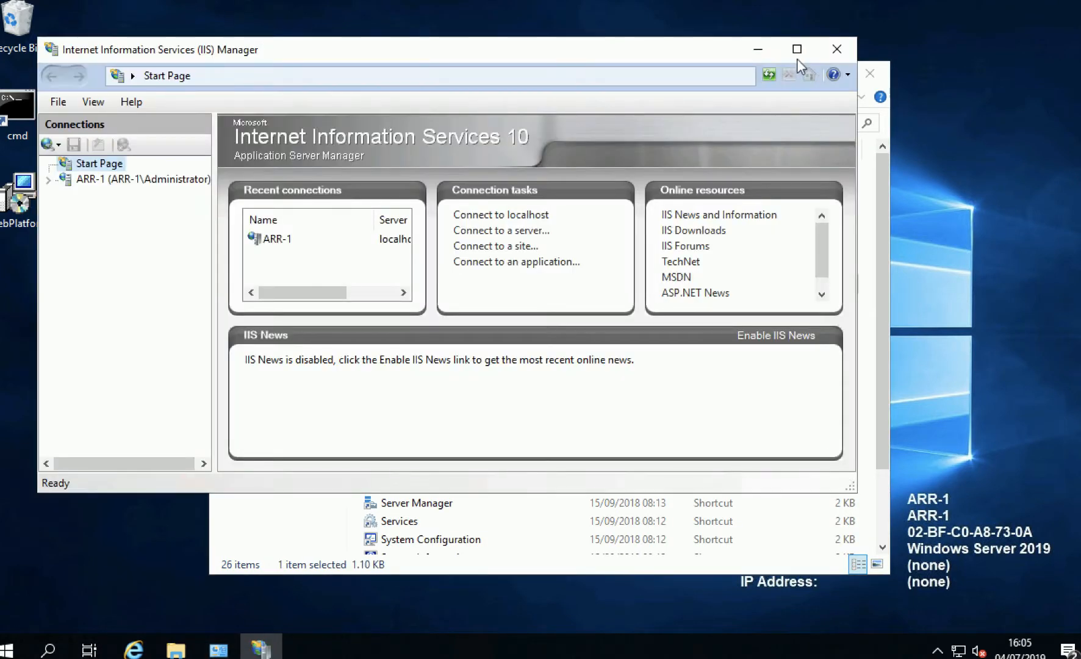
pyautogui.click(797, 49)
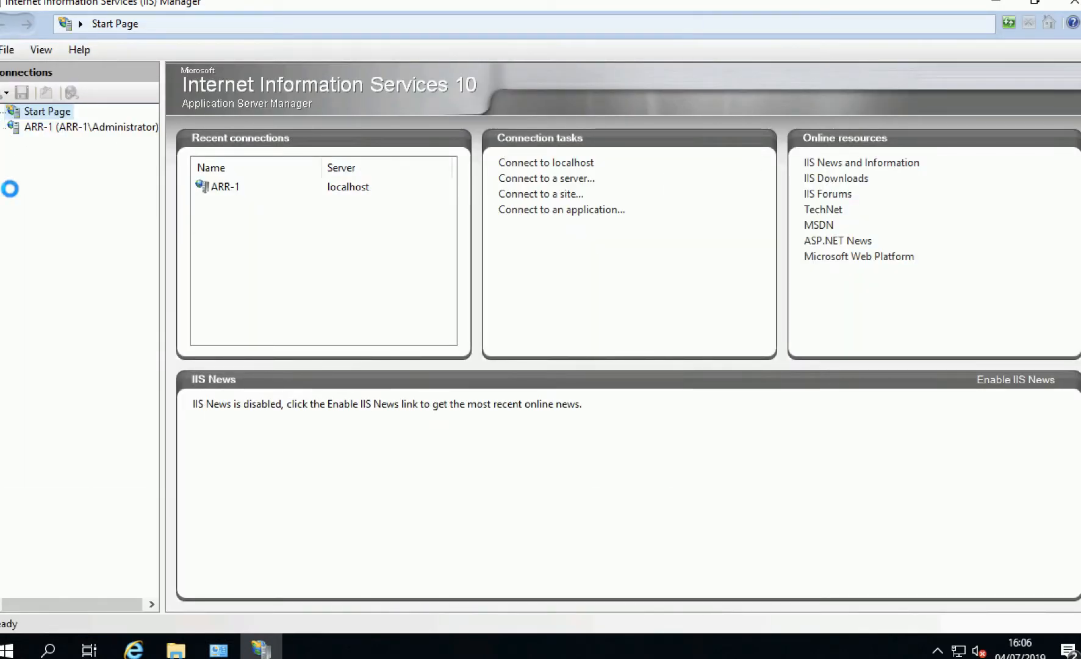
# Select the ARR-1 server and show its empty Server Farms list
pyautogui.click(97, 127)
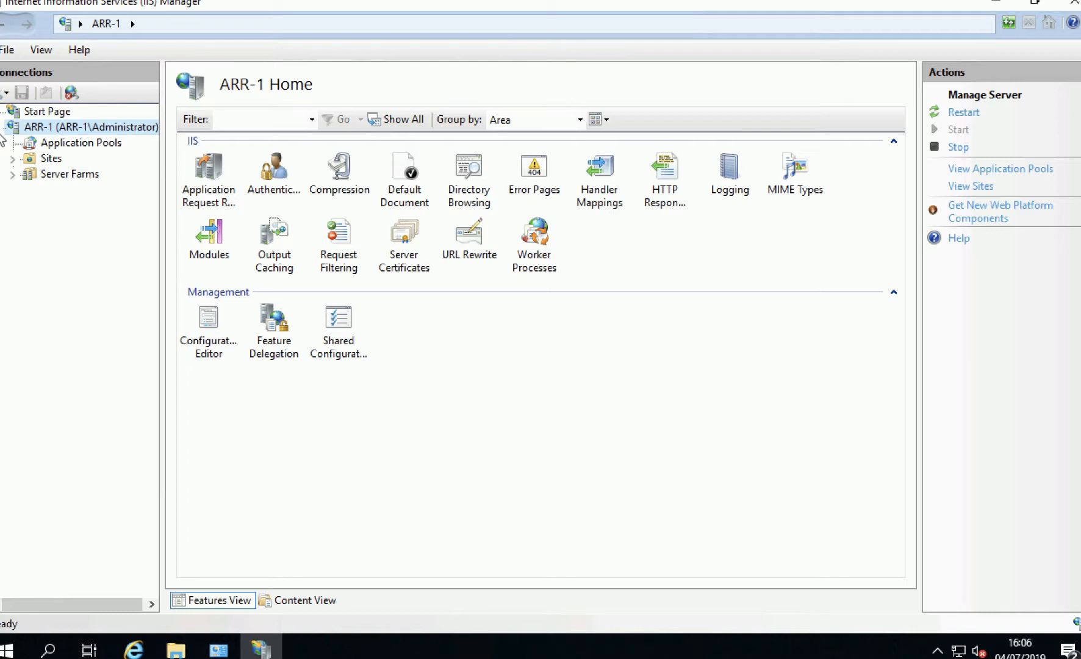
pyautogui.moveTo(104, 222)
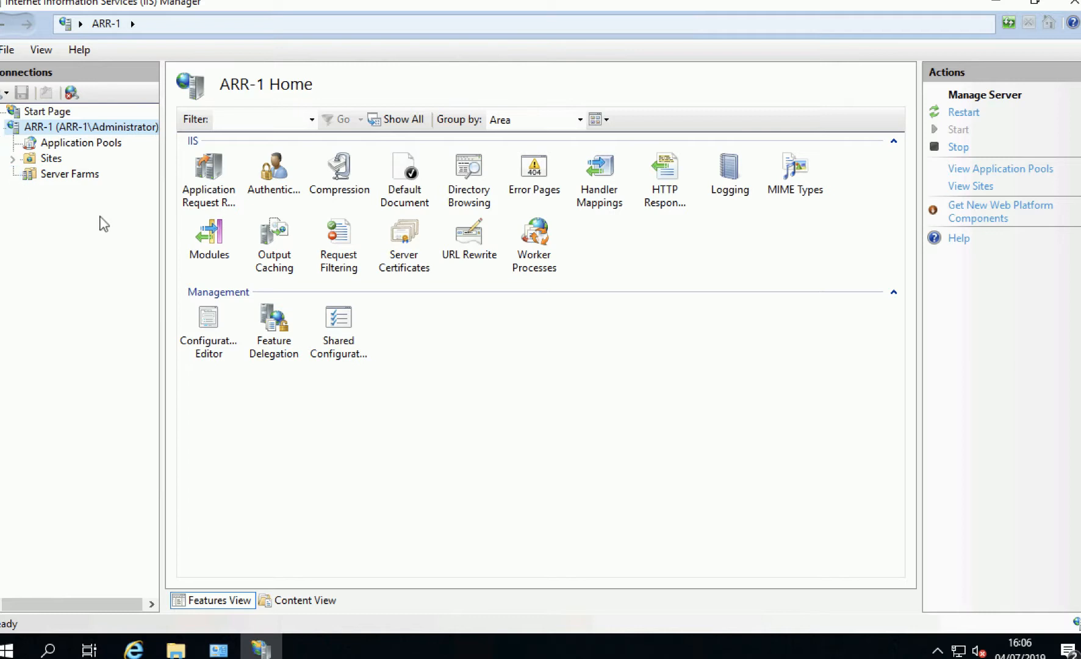
pyautogui.click(71, 173)
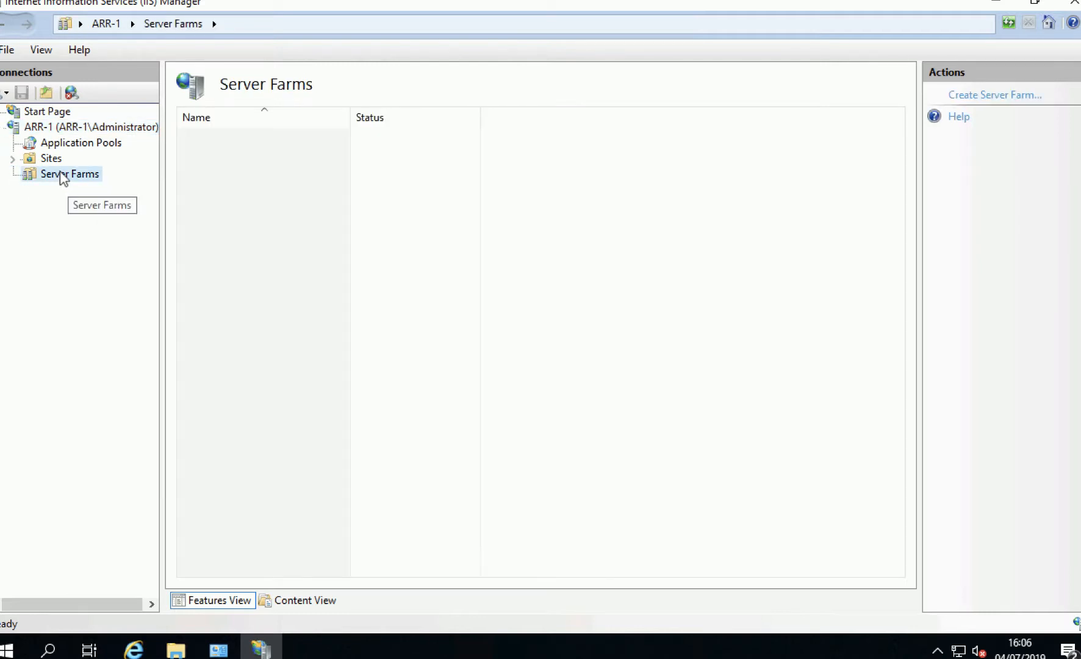
# Create a new server farm named PNL-Server-Farm and continue to the Add Server step
pyautogui.rightClick(69, 173)
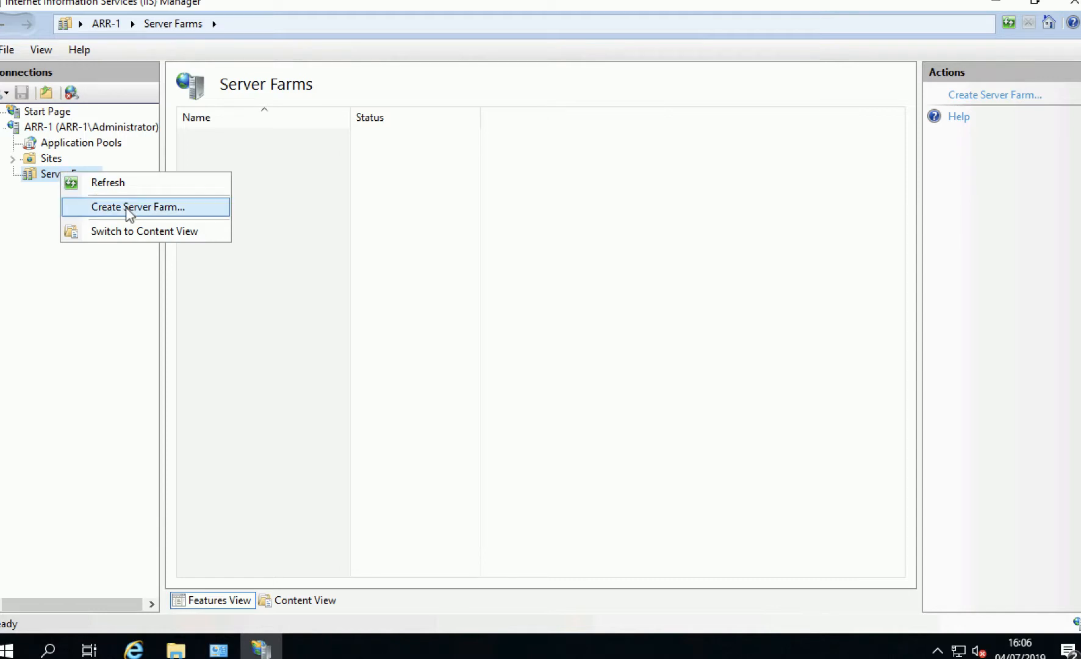
pyautogui.click(139, 206)
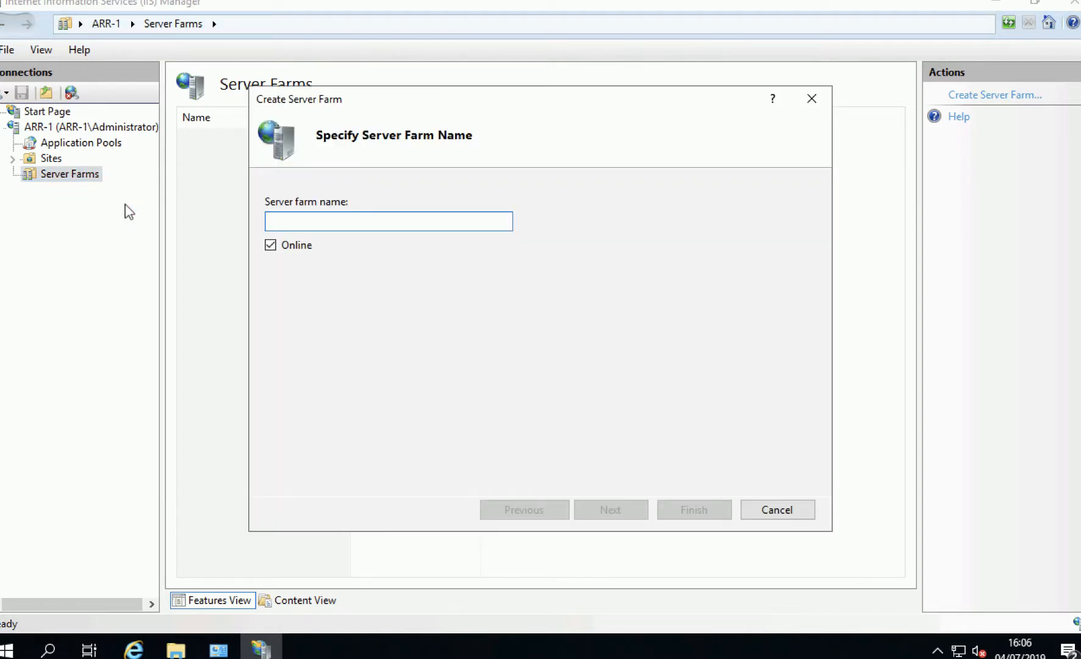
pyautogui.write('PNL-S')
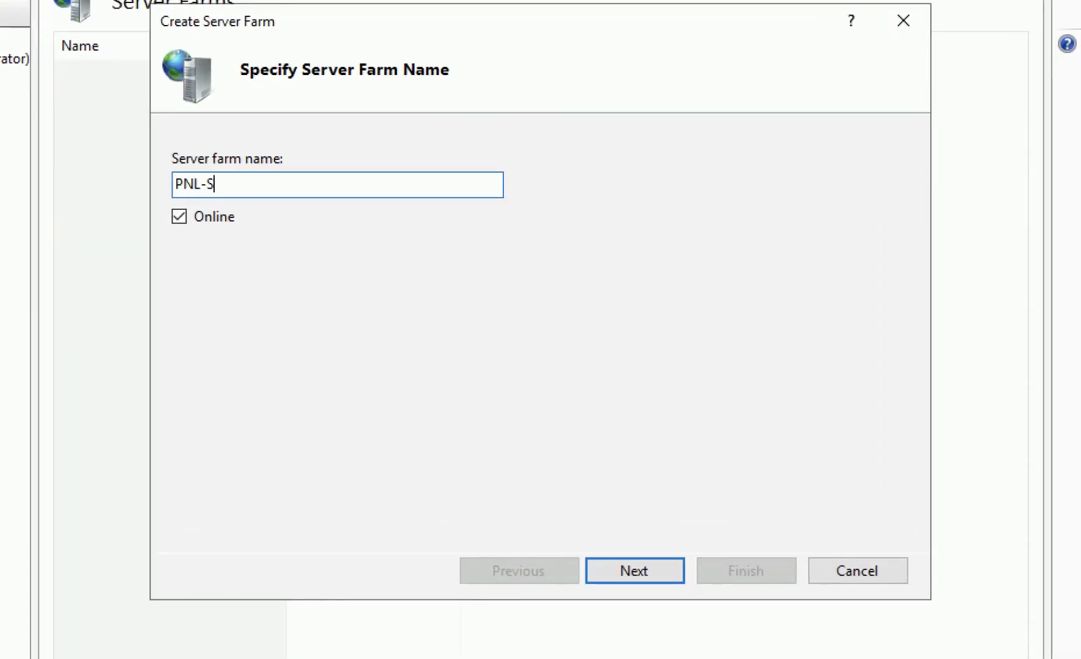
pyautogui.write('erver-Fa')
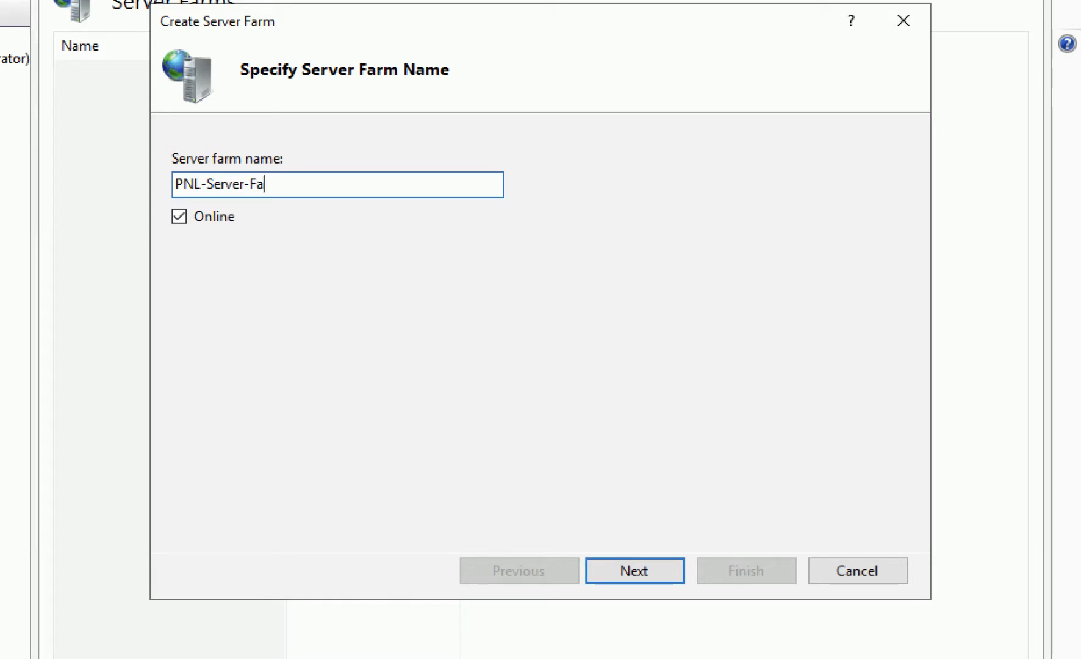
pyautogui.write('rm')
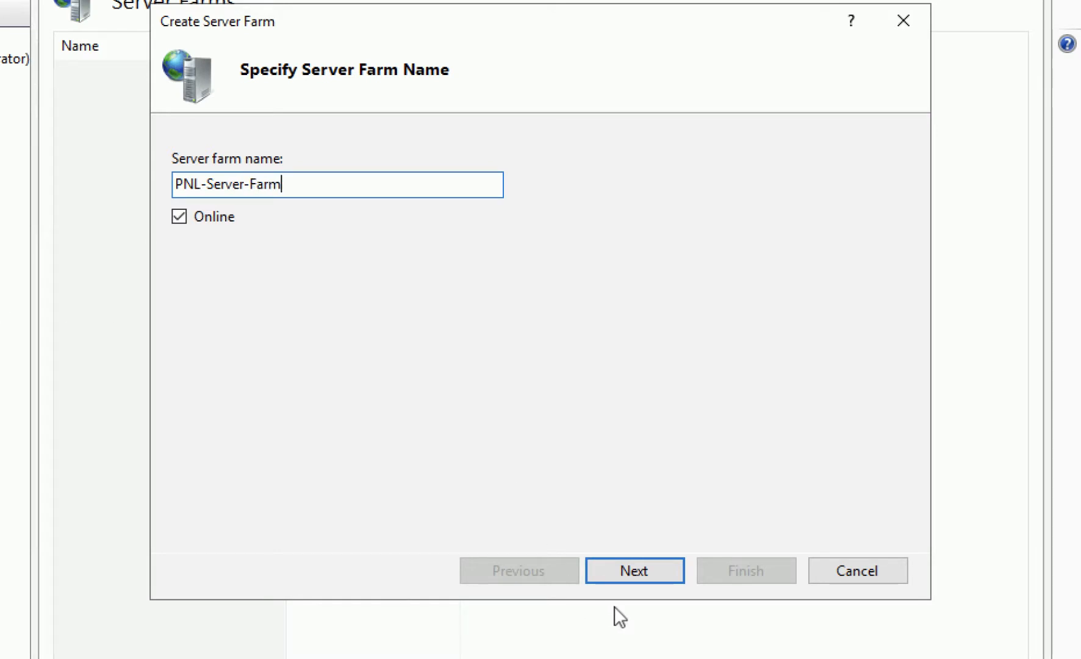
pyautogui.click(633, 570)
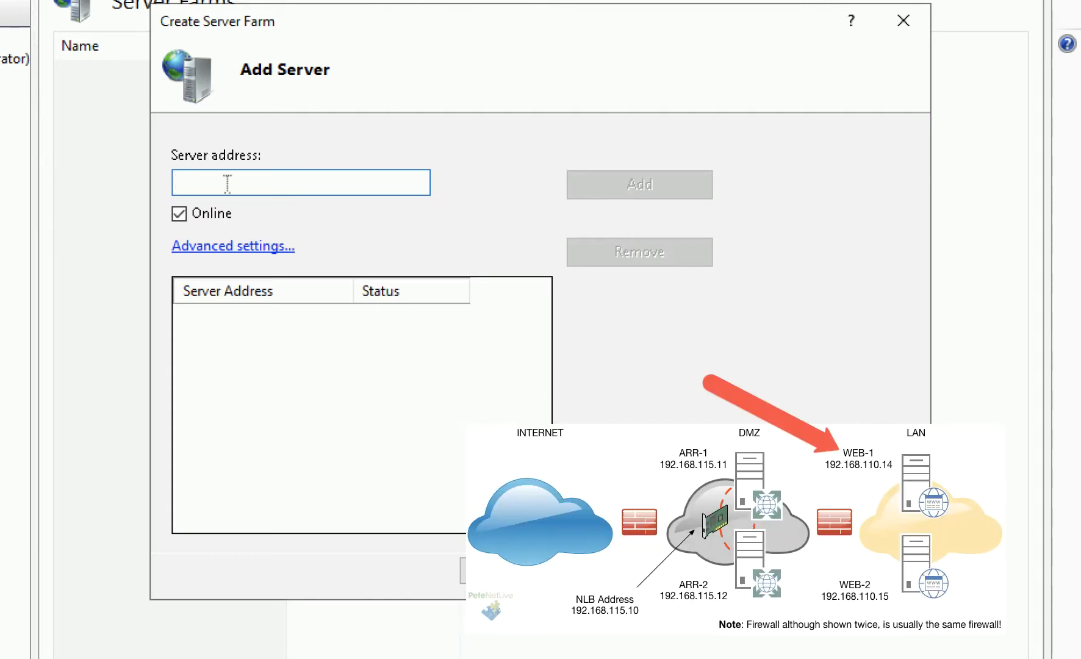
# Add servers 192.168.110.14 and 192.168.110.15 to the farm and finish the wizard
pyautogui.write('192.168.')
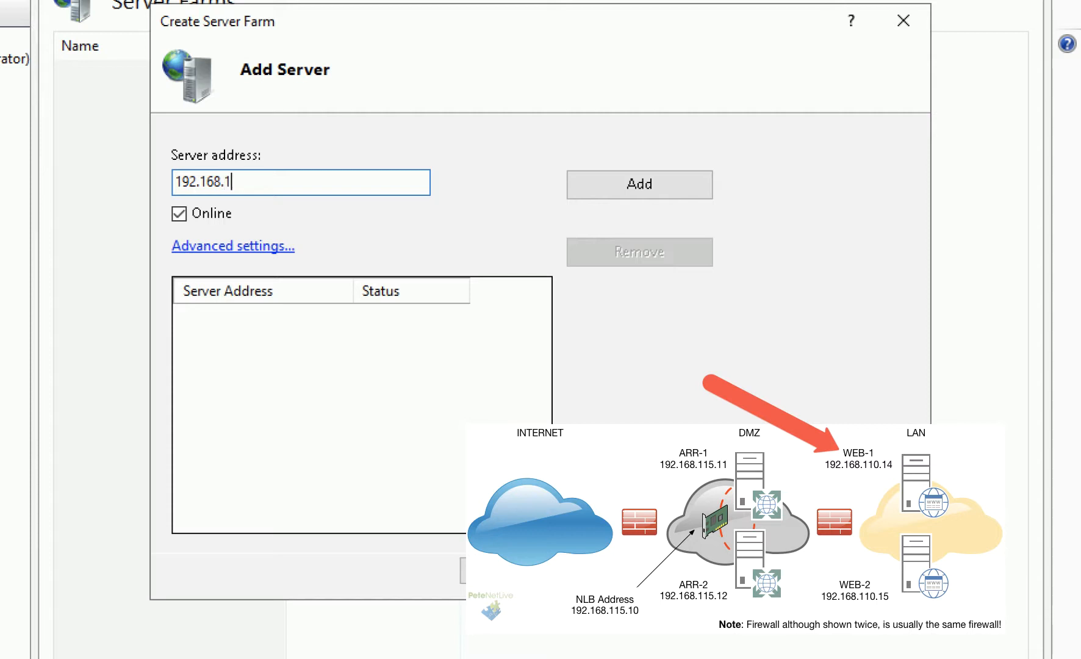
pyautogui.write('10.14')
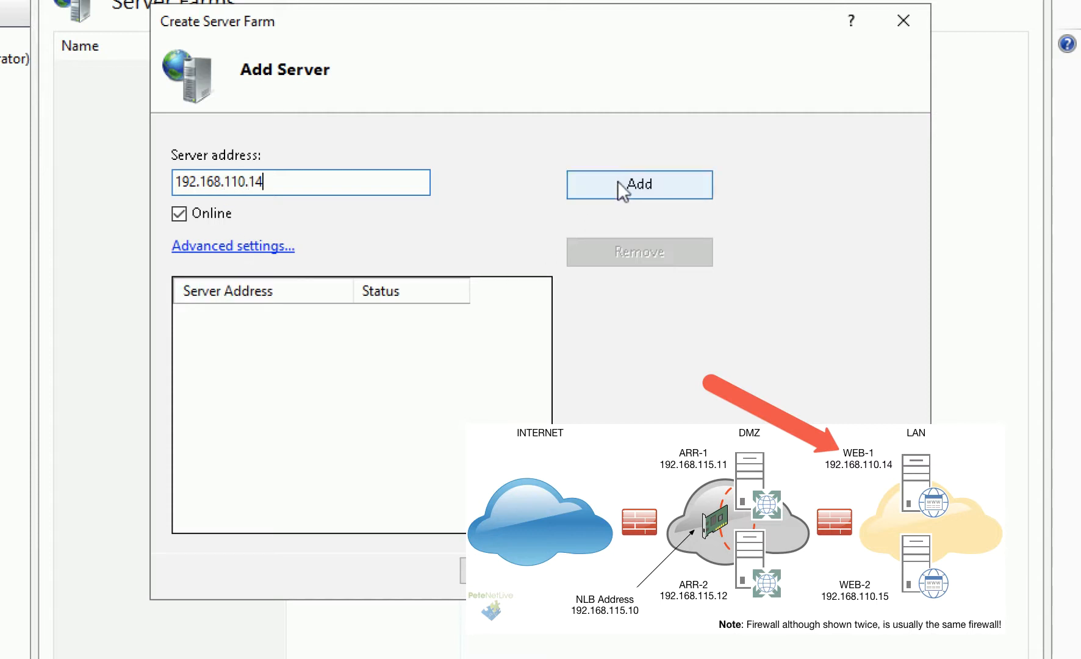
pyautogui.click(638, 184)
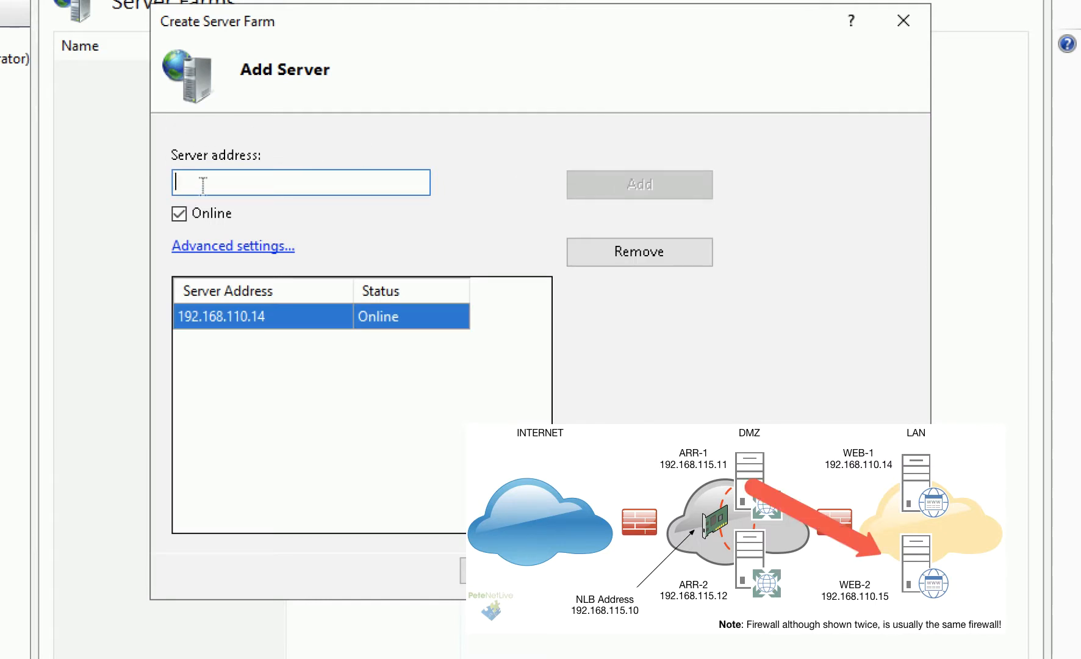
pyautogui.write('192.168.11')
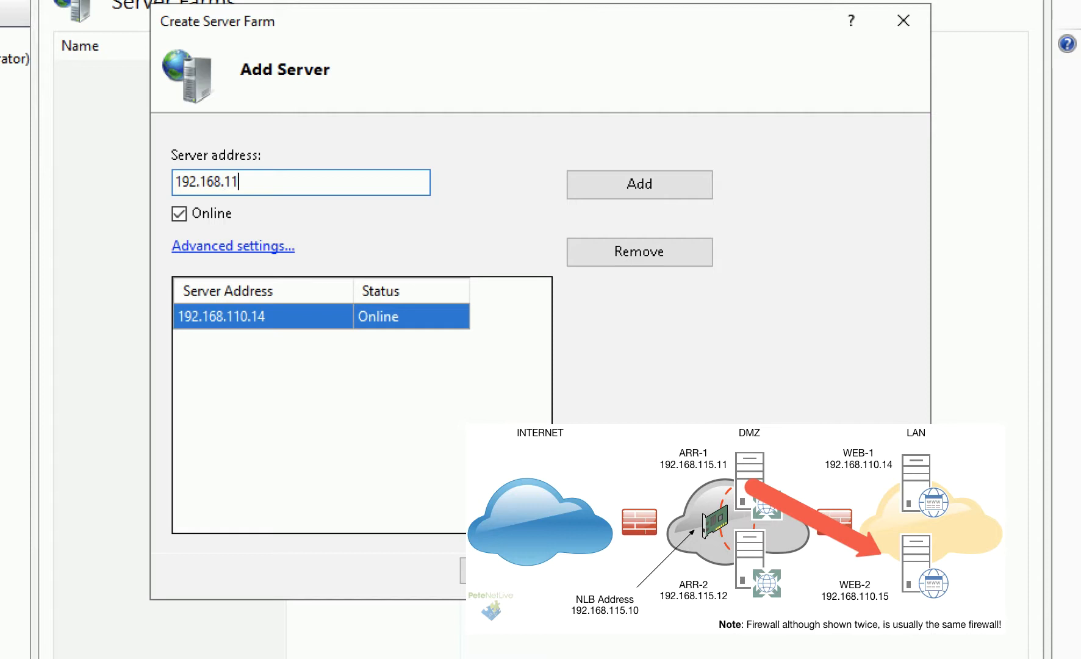
pyautogui.write('0.15')
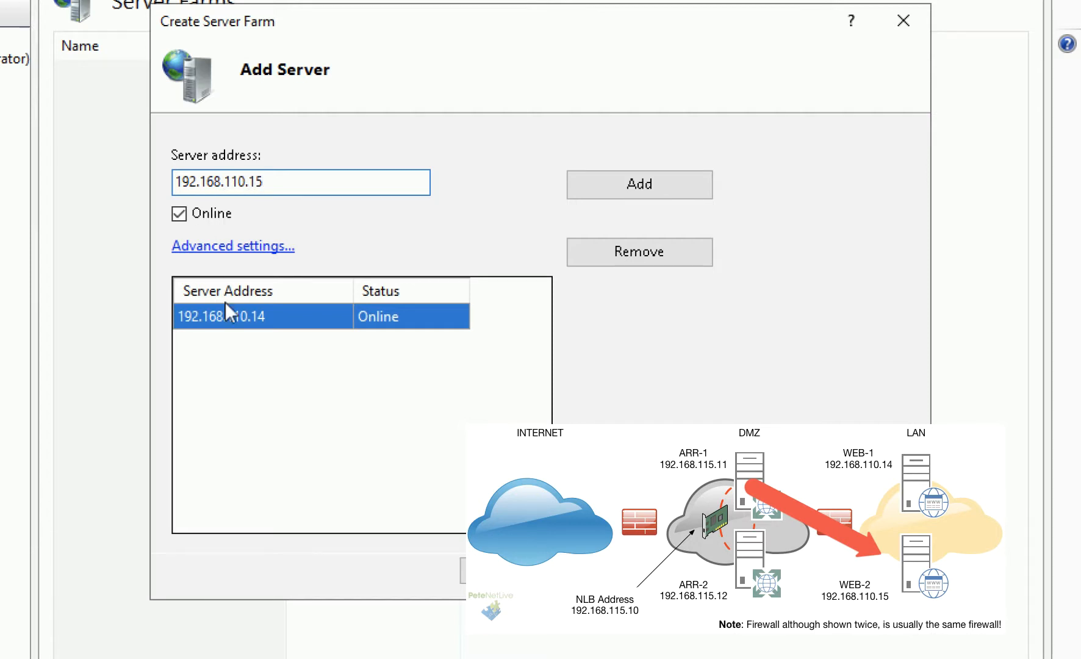
pyautogui.click(638, 184)
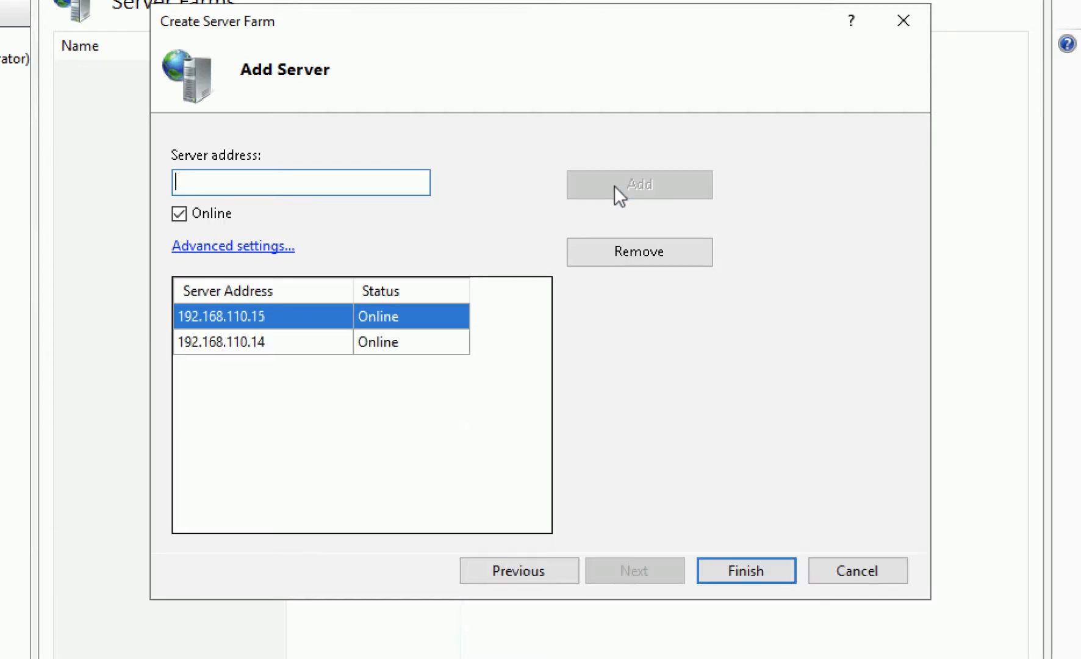
pyautogui.moveTo(591, 557)
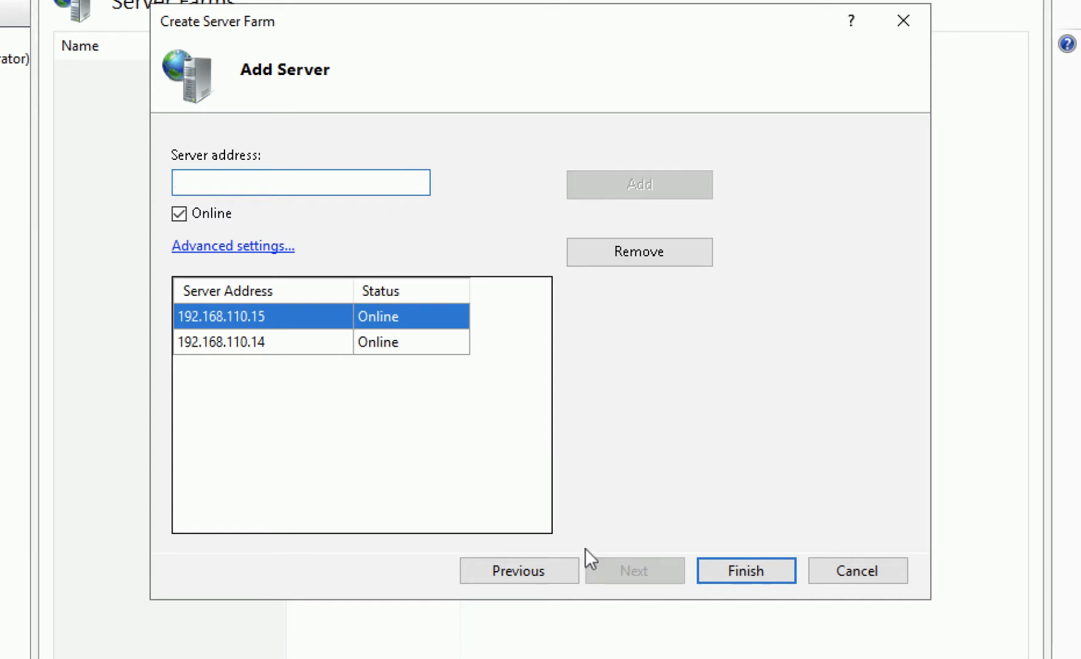
pyautogui.moveTo(745, 570)
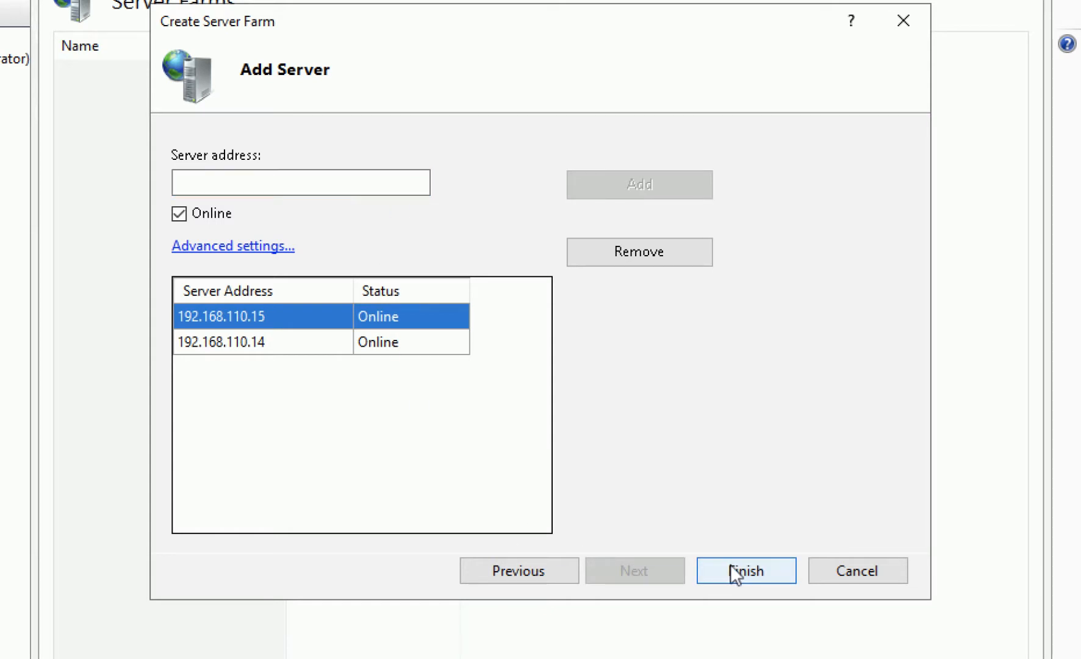
pyautogui.click(745, 570)
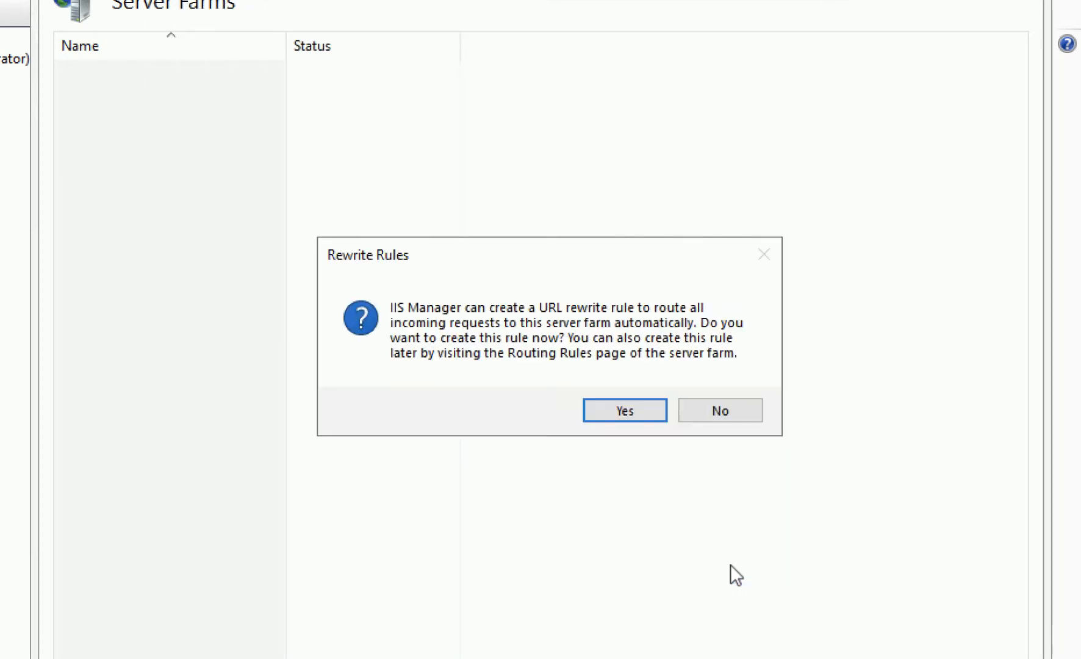
pyautogui.moveTo(647, 320)
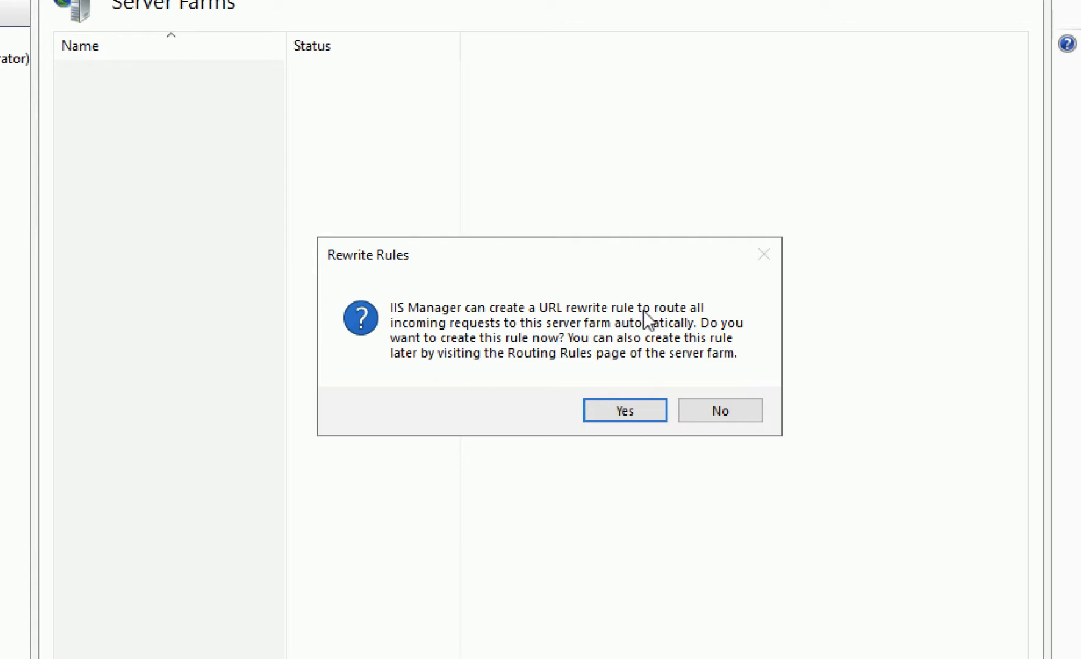
pyautogui.moveTo(668, 392)
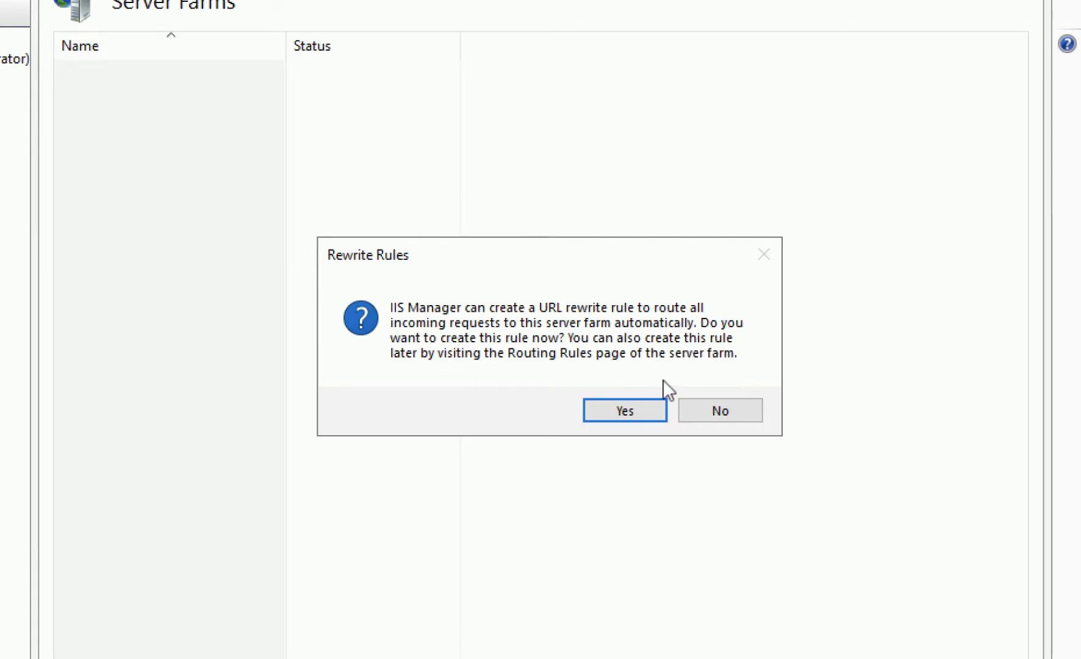
pyautogui.moveTo(624, 410)
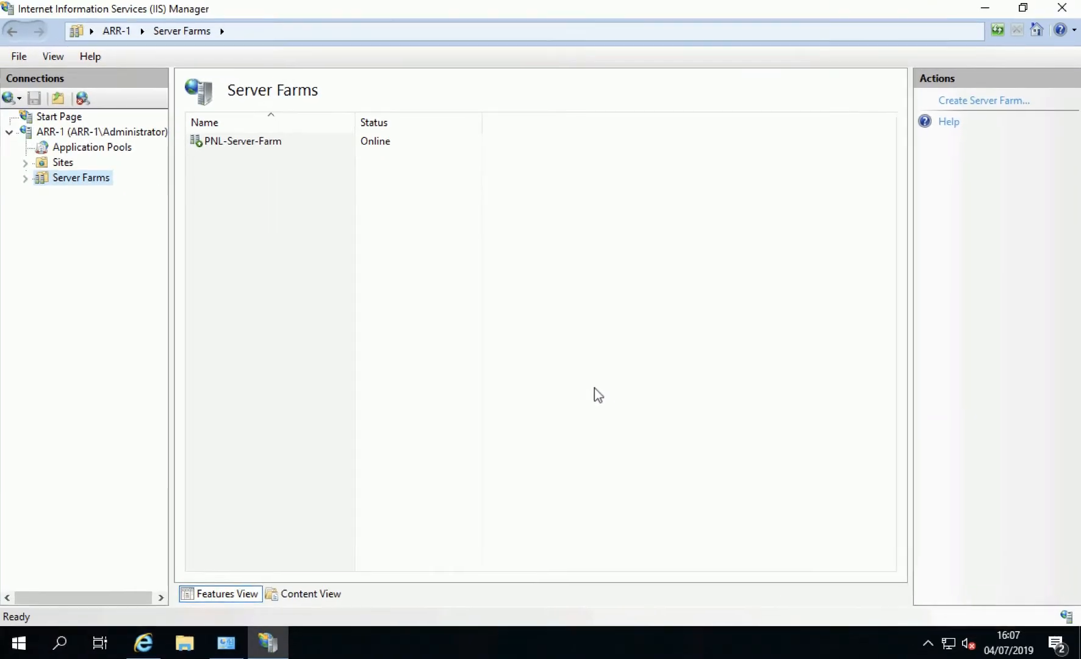
pyautogui.moveTo(29, 187)
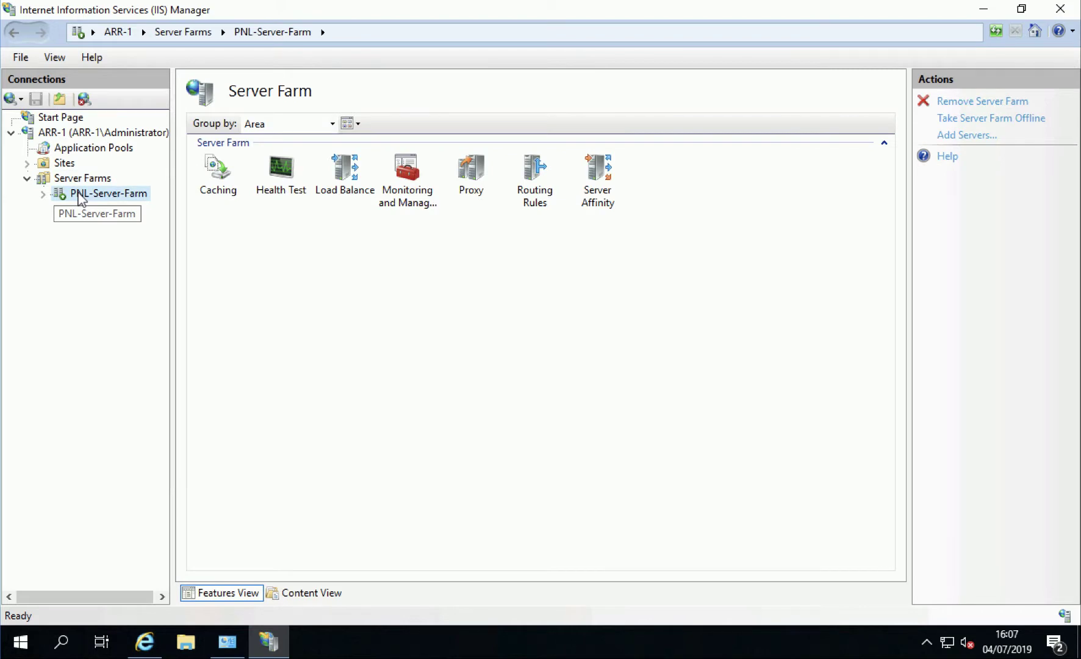
pyautogui.moveTo(344, 169)
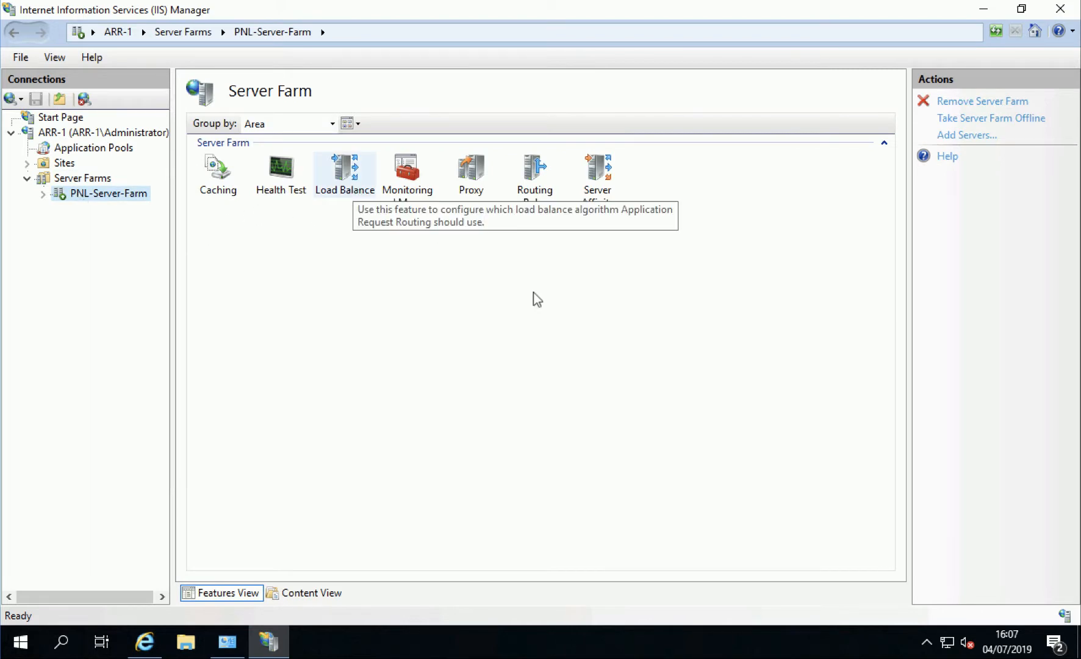
pyautogui.moveTo(594, 299)
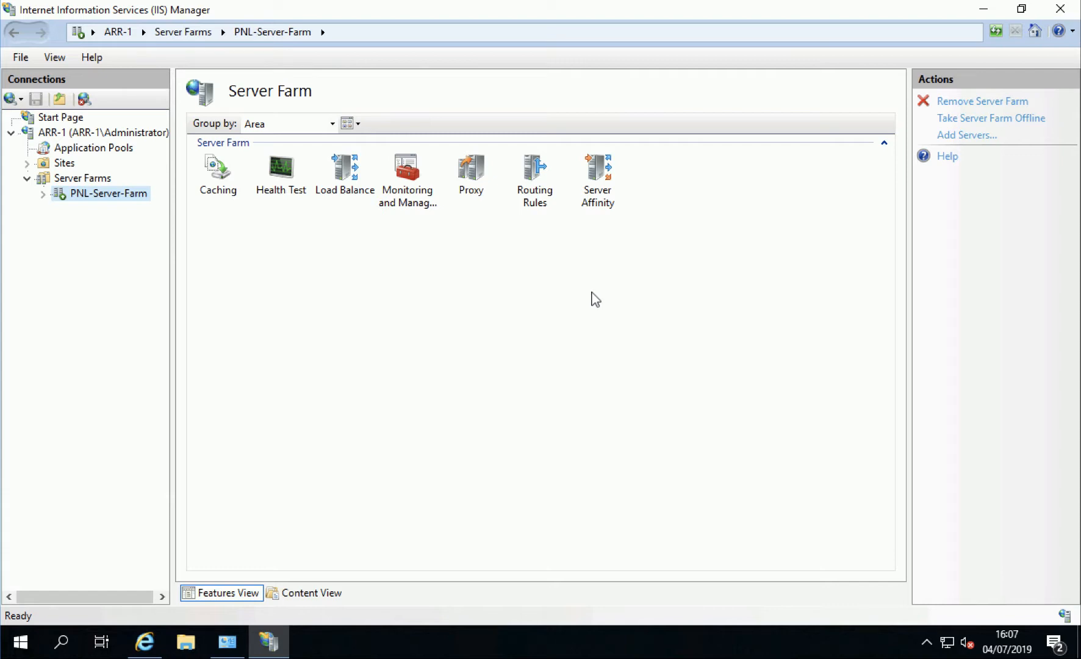
# Browse PNL-Server-Farm's Routing Rules and then its Load Balance settings
pyautogui.doubleClick(534, 168)
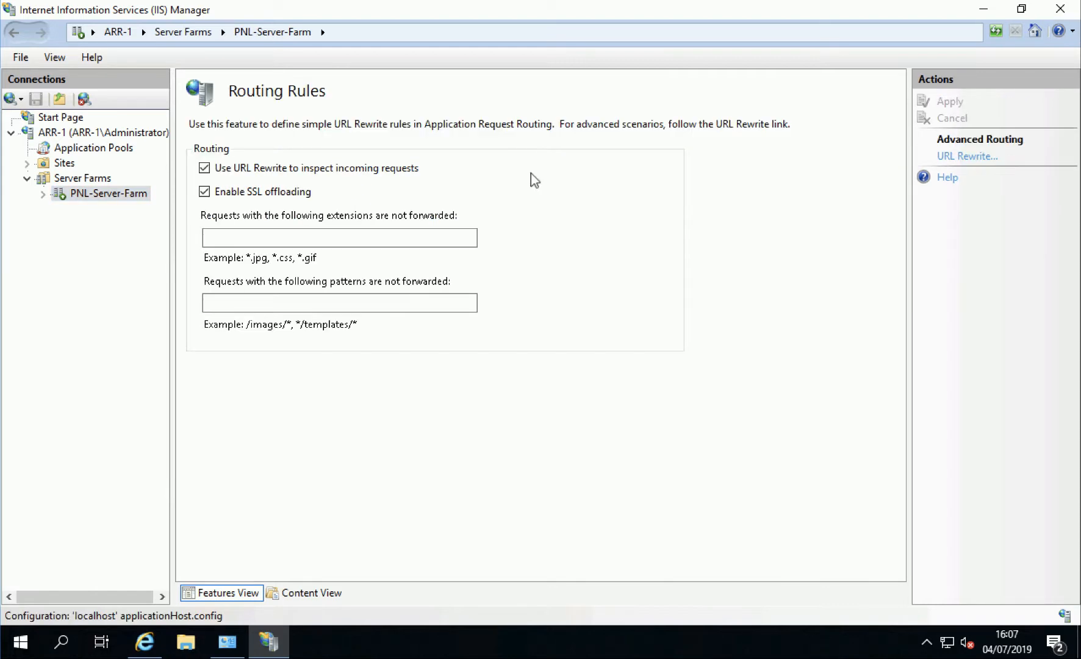
pyautogui.moveTo(604, 295)
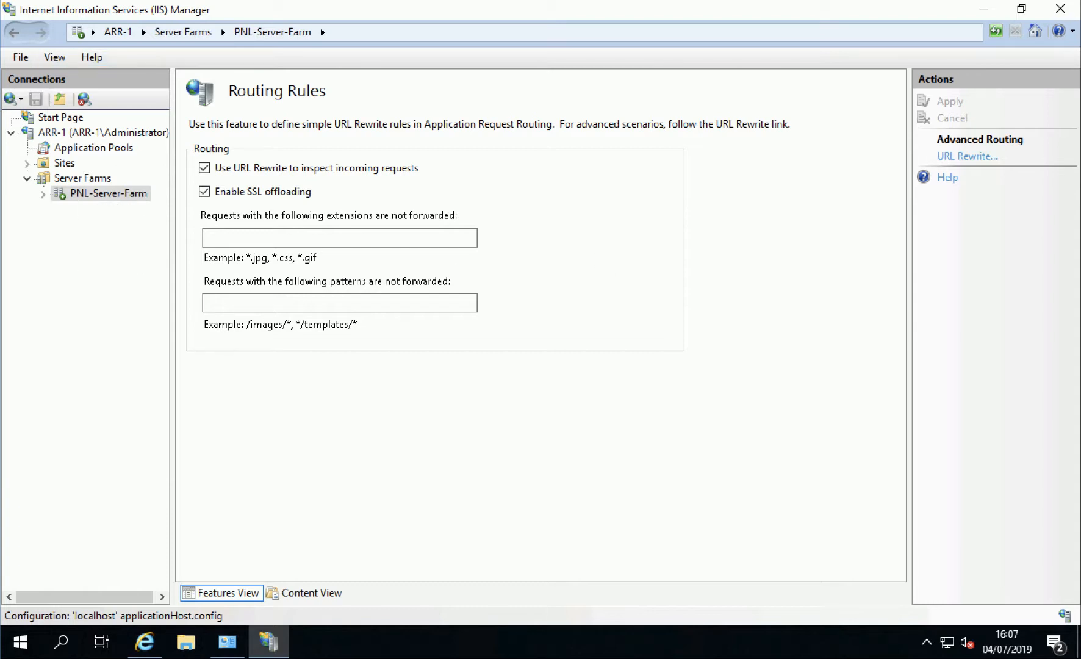
pyautogui.click(14, 33)
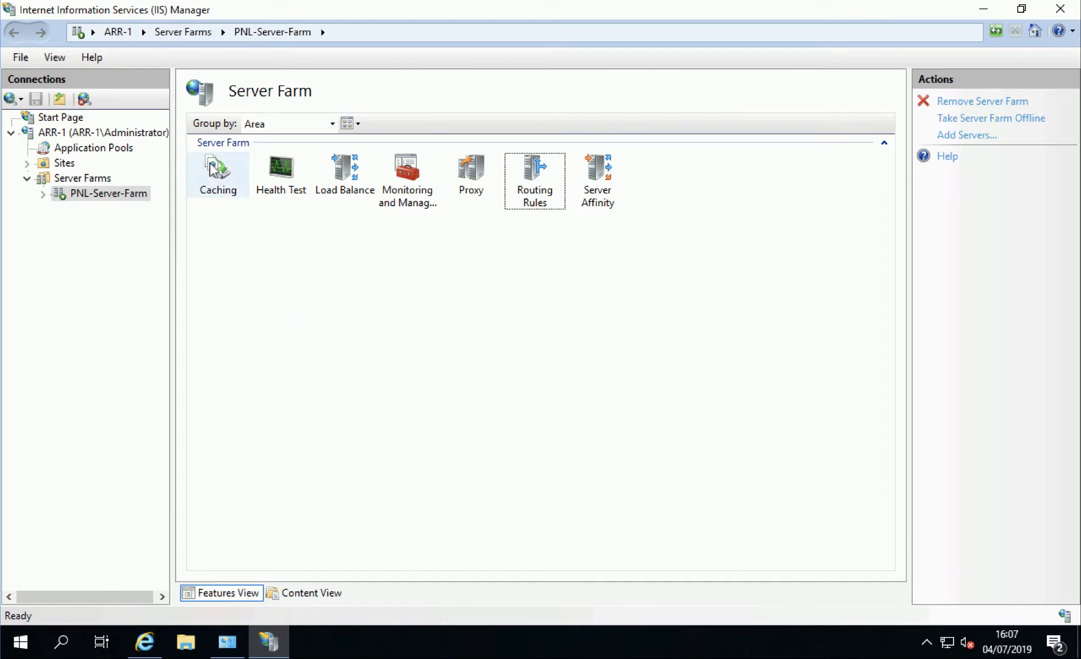
pyautogui.doubleClick(219, 168)
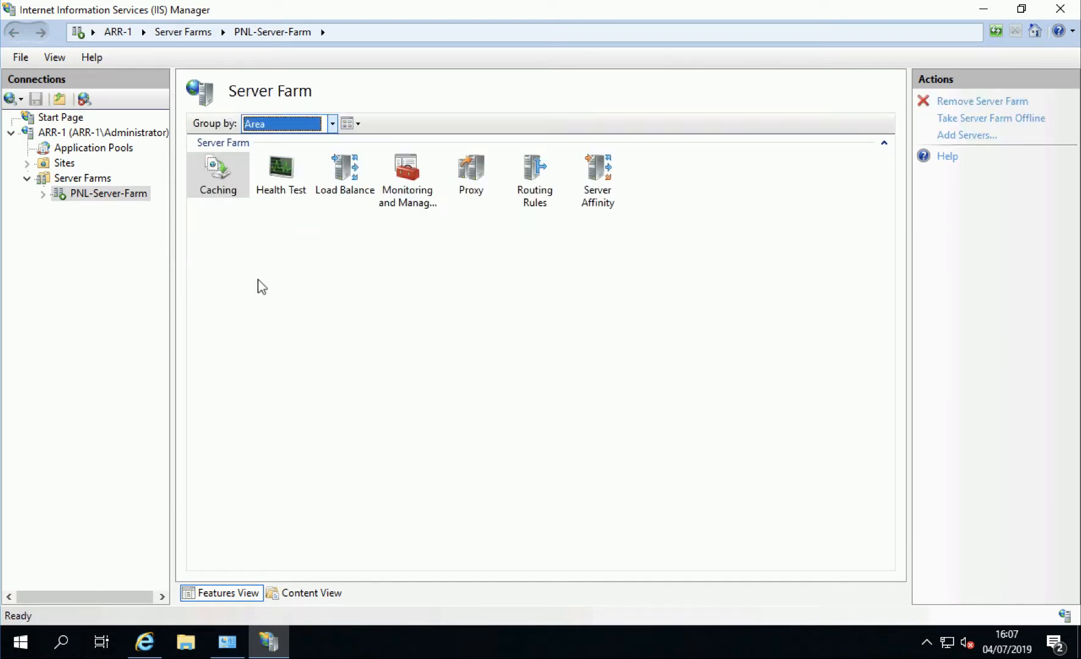
pyautogui.doubleClick(343, 168)
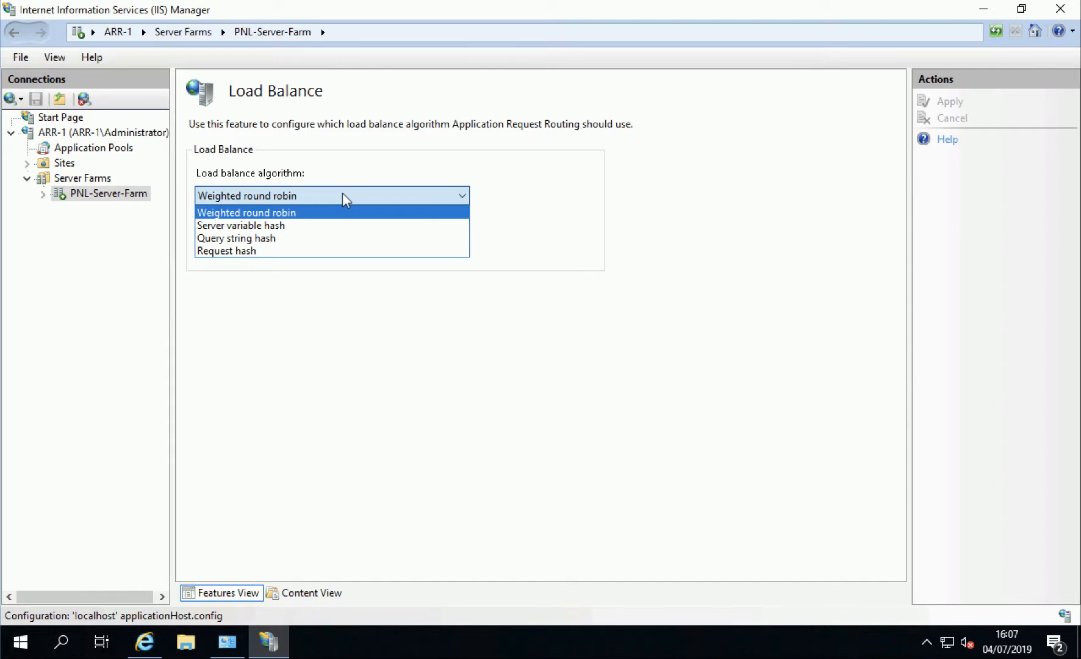
# Keep weighted round robin with even distribution, return to the farm and minimize IIS Manager on ARR-1
pyautogui.click(245, 212)
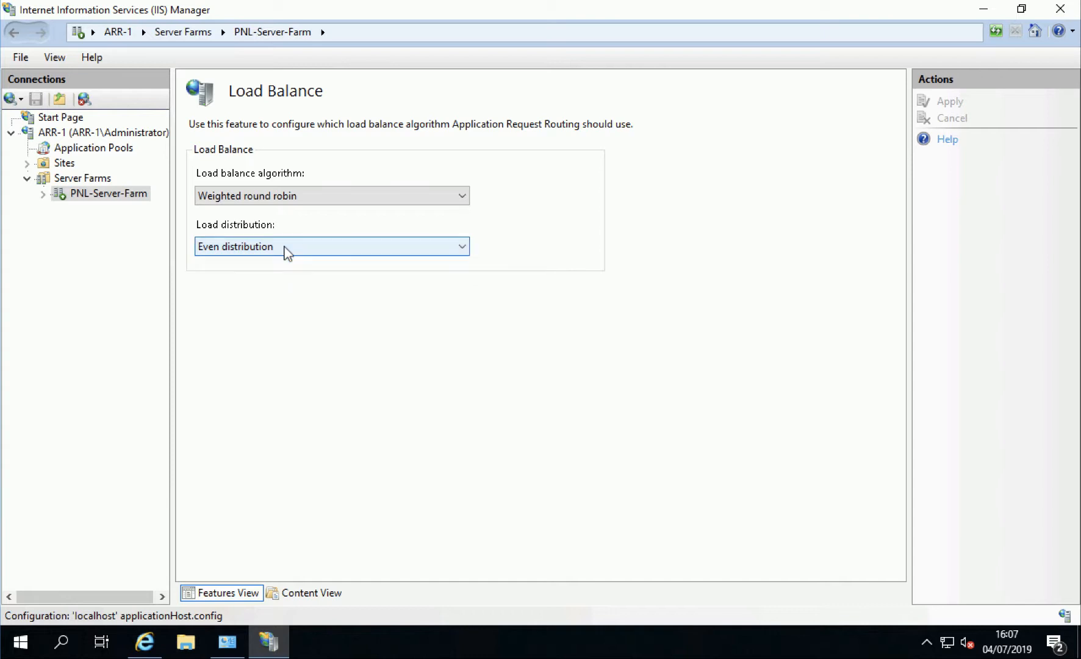
pyautogui.click(109, 194)
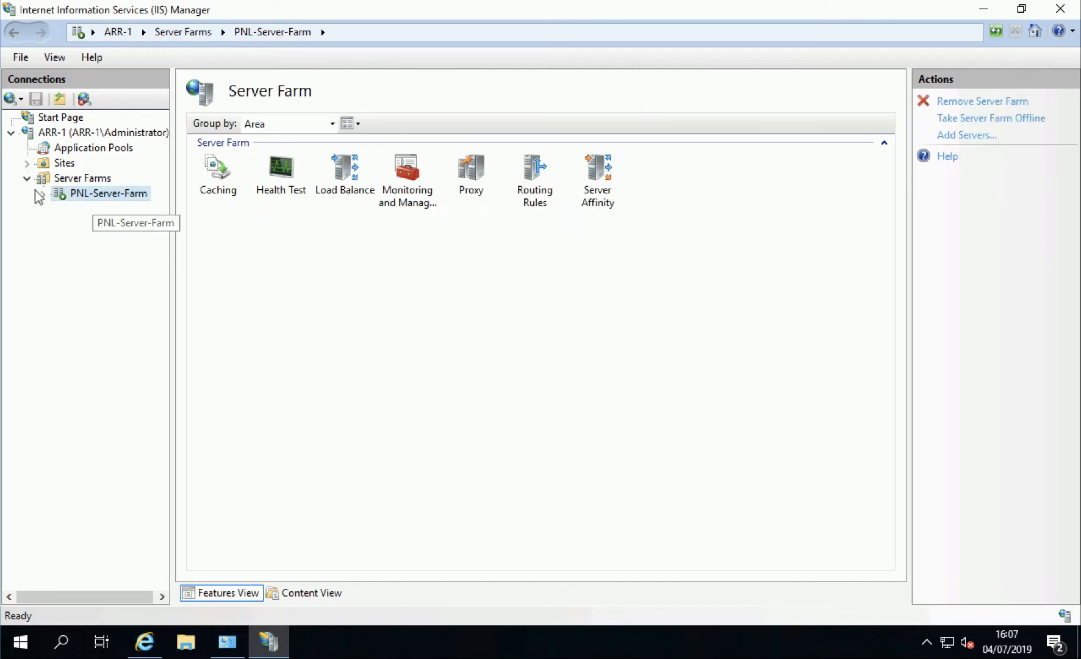
pyautogui.moveTo(558, 424)
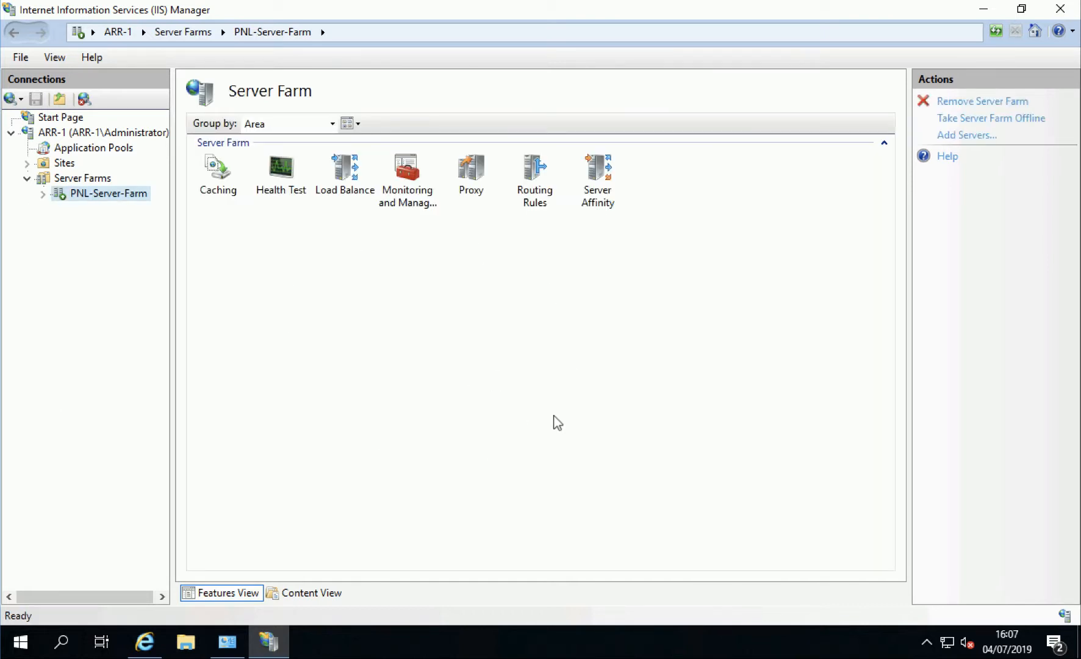
pyautogui.moveTo(985, 8)
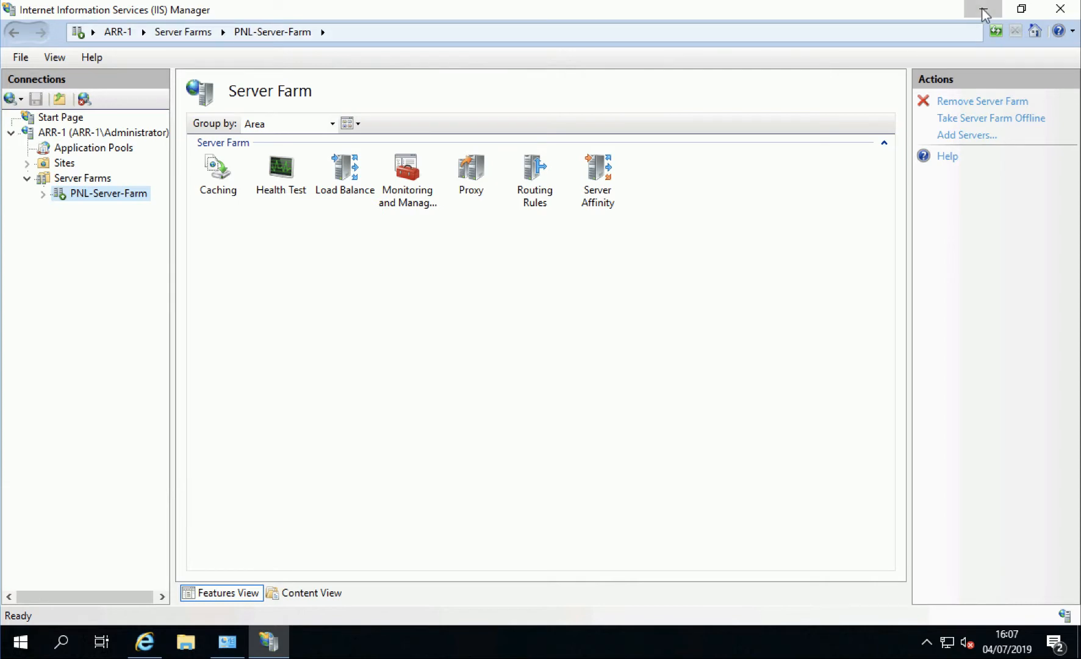
pyautogui.click(981, 10)
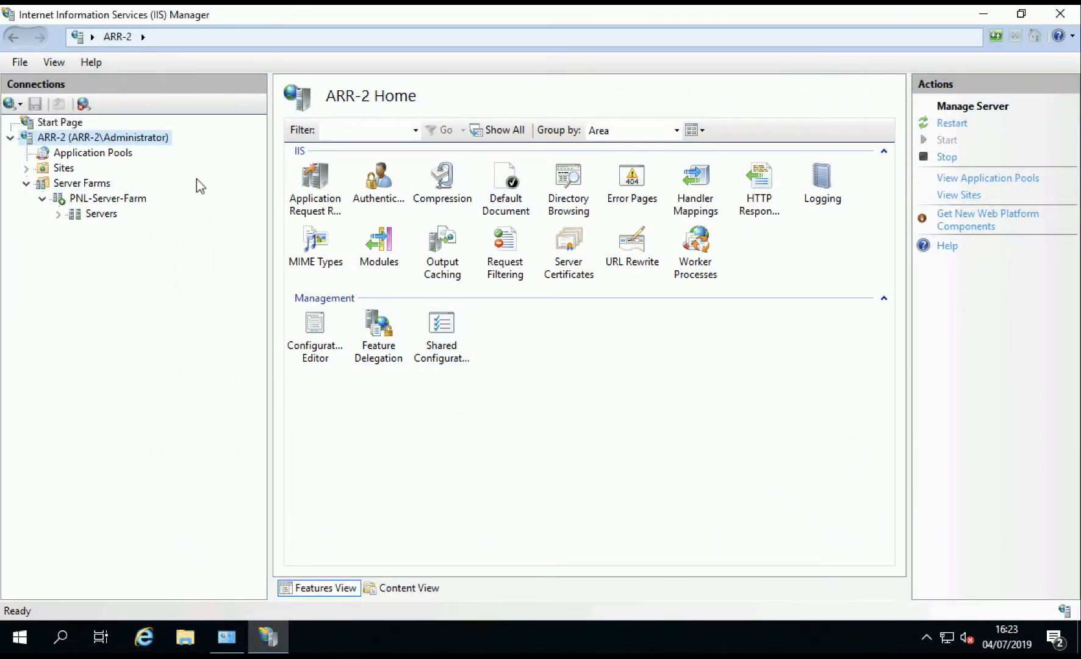
pyautogui.moveTo(45, 143)
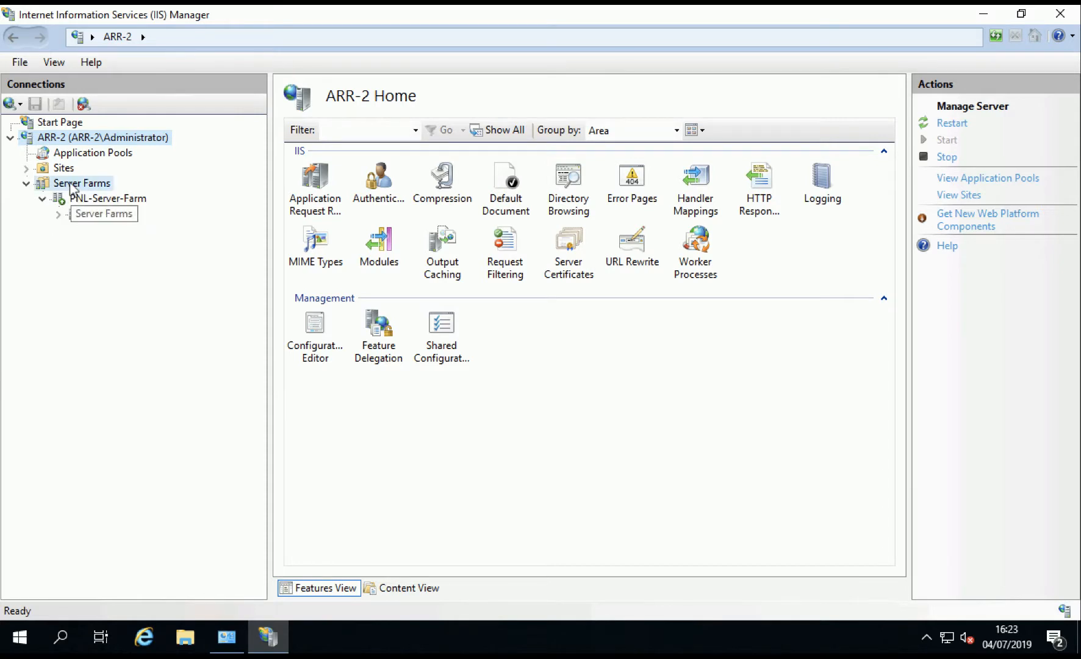
# On ARR-2, list PNL-Server-Farm's servers 192.168.110.14 and 192.168.110.15 online, then minimize IIS Manager
pyautogui.click(115, 198)
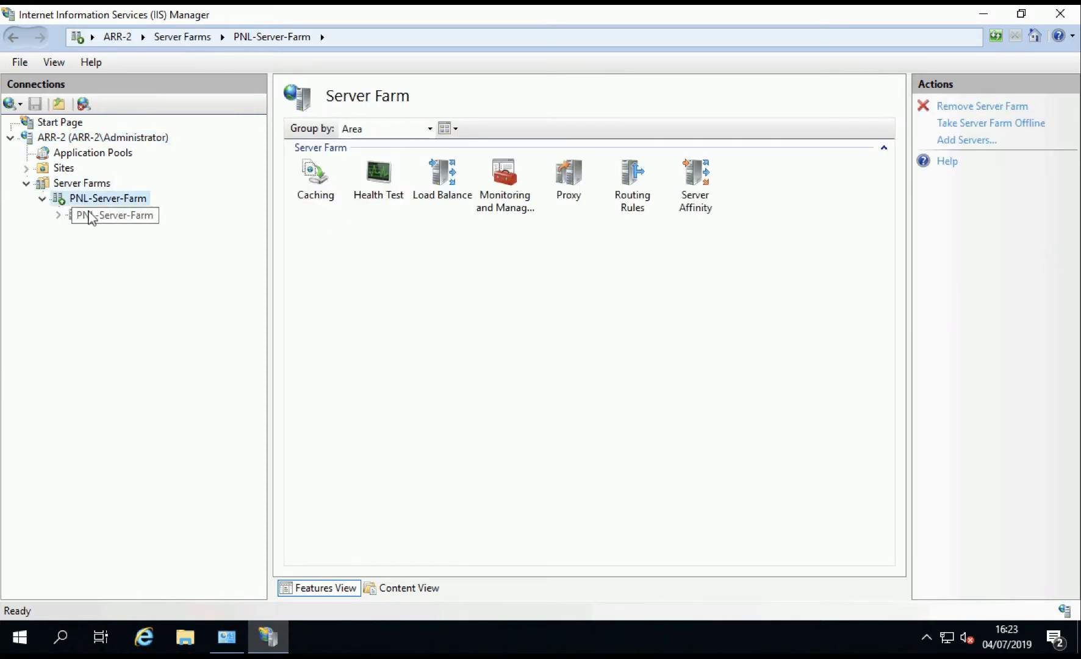
pyautogui.click(113, 215)
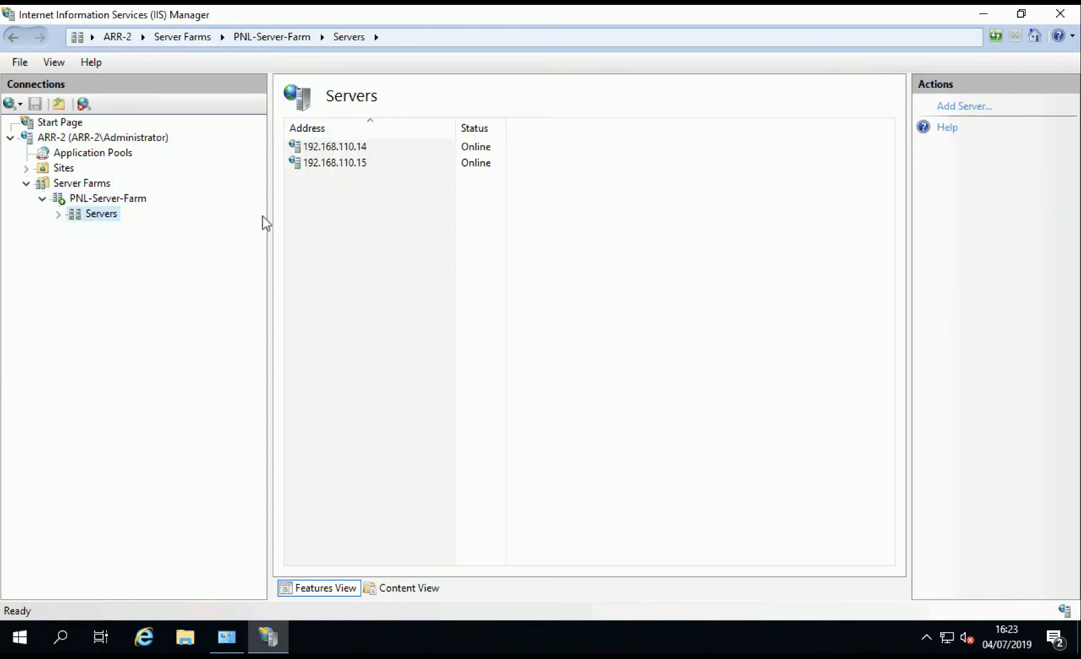
pyautogui.moveTo(875, 160)
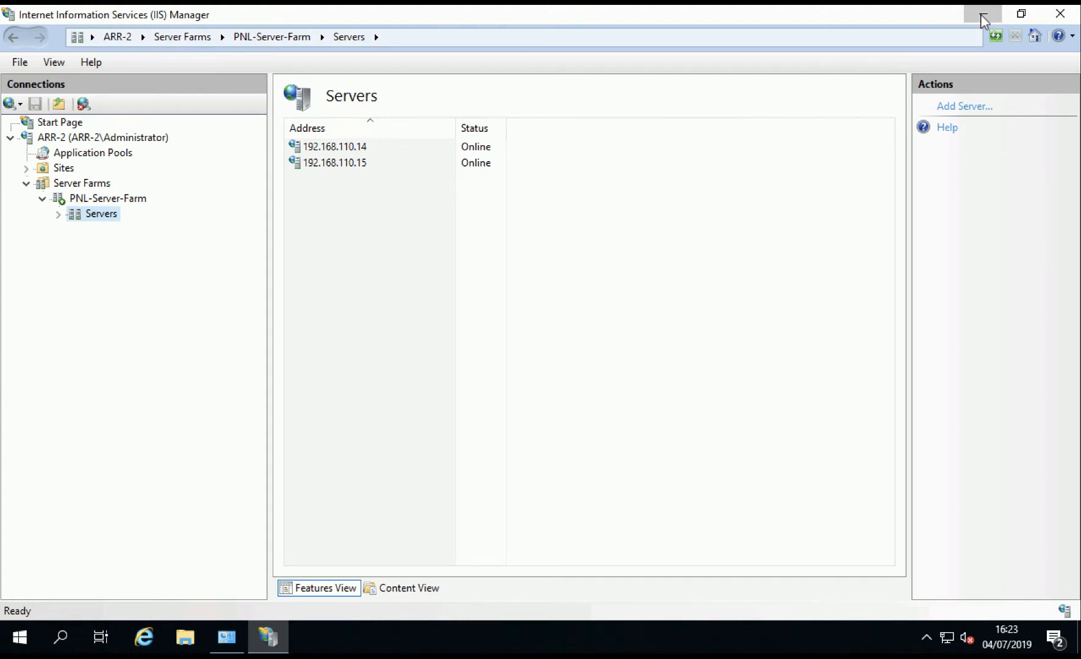
pyautogui.click(982, 13)
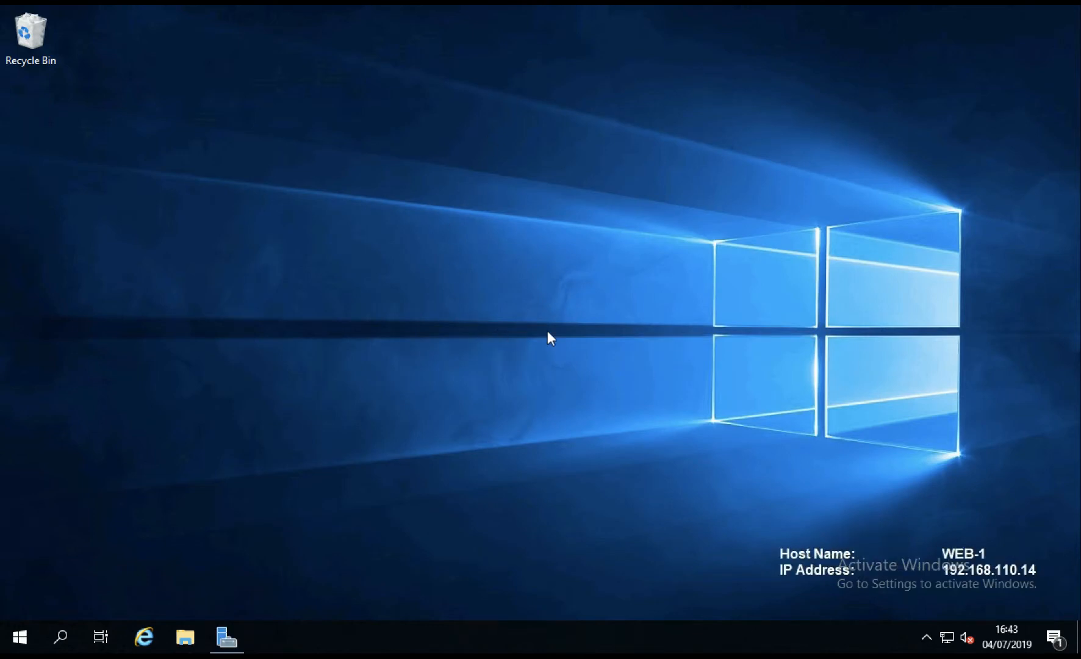
# Open Server Manager on WEB-1 and start the Add Roles and Features Wizard
pyautogui.click(226, 636)
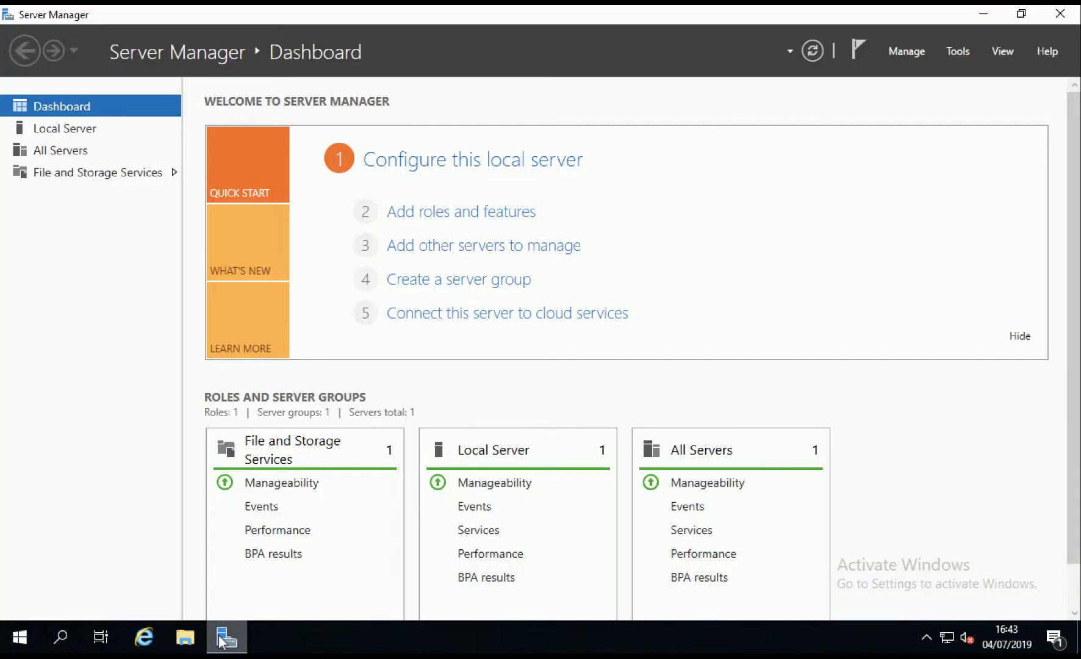
pyautogui.moveTo(905, 51)
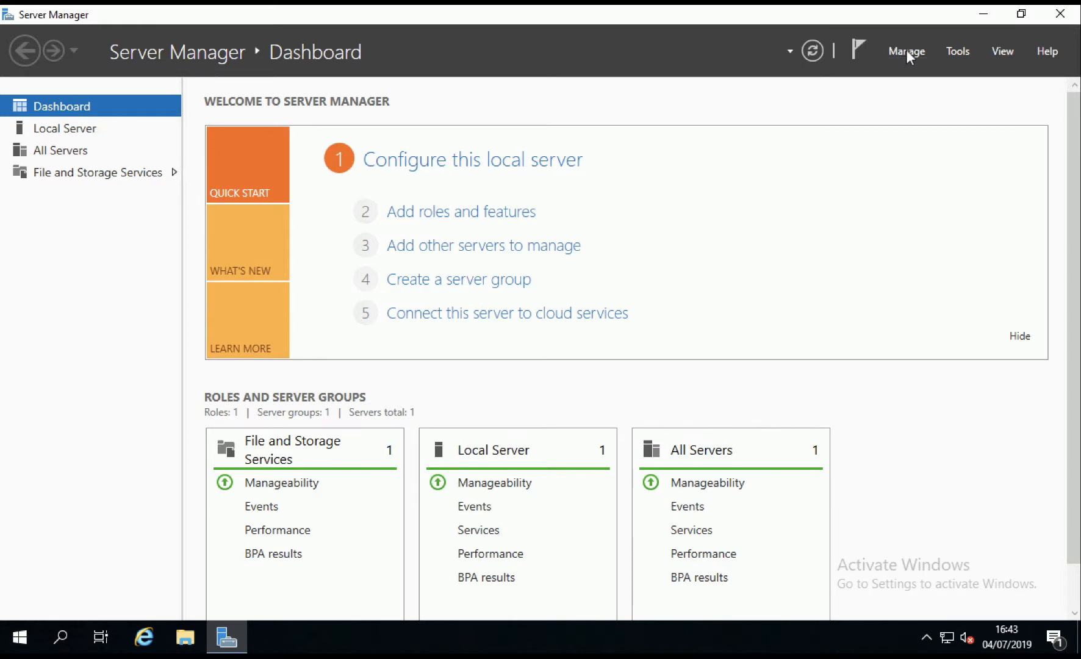
pyautogui.click(905, 51)
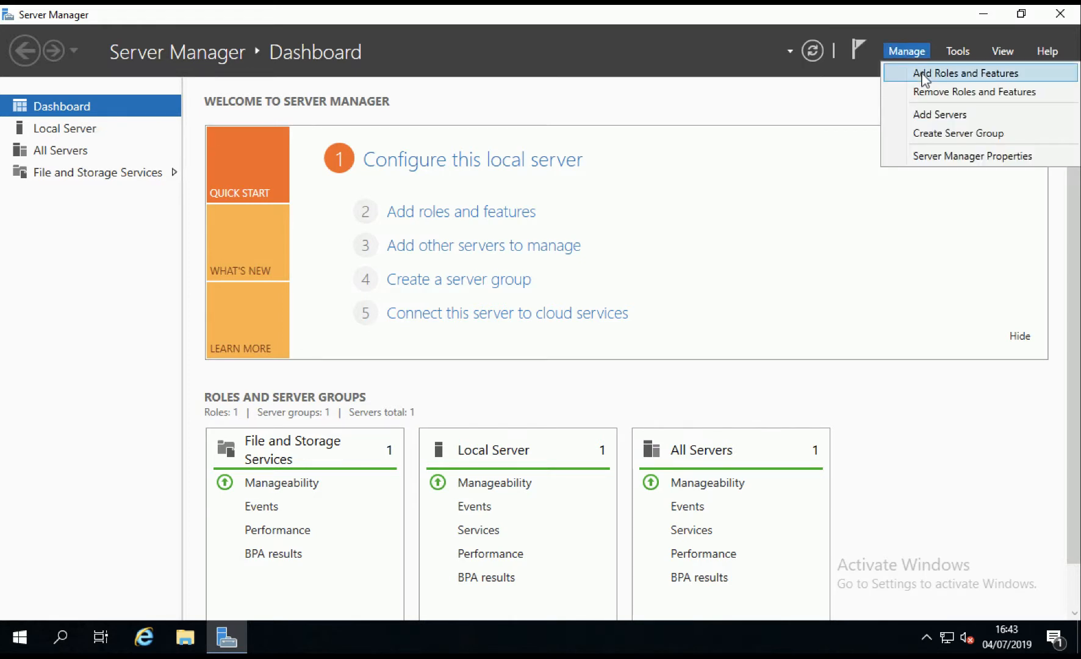
pyautogui.click(966, 72)
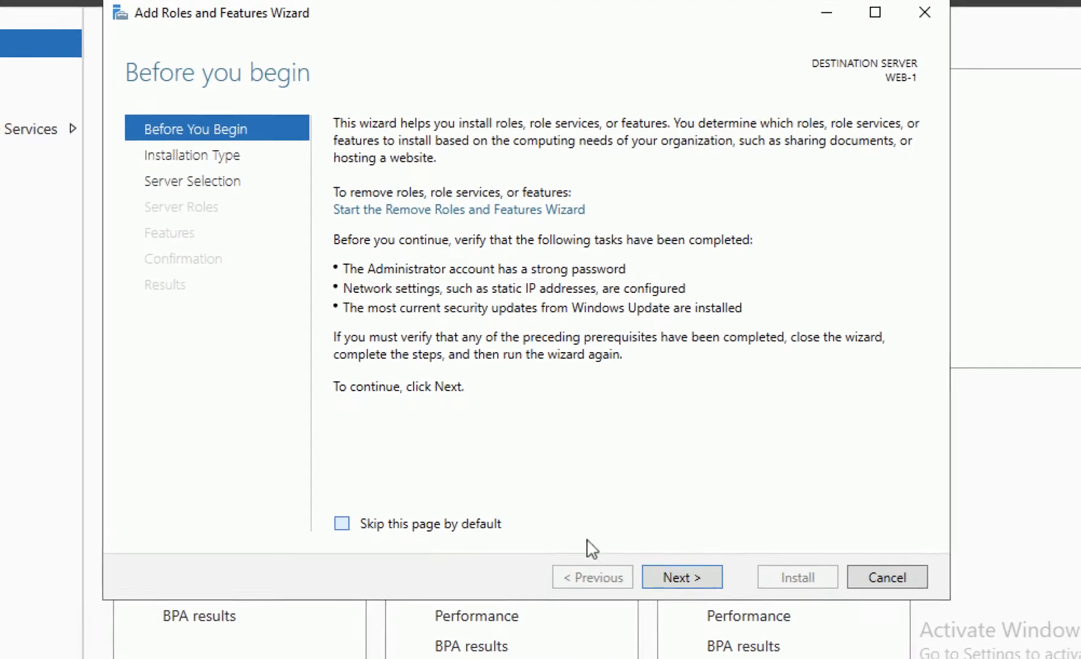
# Step through the Add Roles wizard and select Web Server (IIS) with its management tools
pyautogui.click(342, 523)
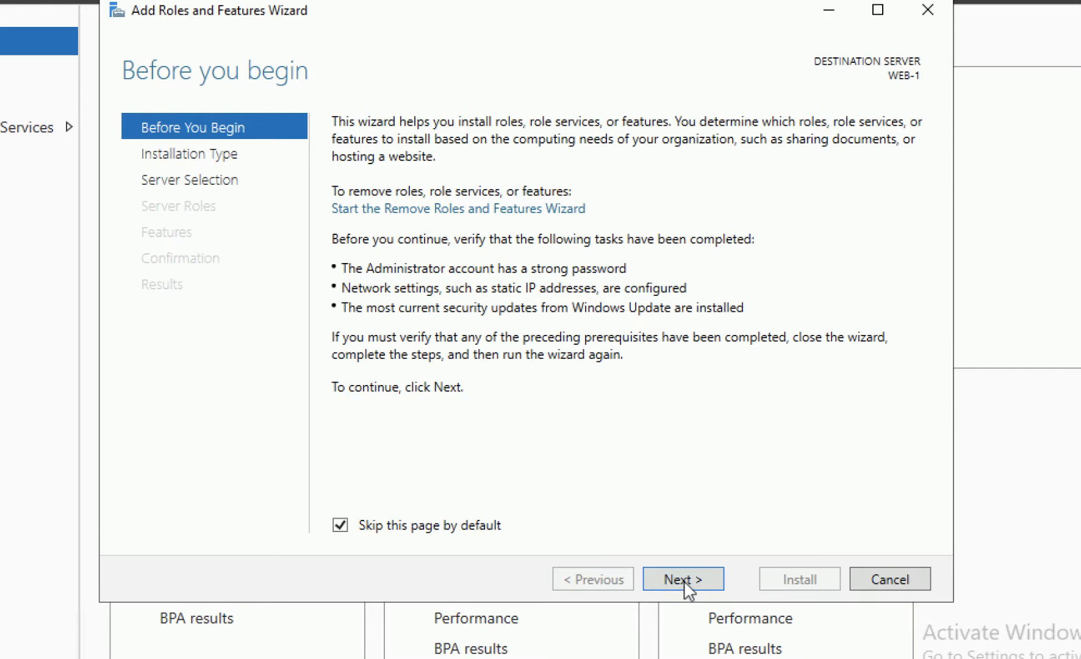
pyautogui.click(682, 578)
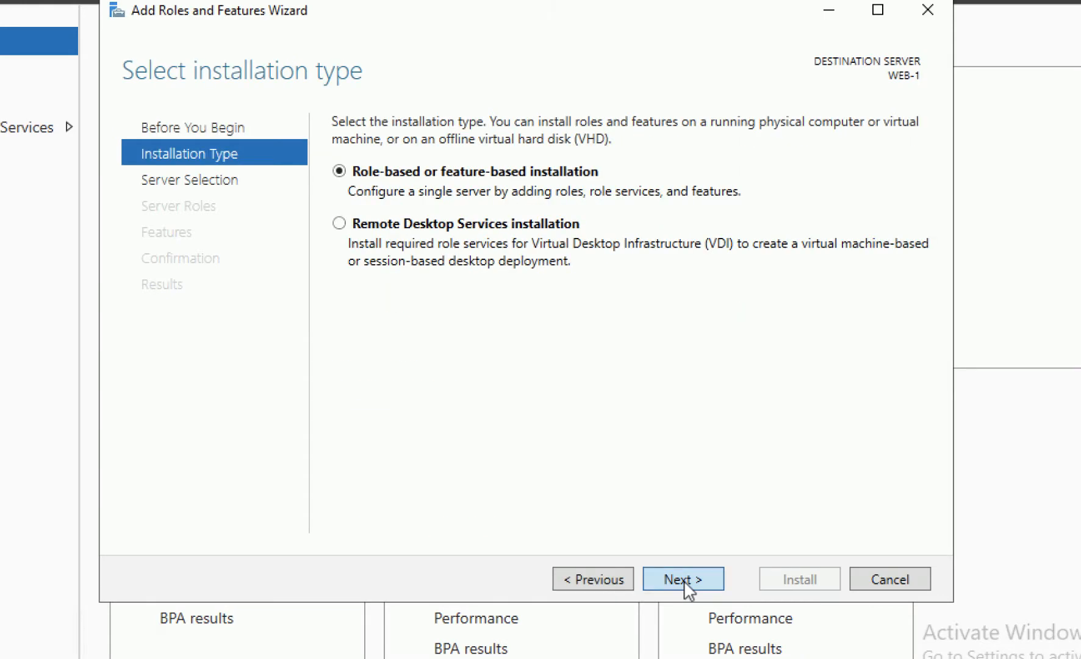
pyautogui.click(682, 579)
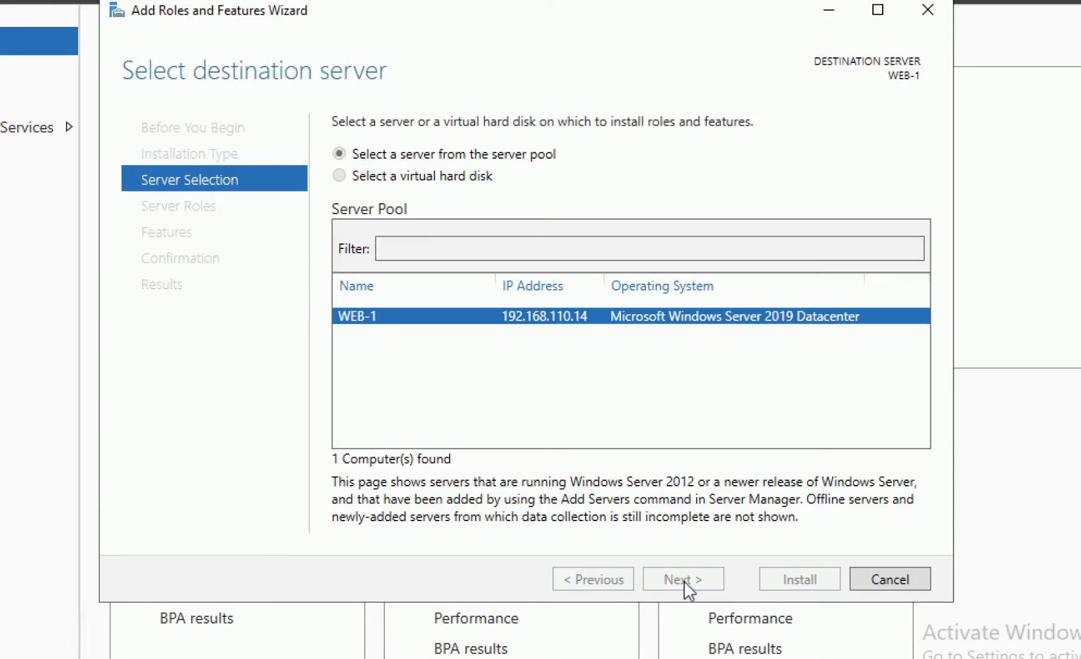
pyautogui.click(682, 578)
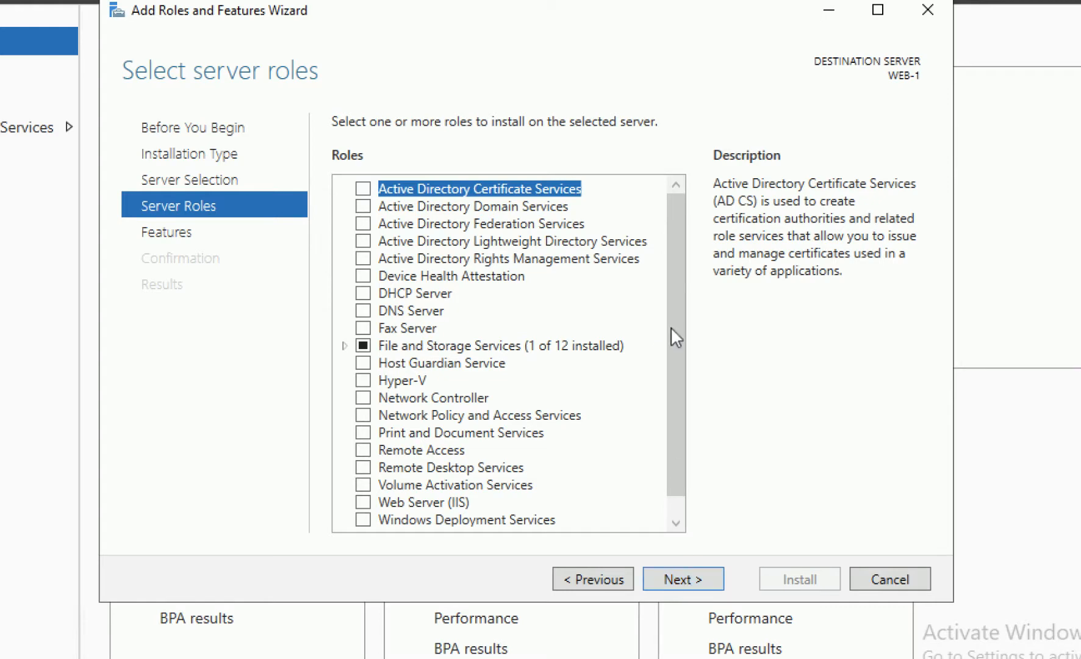
pyautogui.scroll(-3)
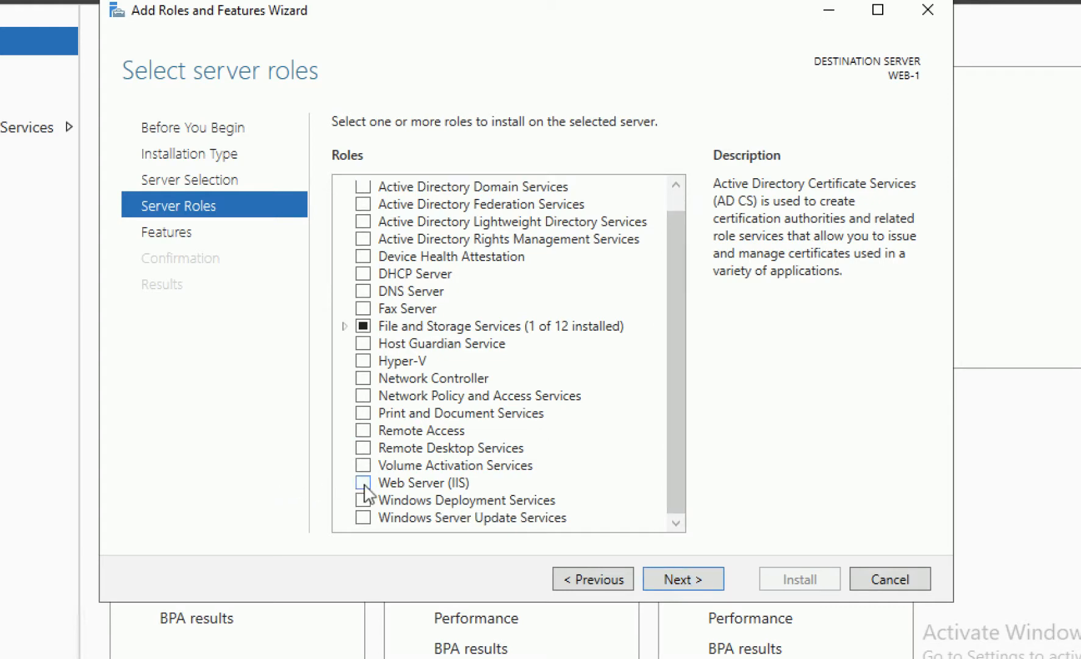
pyautogui.click(364, 482)
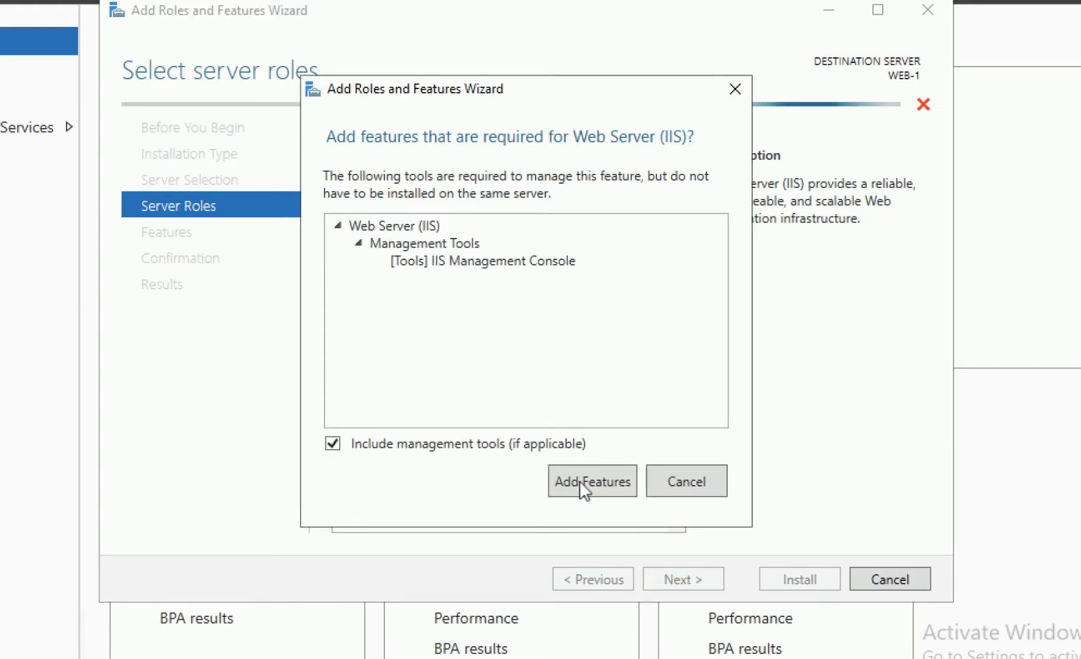
pyautogui.click(590, 481)
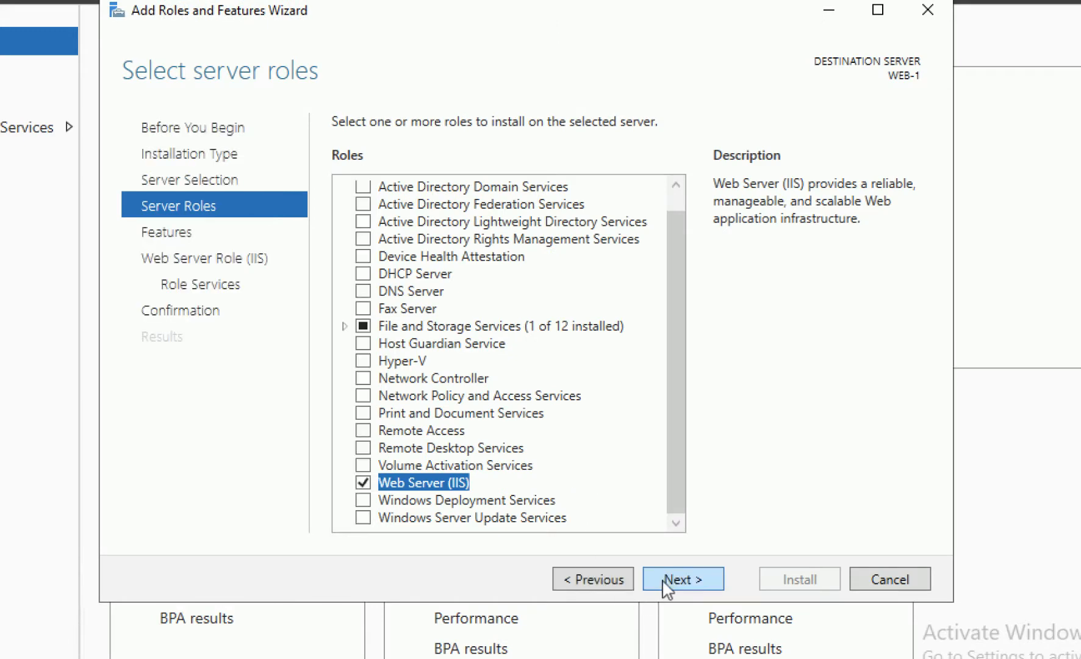
# Confirm the selections, run the IIS installation and close the finished wizard
pyautogui.click(682, 578)
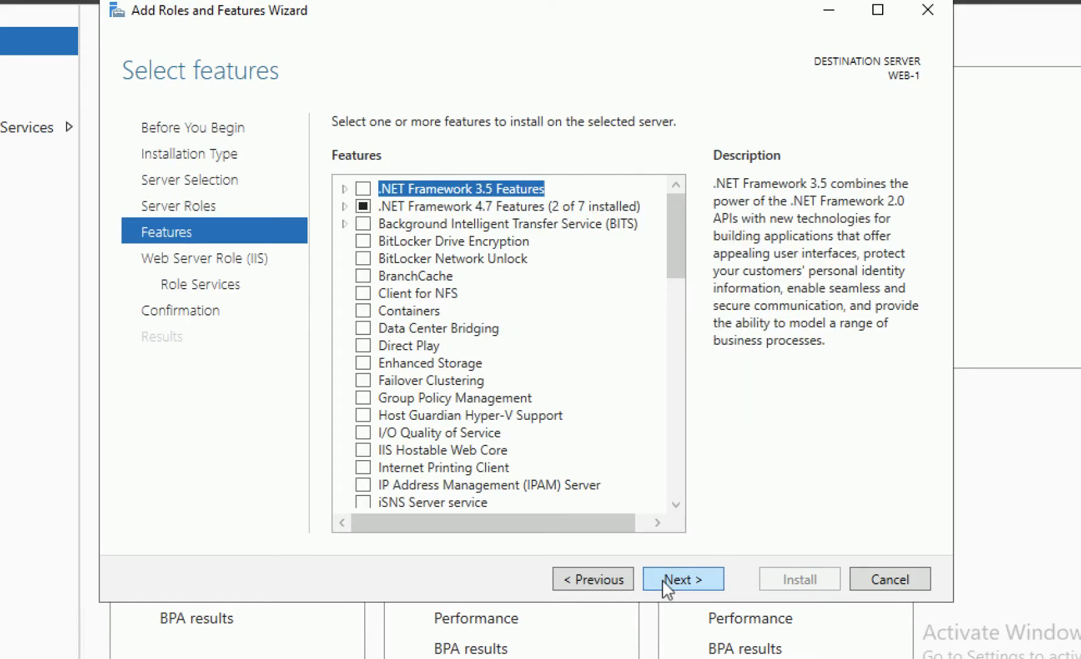
pyautogui.click(682, 578)
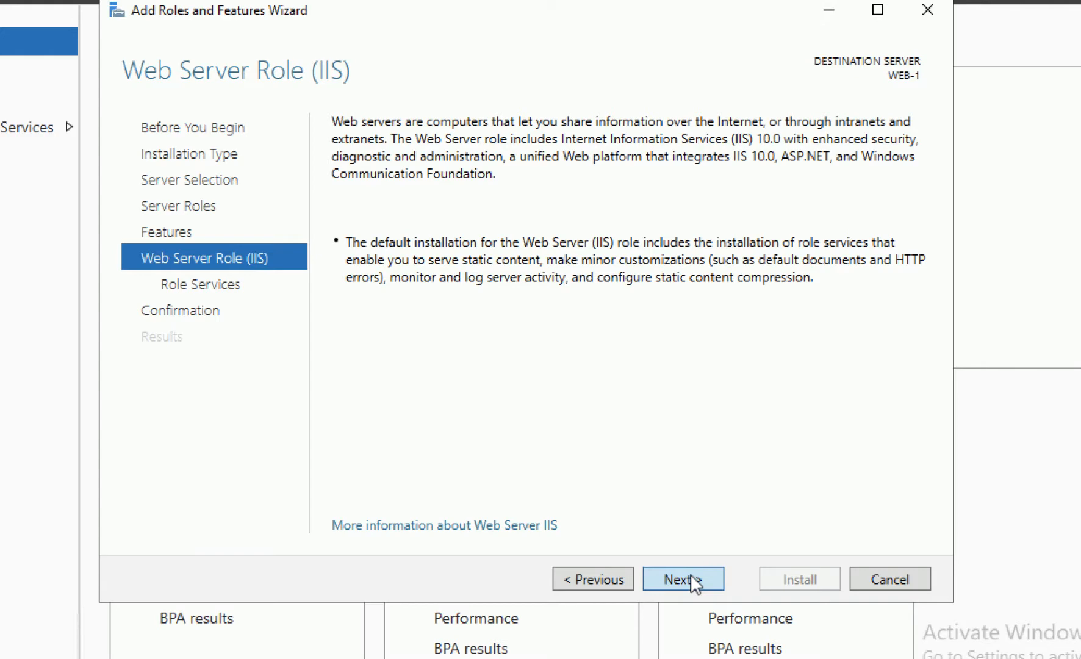
pyautogui.click(682, 578)
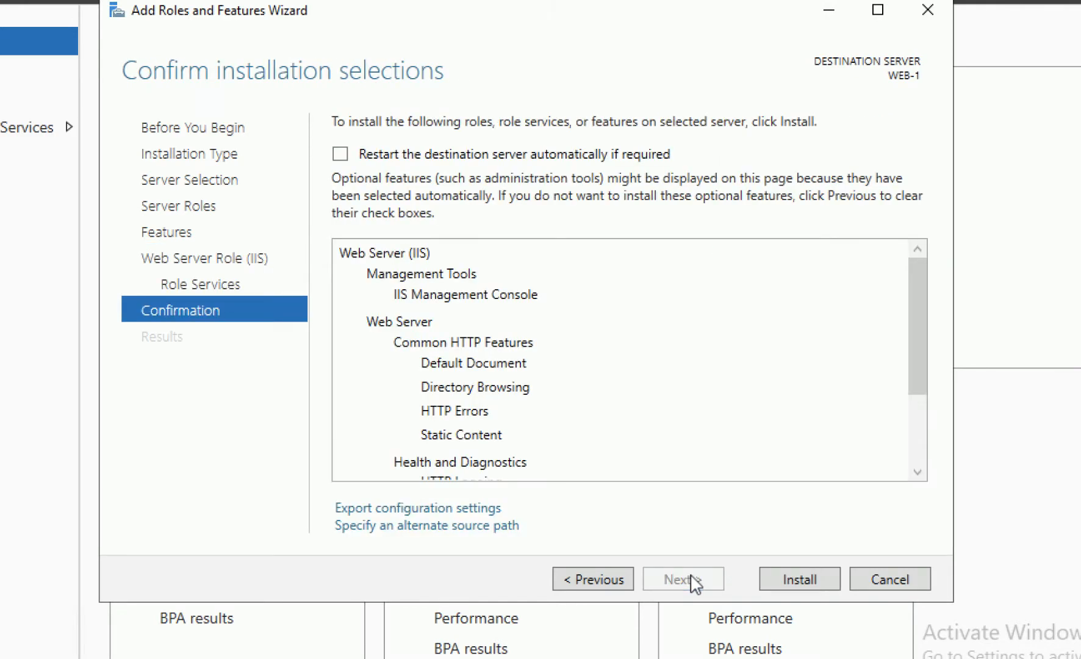
pyautogui.click(798, 579)
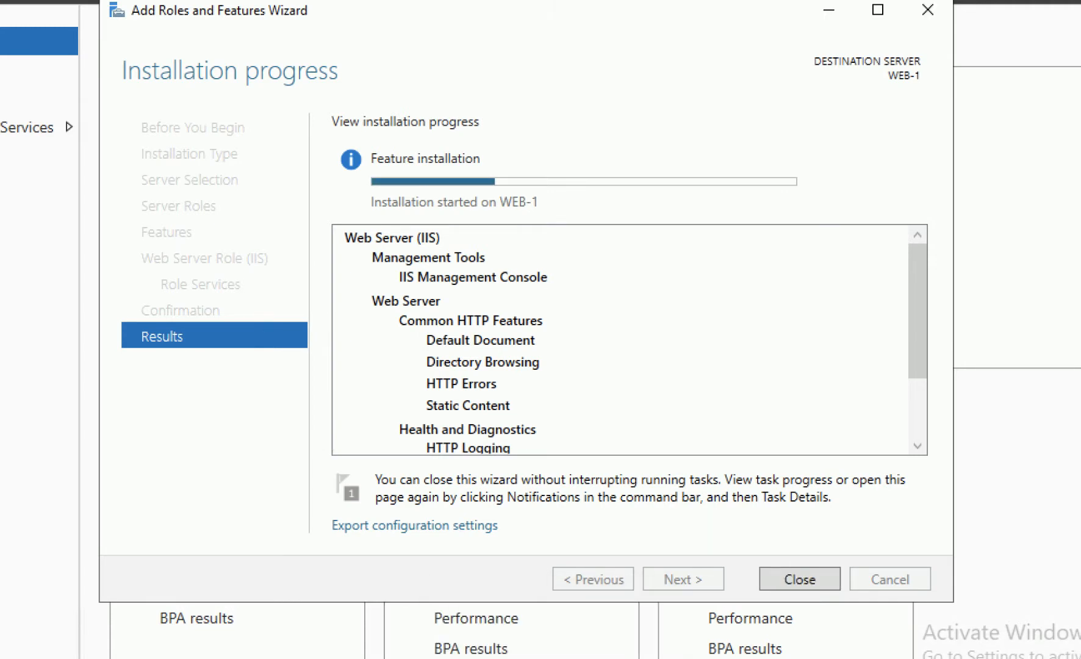
pyautogui.moveTo(30, 626)
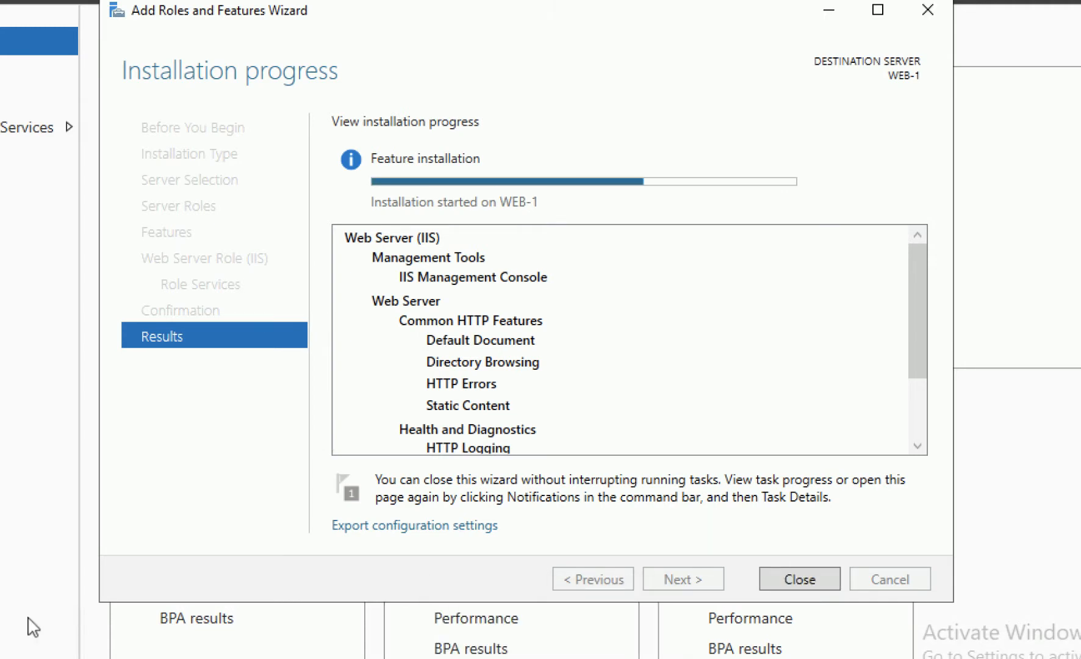
pyautogui.moveTo(385, 225)
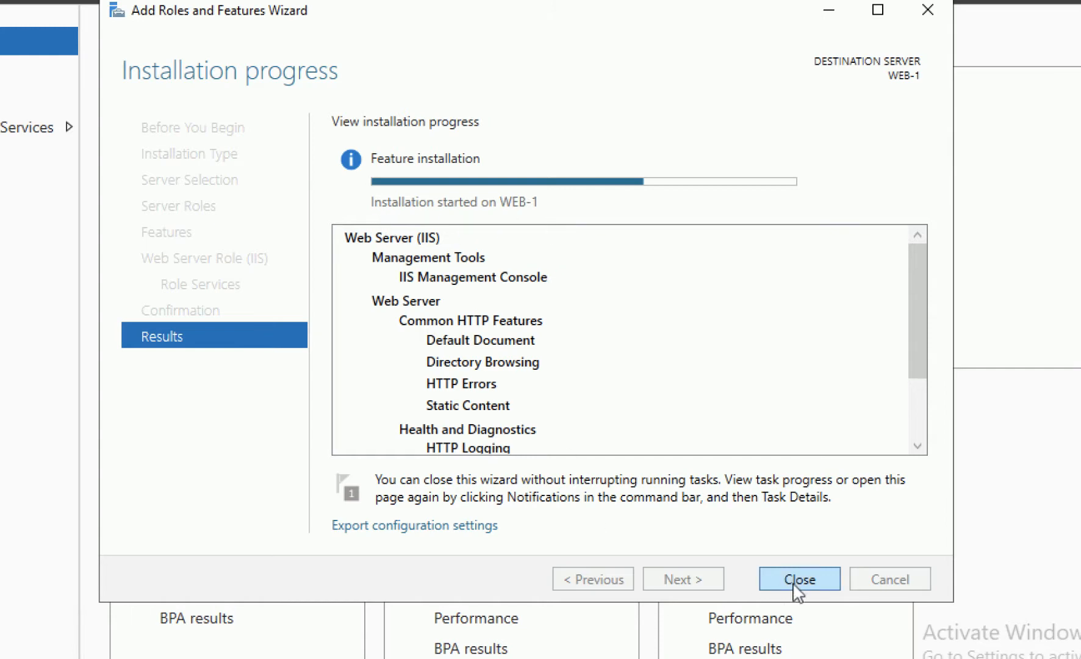
pyautogui.click(798, 578)
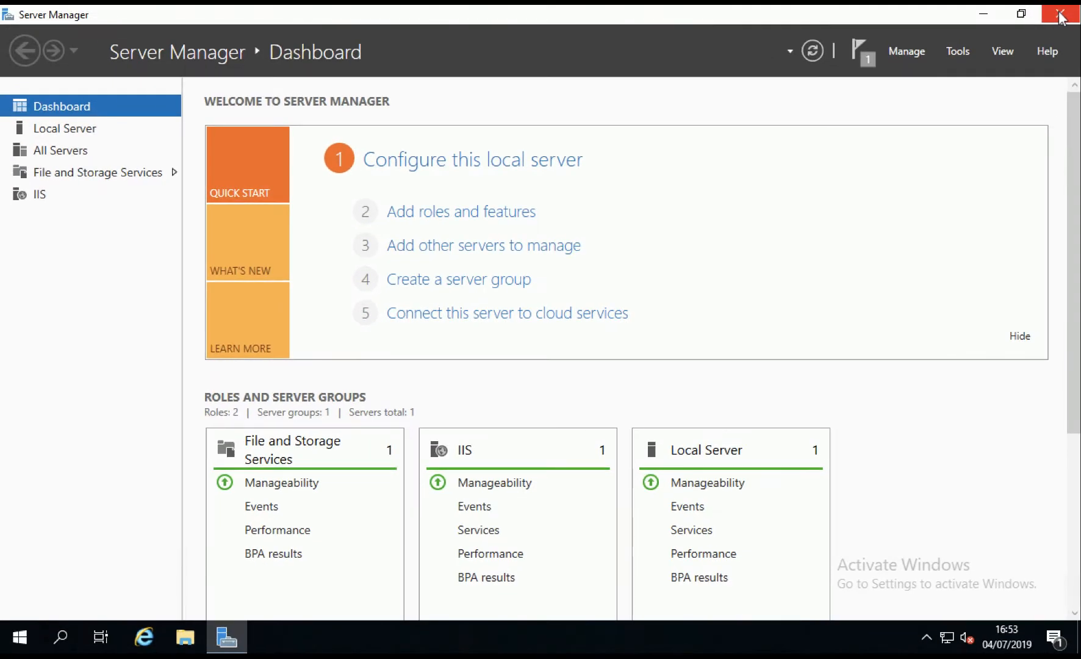
# Close Server Manager and copy index.html from the root of Local Disk C:
pyautogui.click(1060, 13)
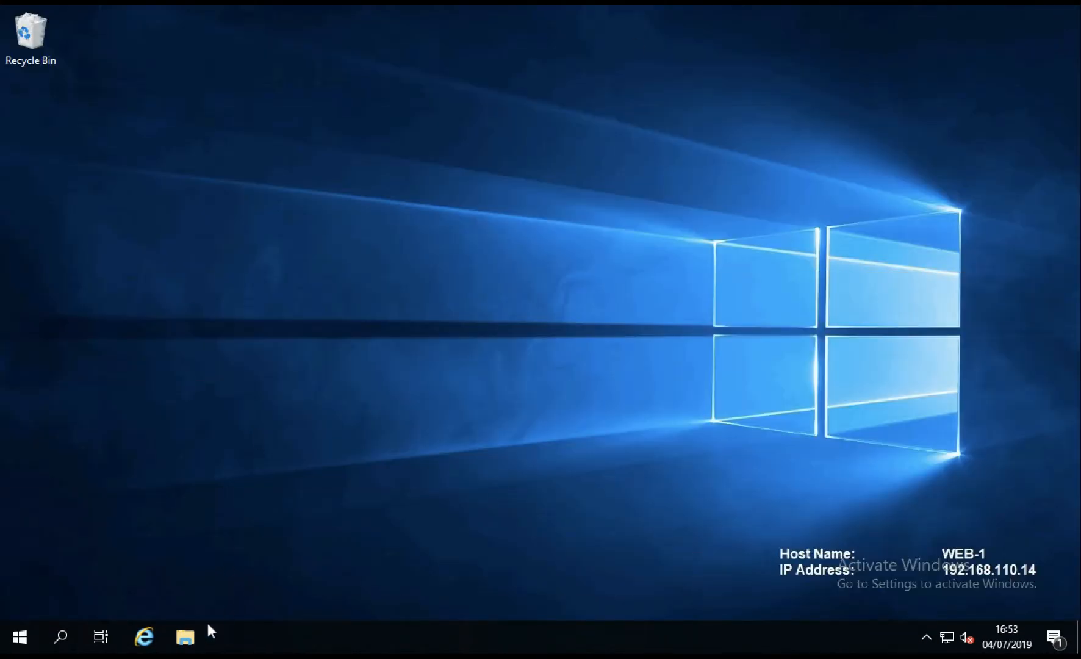
pyautogui.click(184, 636)
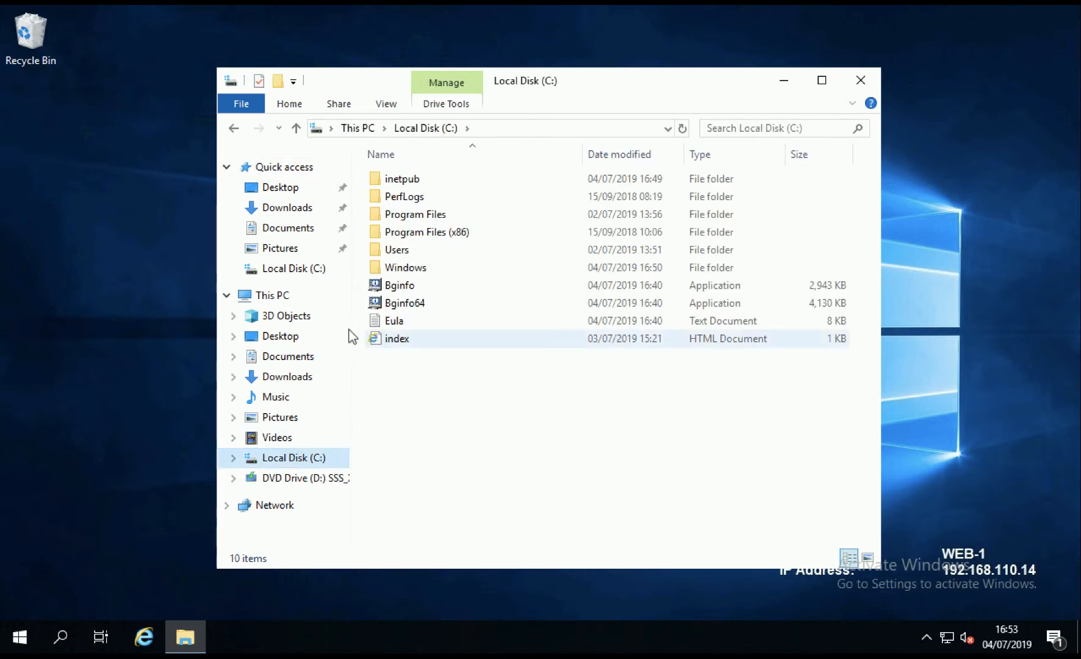
pyautogui.rightClick(396, 338)
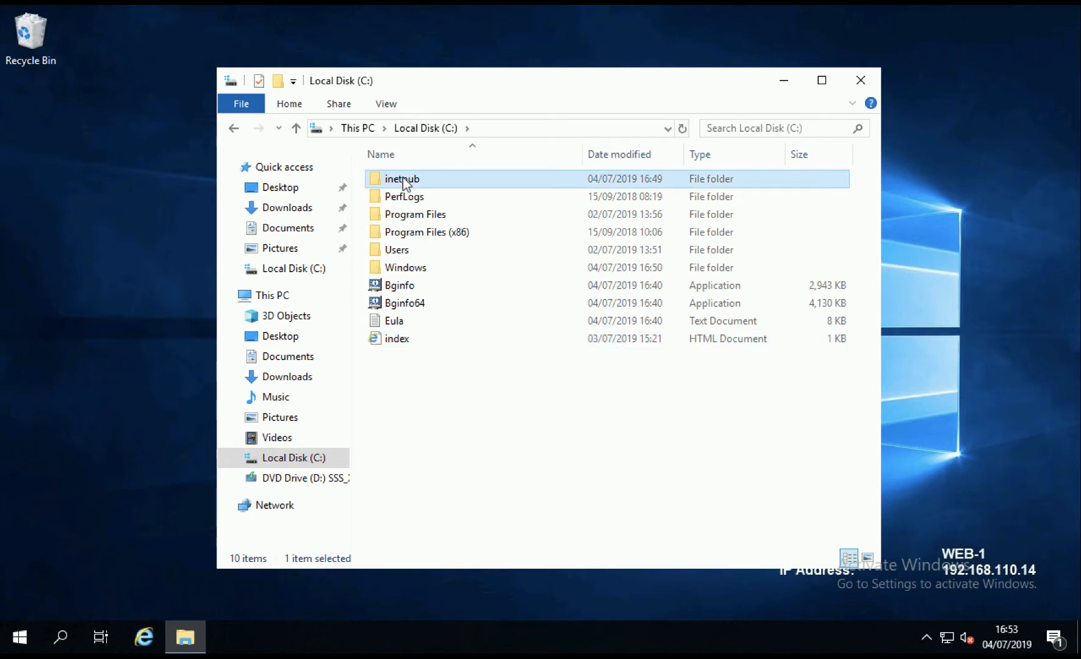
pyautogui.doubleClick(402, 178)
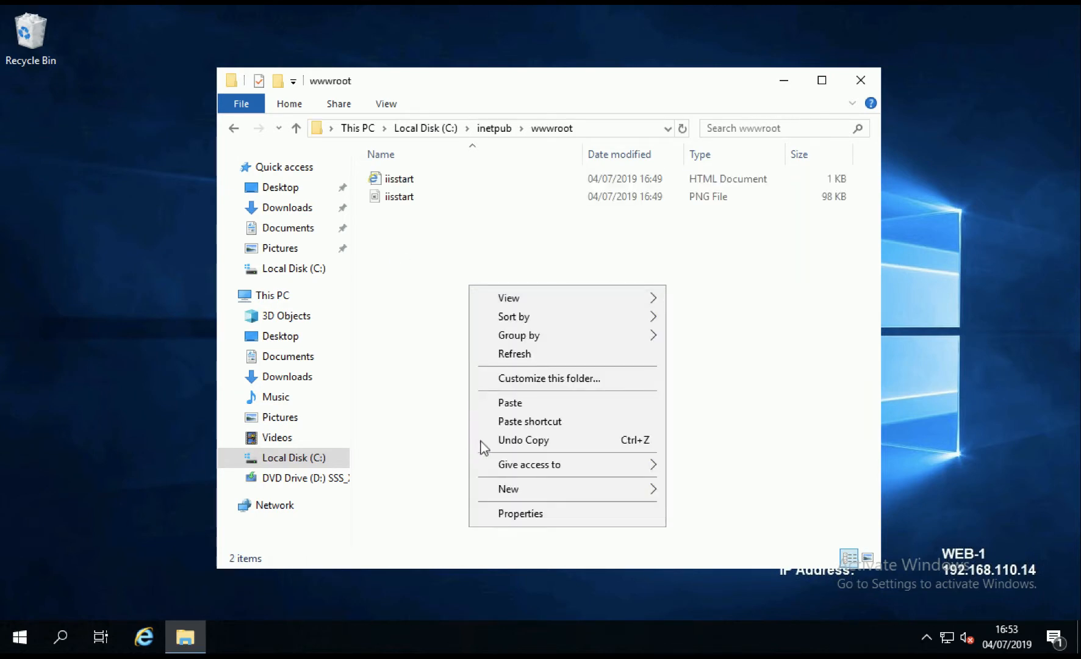
# Paste index.html into C:\inetpub\wwwroot and preview it showing Servername WEB-1
pyautogui.click(510, 402)
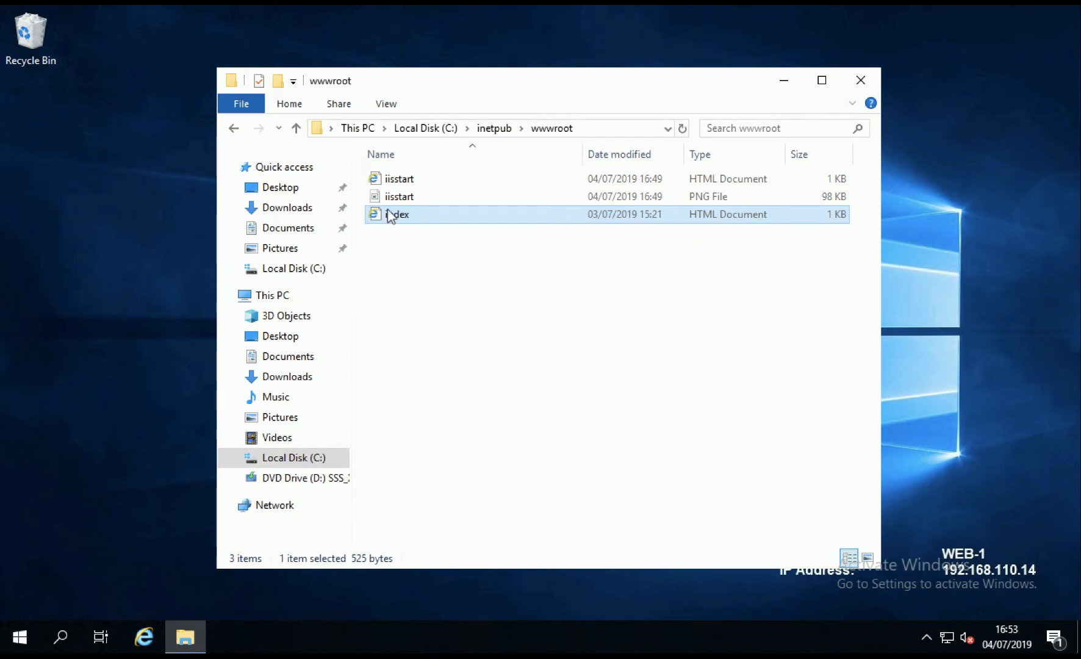
pyautogui.doubleClick(402, 215)
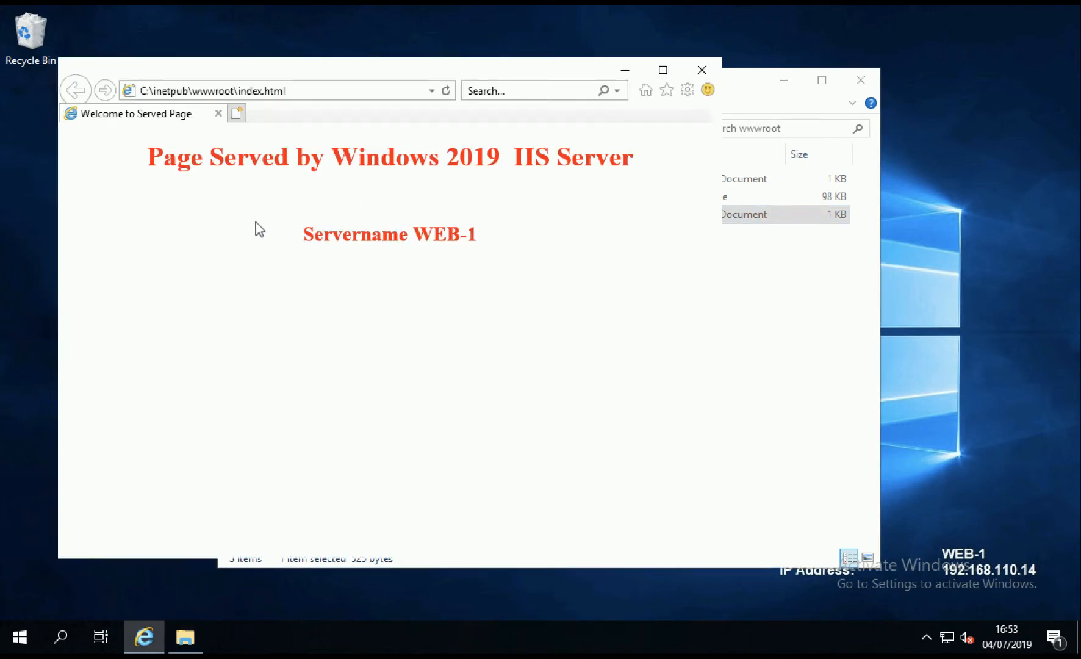
pyautogui.moveTo(618, 143)
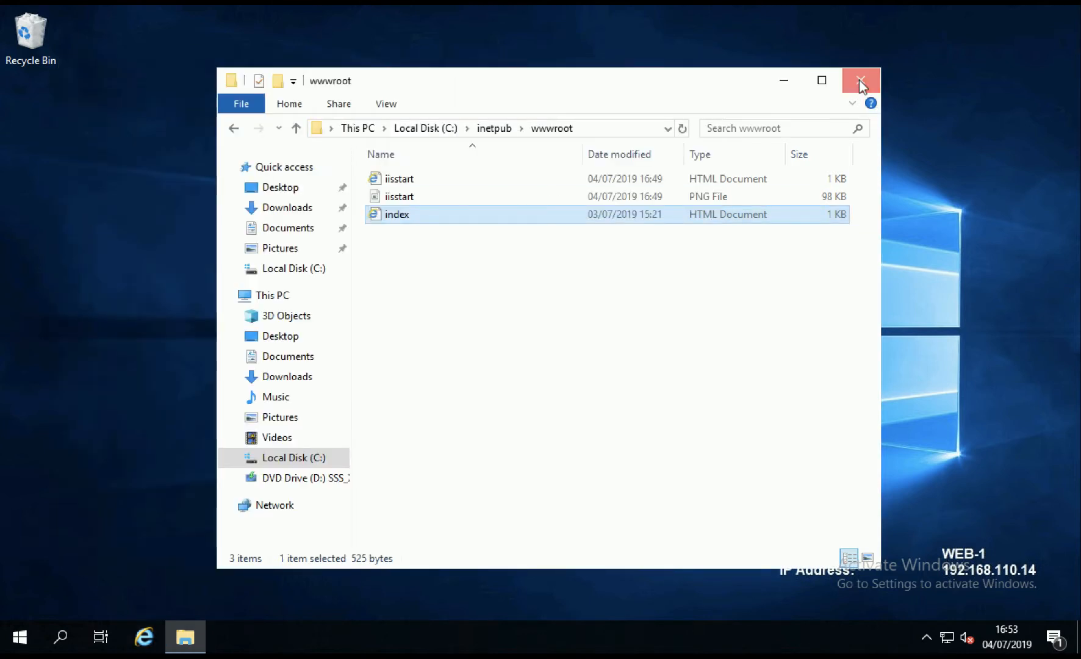
pyautogui.click(19, 636)
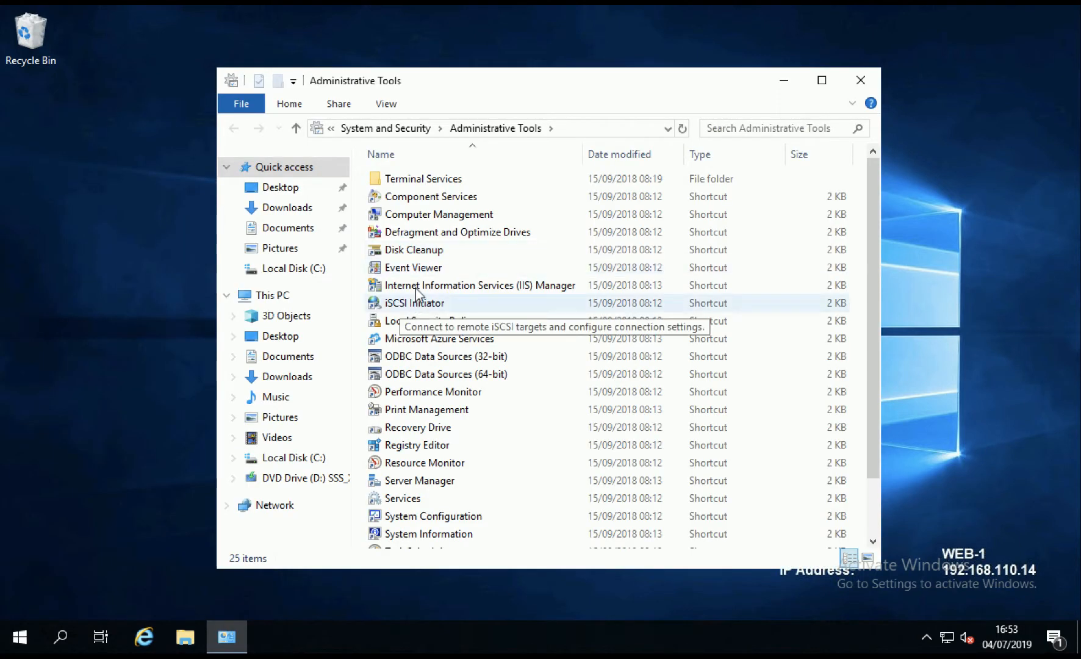
# Launch IIS Manager full screen from Administrative Tools and select the WEB-1 server home
pyautogui.click(480, 284)
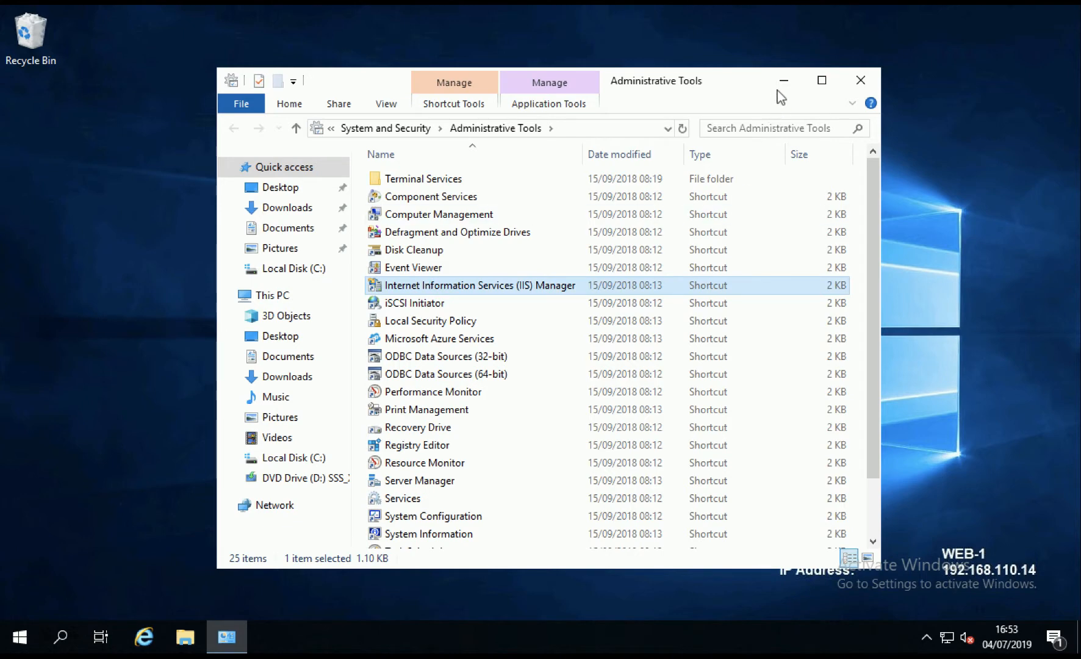
pyautogui.doubleClick(479, 284)
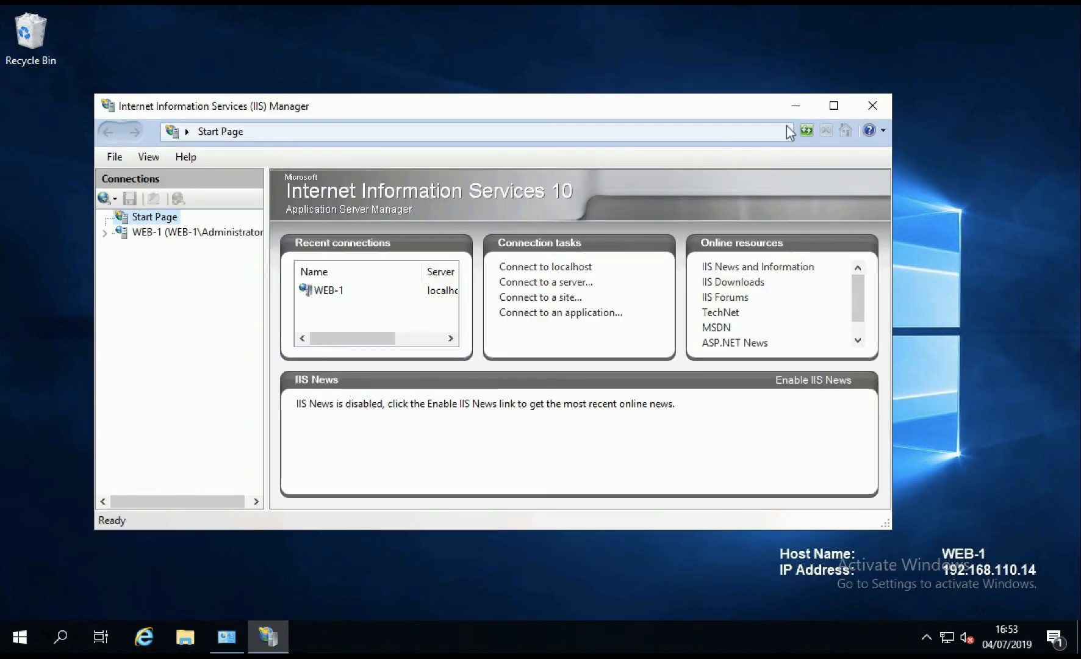
pyautogui.click(834, 105)
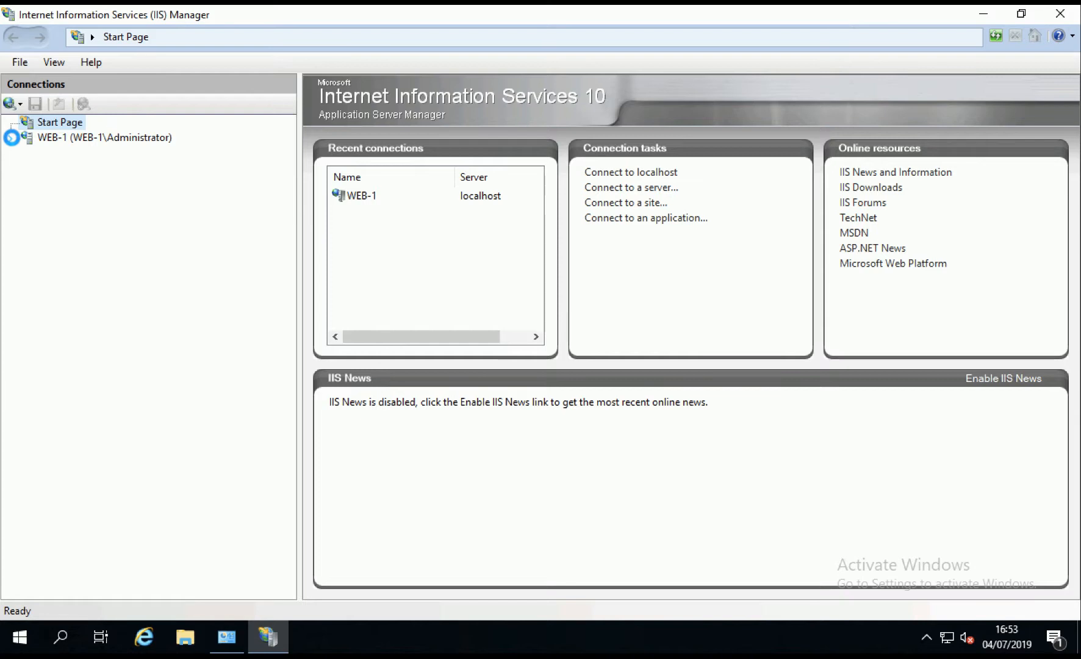
pyautogui.click(103, 136)
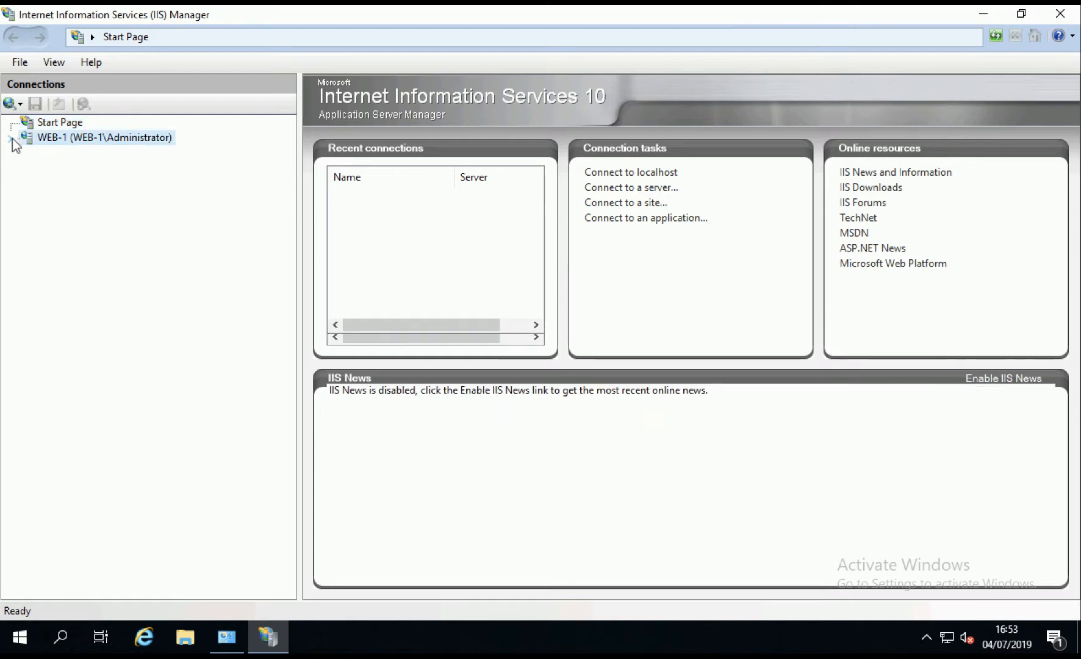
pyautogui.click(104, 137)
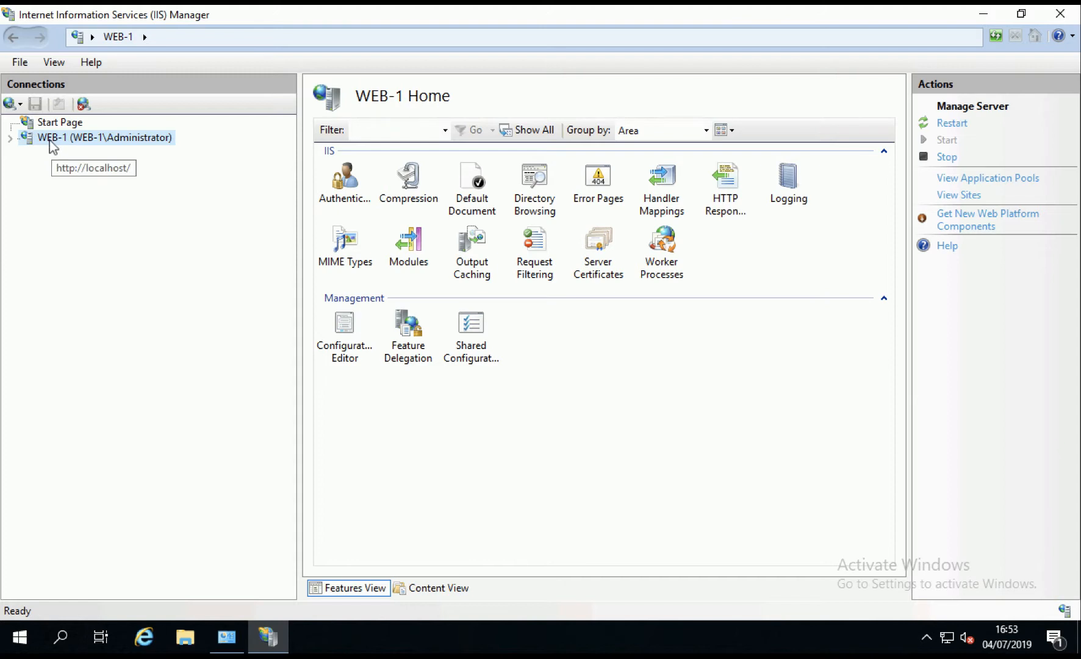
pyautogui.moveTo(435, 175)
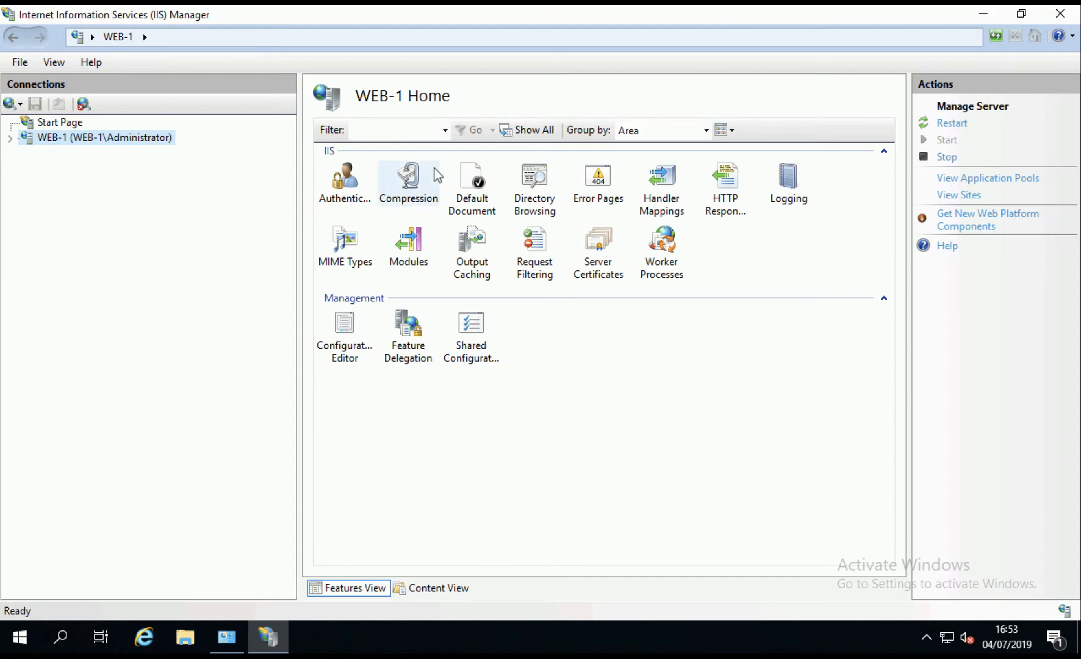
# In Default Document, move index.htm to the top of the priority list
pyautogui.doubleClick(471, 176)
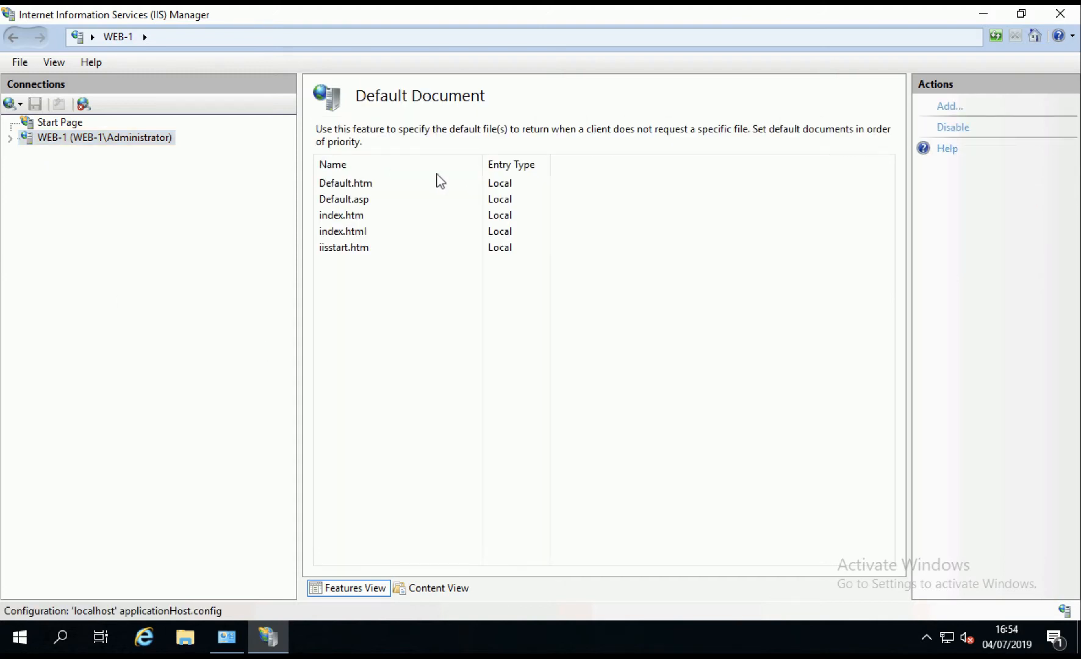
pyautogui.click(341, 215)
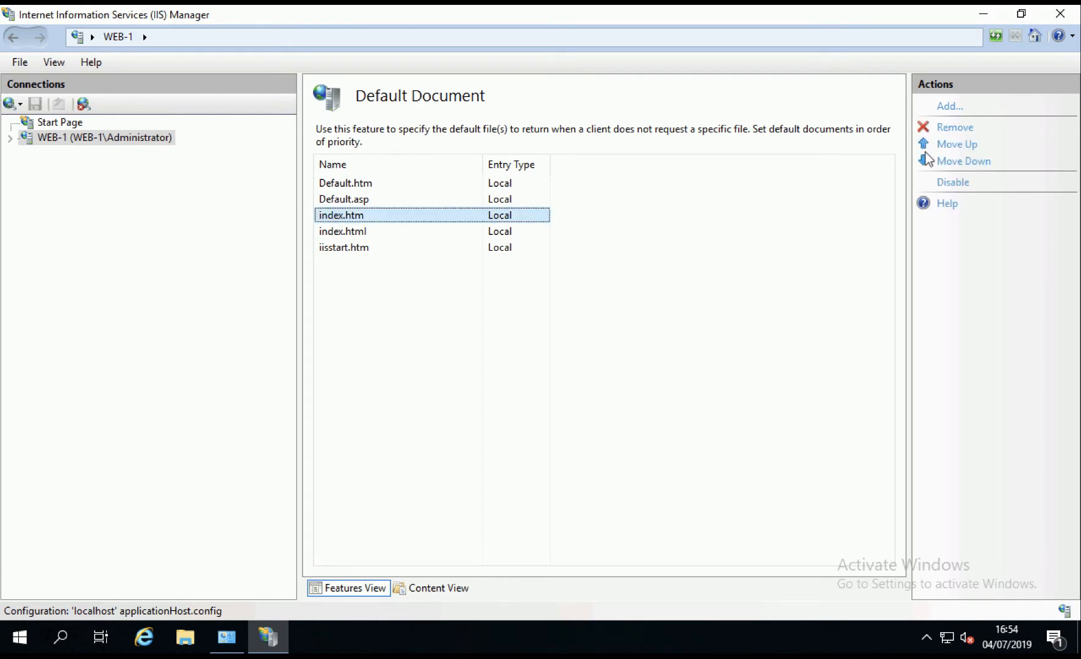
pyautogui.click(957, 144)
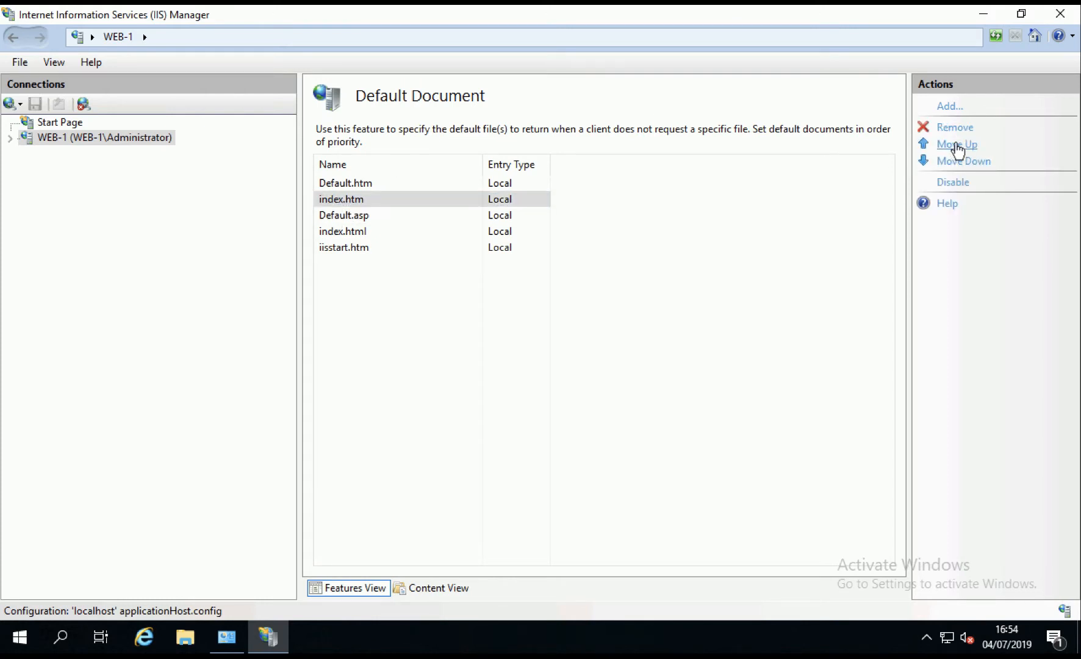
pyautogui.click(956, 145)
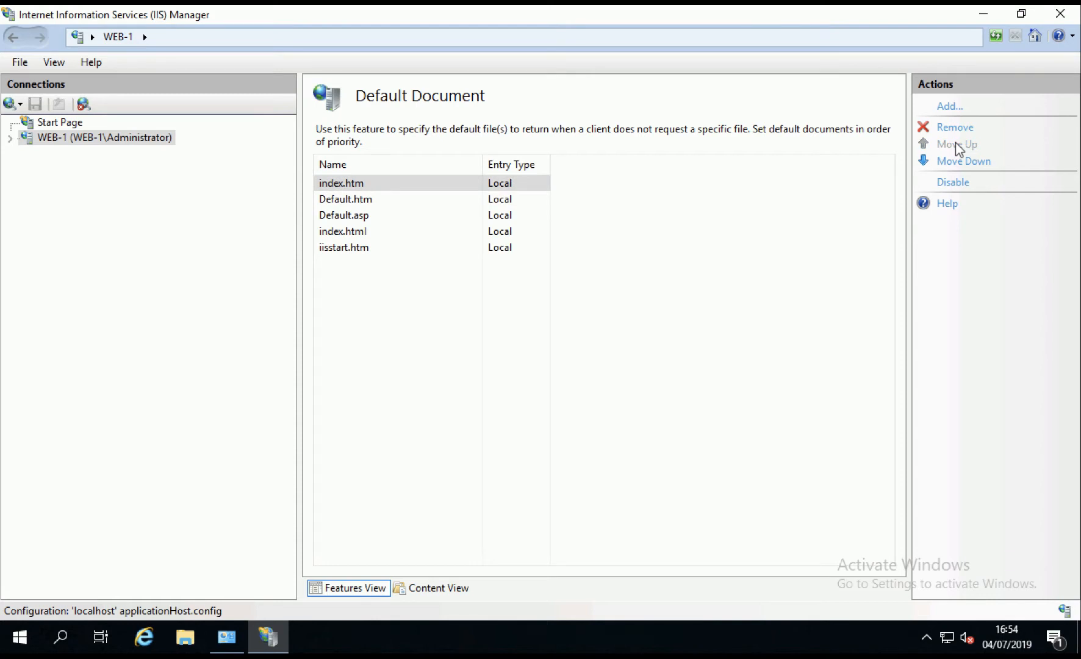
pyautogui.moveTo(871, 171)
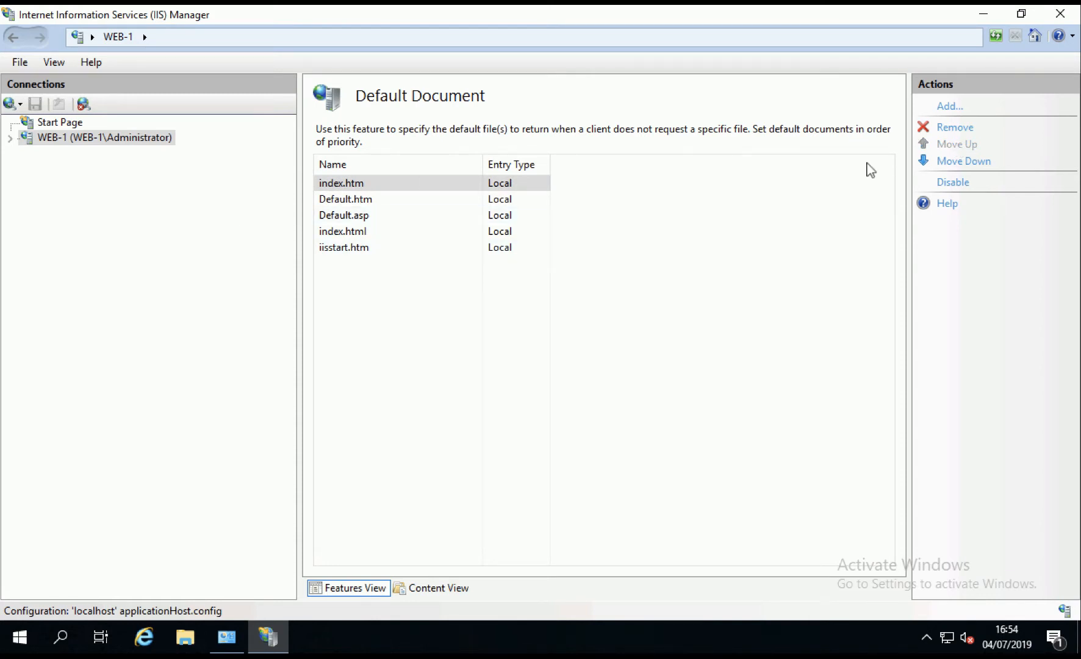
# Return to the WEB-1 server home and leave IIS Manager for the browser
pyautogui.click(9, 137)
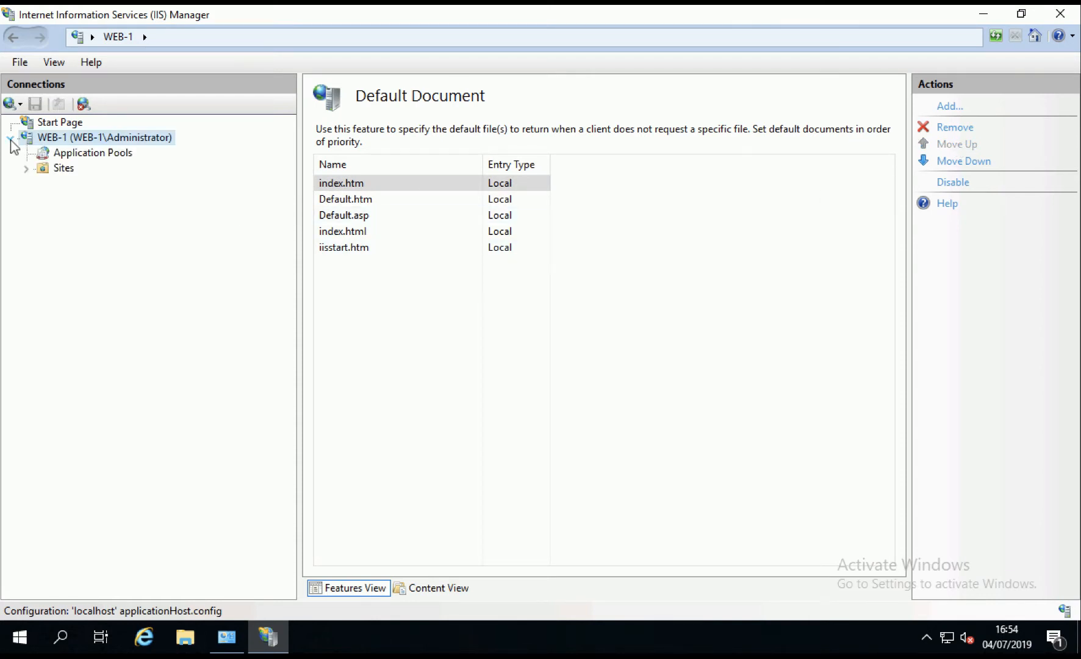
pyautogui.click(105, 136)
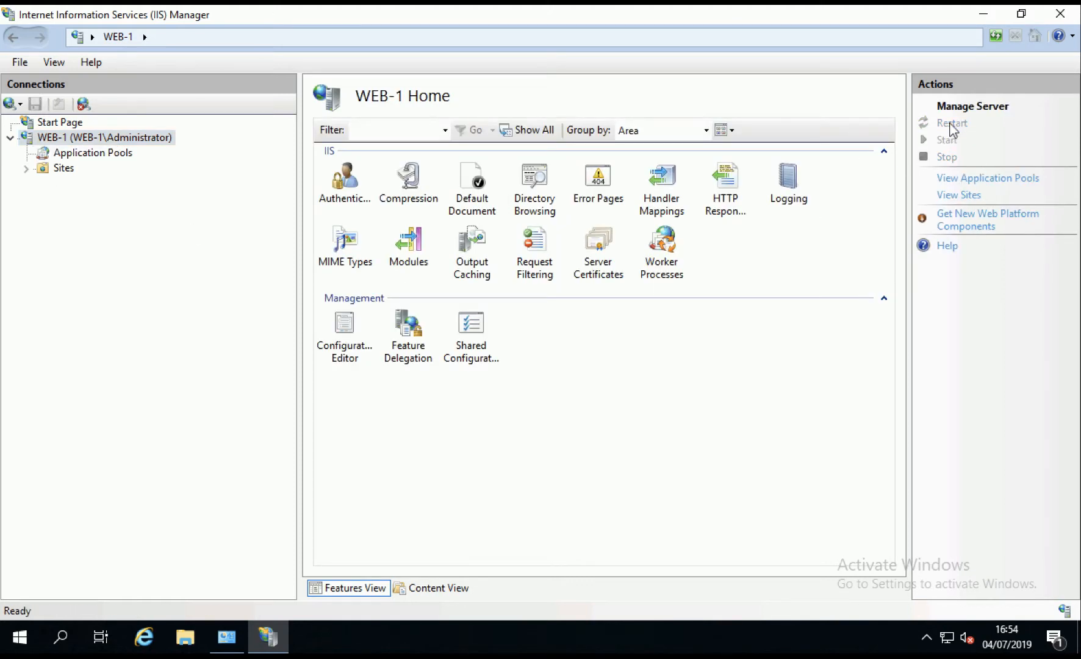
pyautogui.moveTo(586, 377)
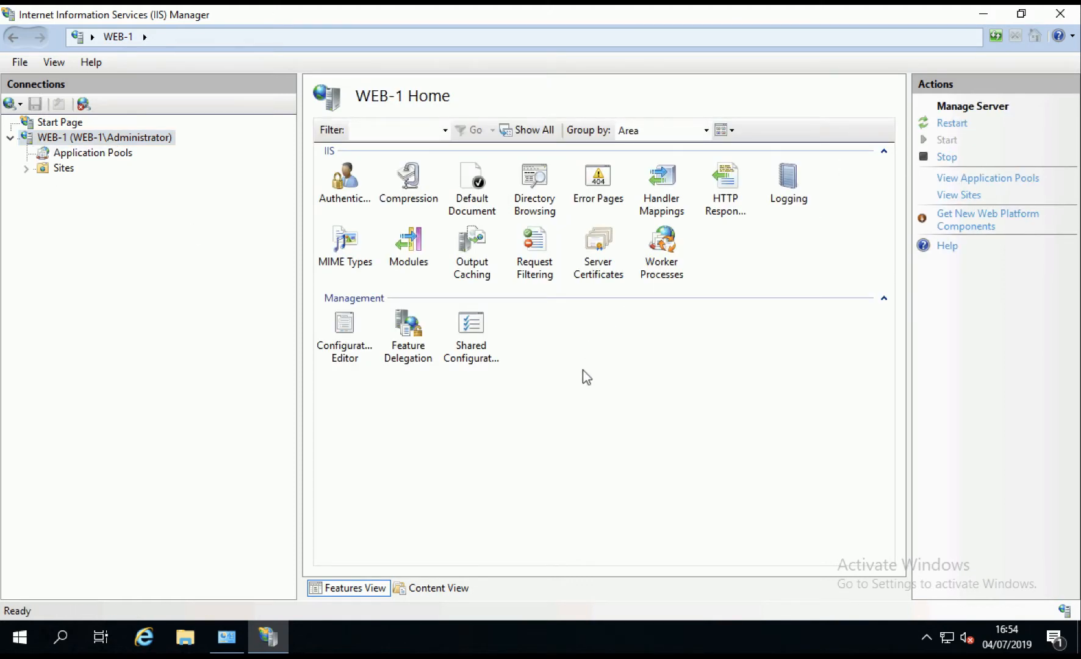
pyautogui.moveTo(1061, 13)
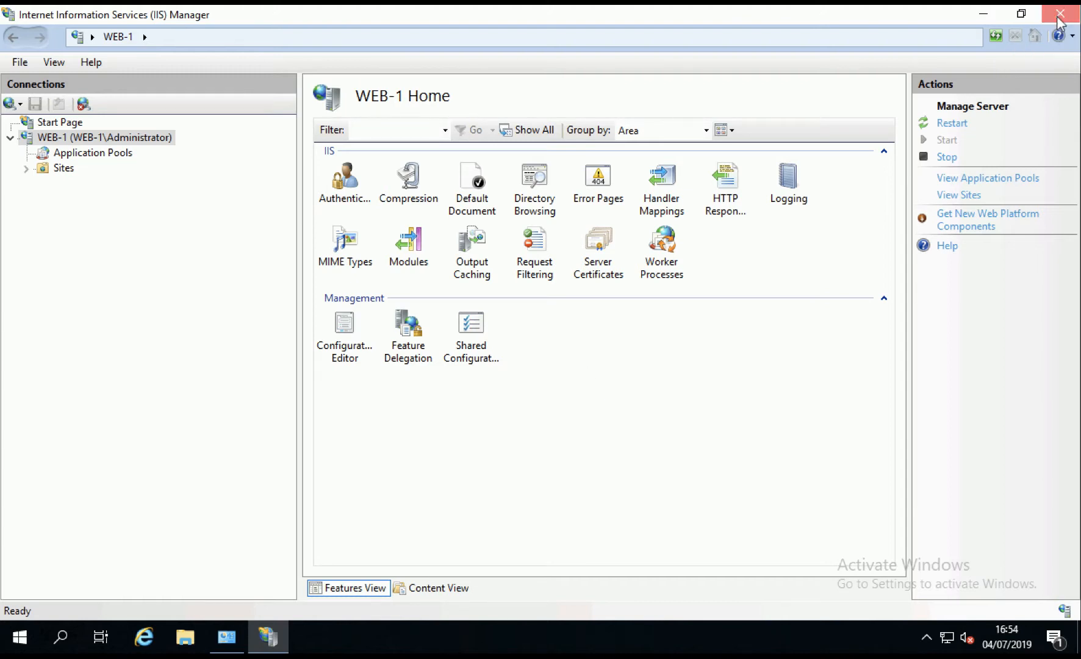
pyautogui.click(1060, 13)
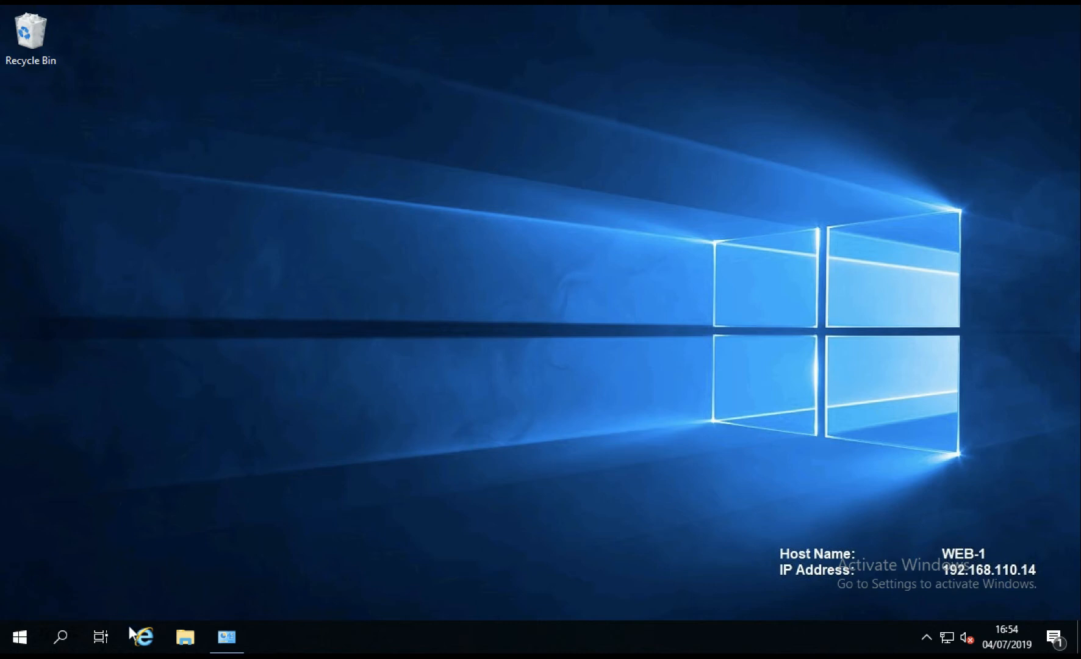
pyautogui.click(143, 636)
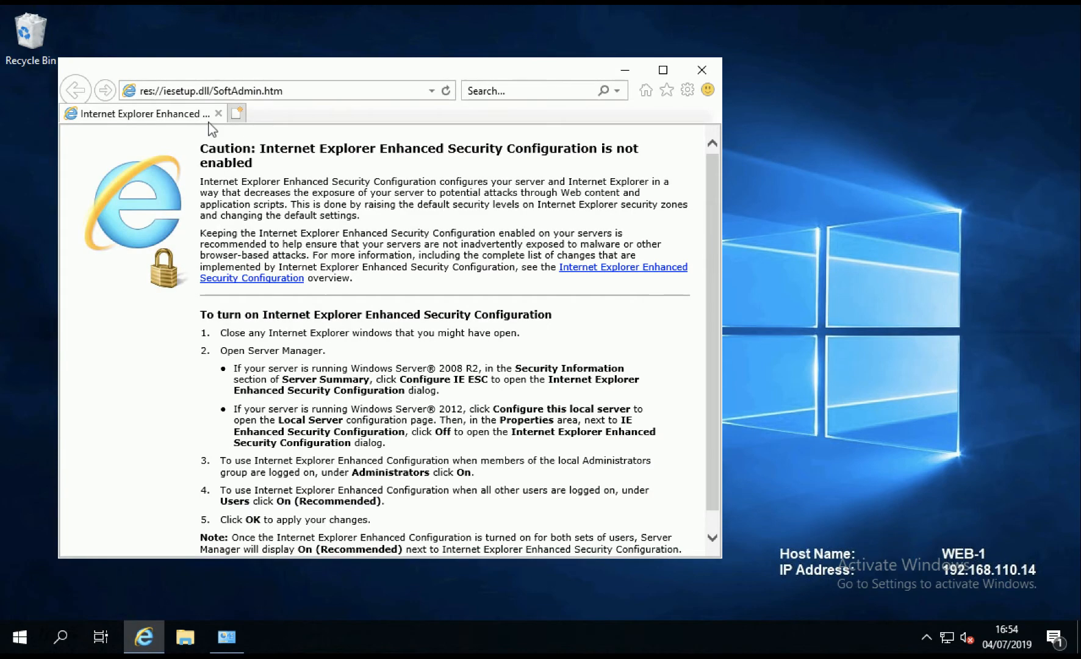
pyautogui.write('http://')
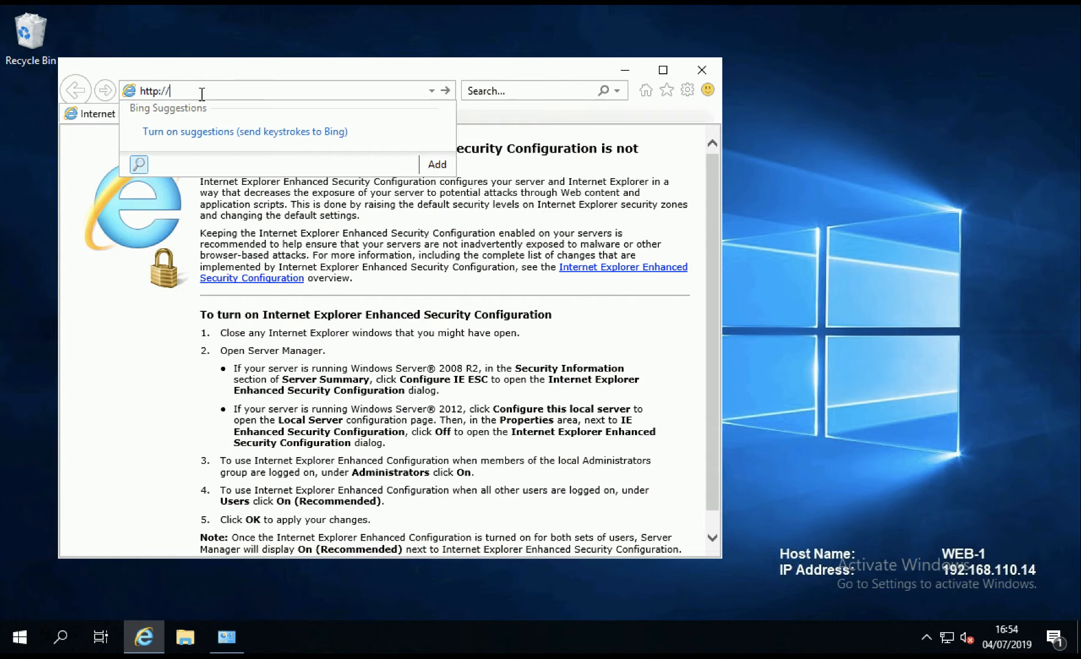
pyautogui.write('localhos')
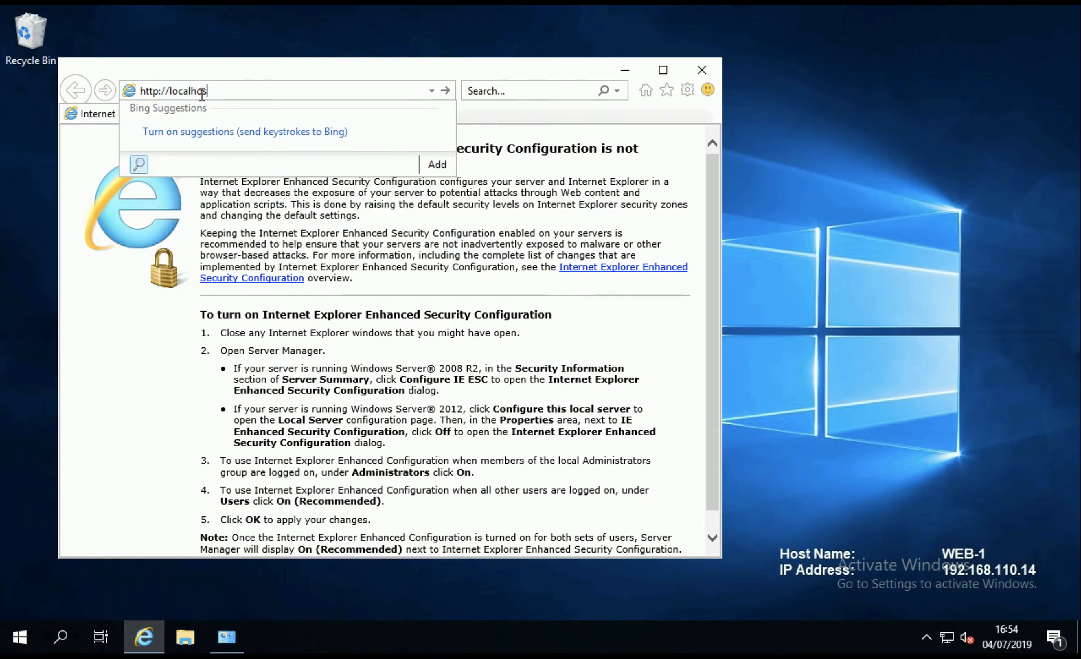
pyautogui.press('Return')
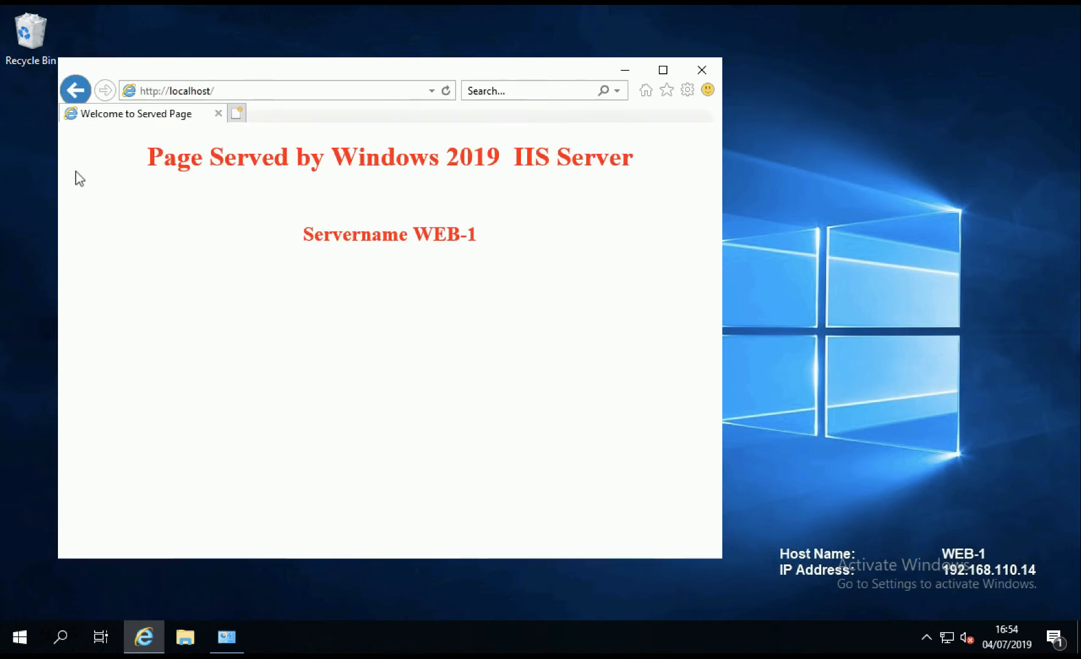
pyautogui.moveTo(702, 71)
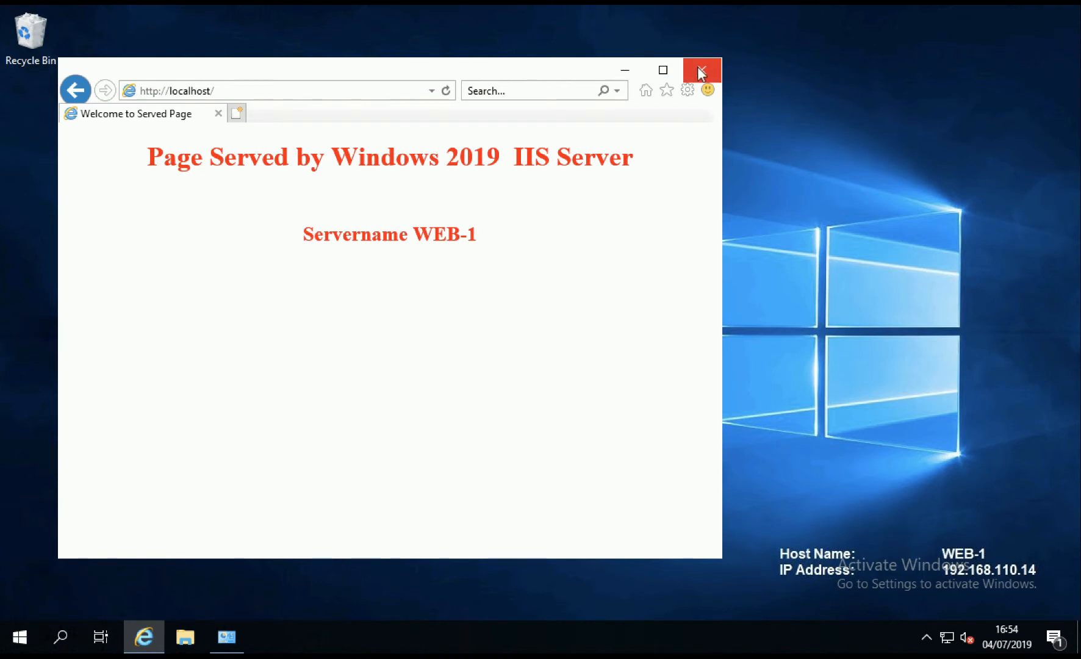
pyautogui.click(702, 70)
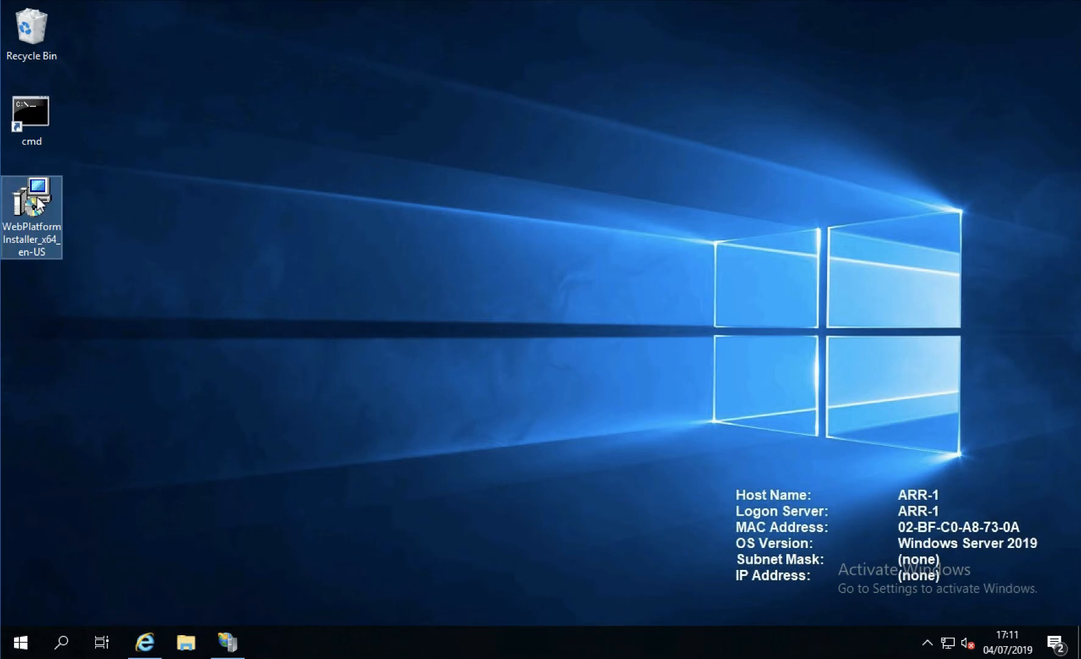
pyautogui.rightClick(31, 200)
pyautogui.write('http://192.168.')
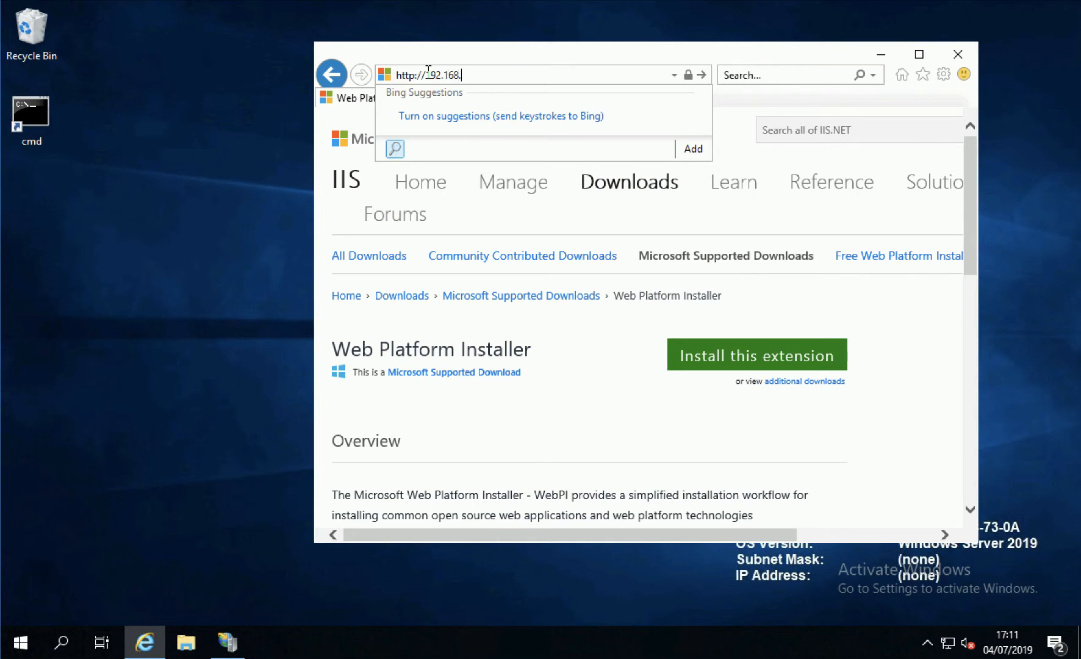
pyautogui.write('110.1')
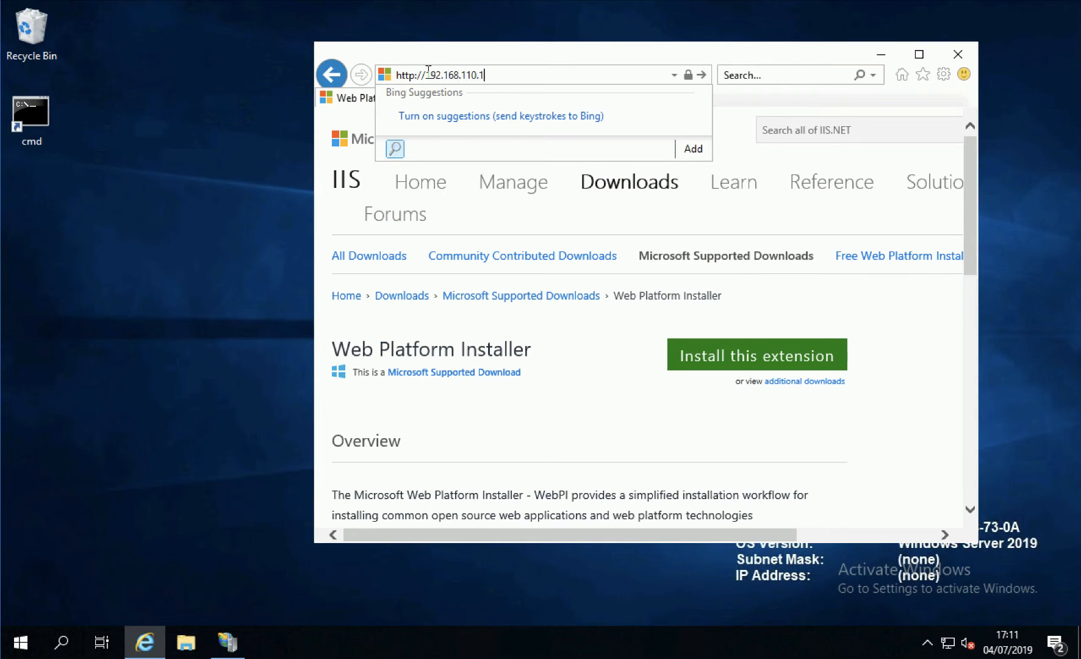
pyautogui.press('Return')
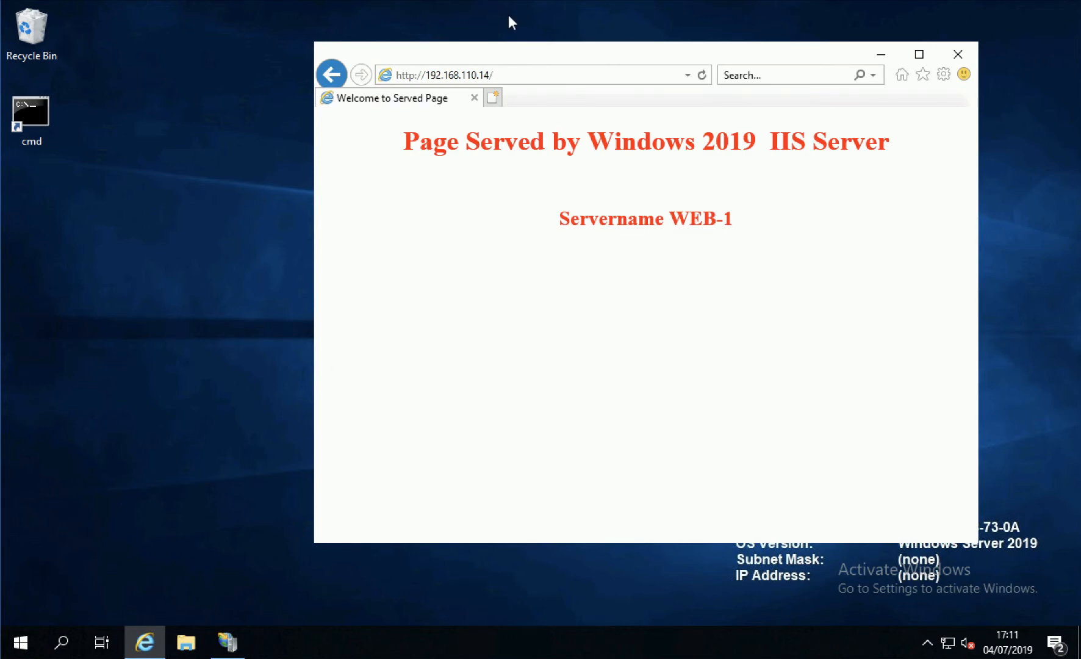
pyautogui.click(445, 74)
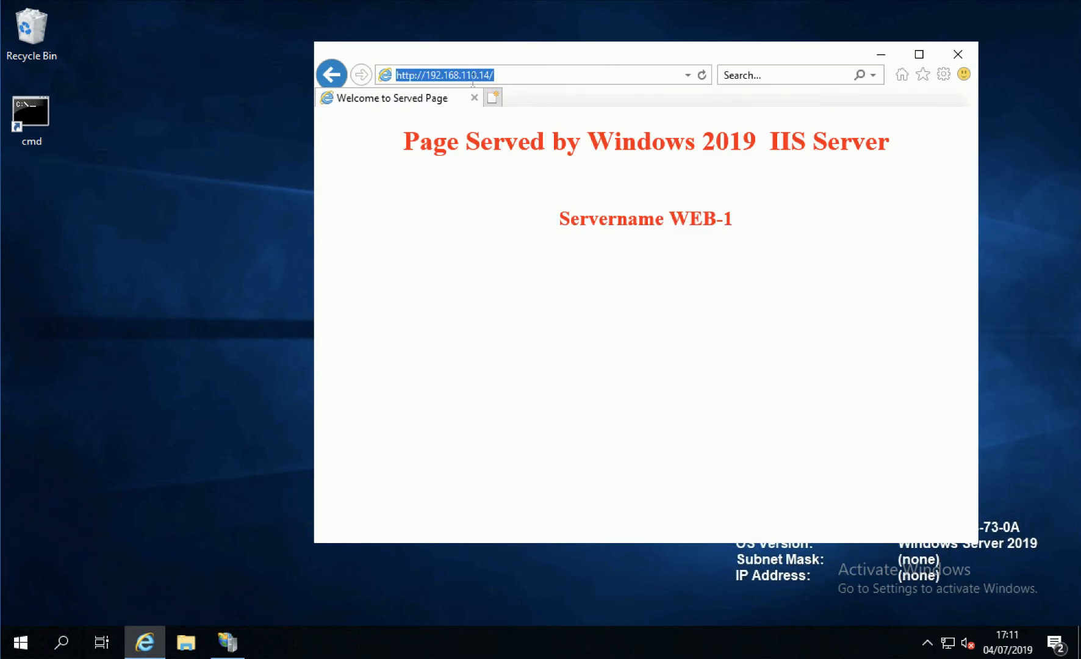
pyautogui.moveTo(488, 127)
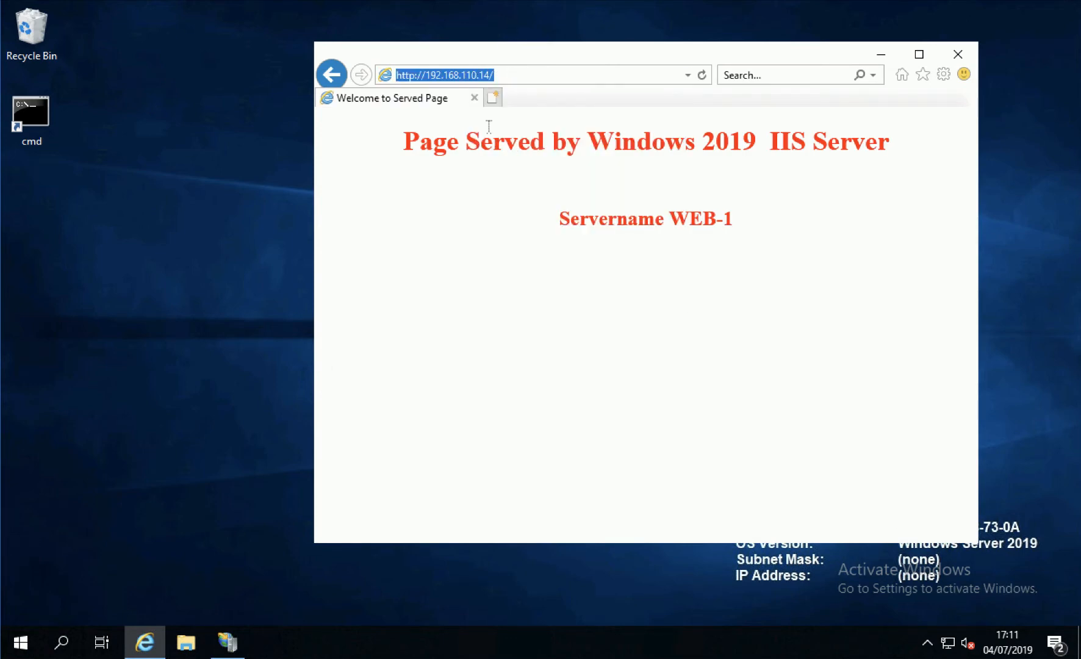
pyautogui.click(491, 98)
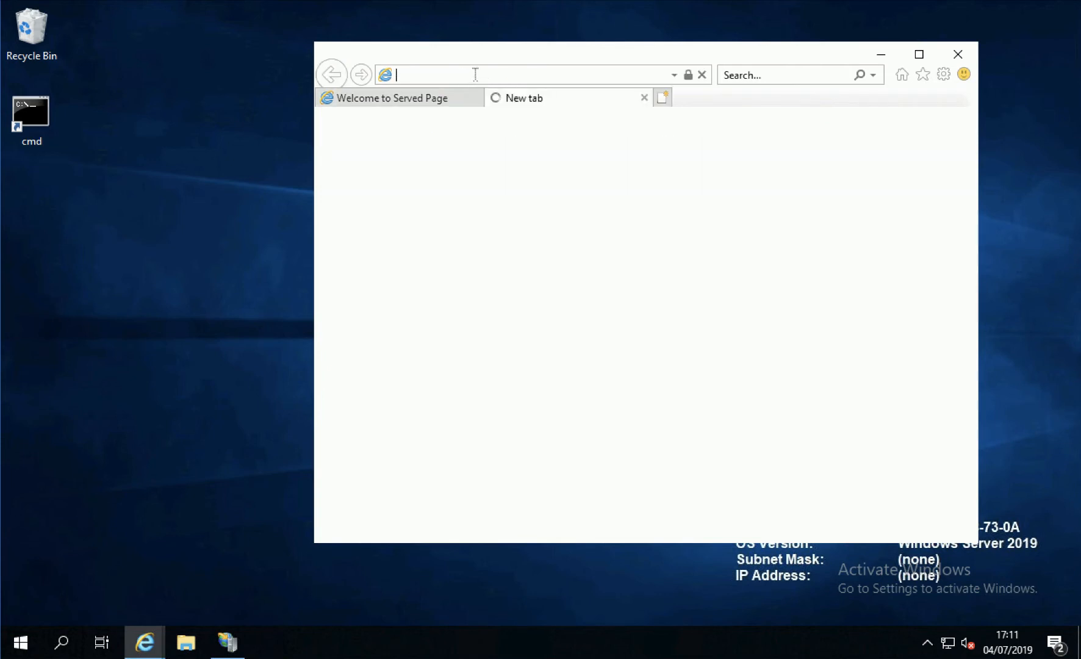
pyautogui.write('http://192.168.110.14/')
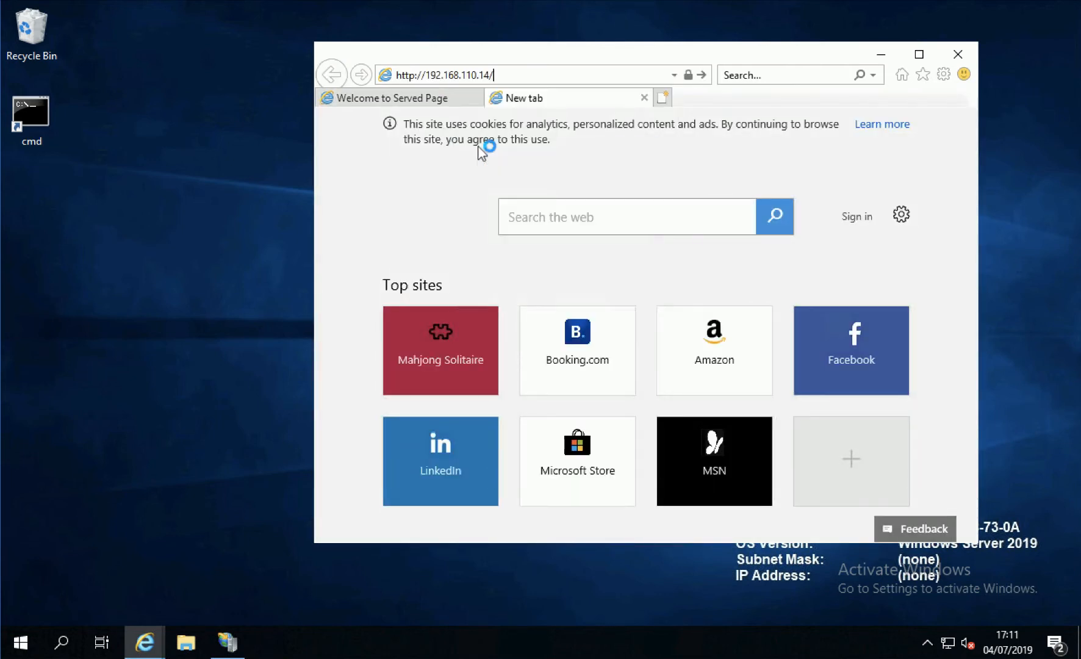
pyautogui.click(544, 74)
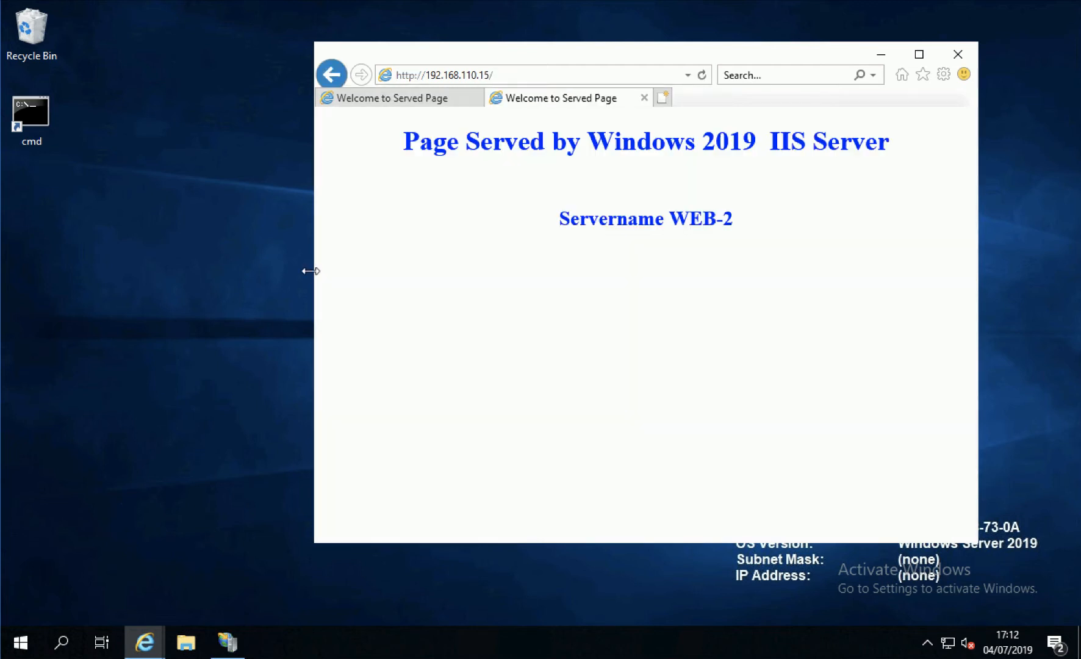
pyautogui.moveTo(442, 74)
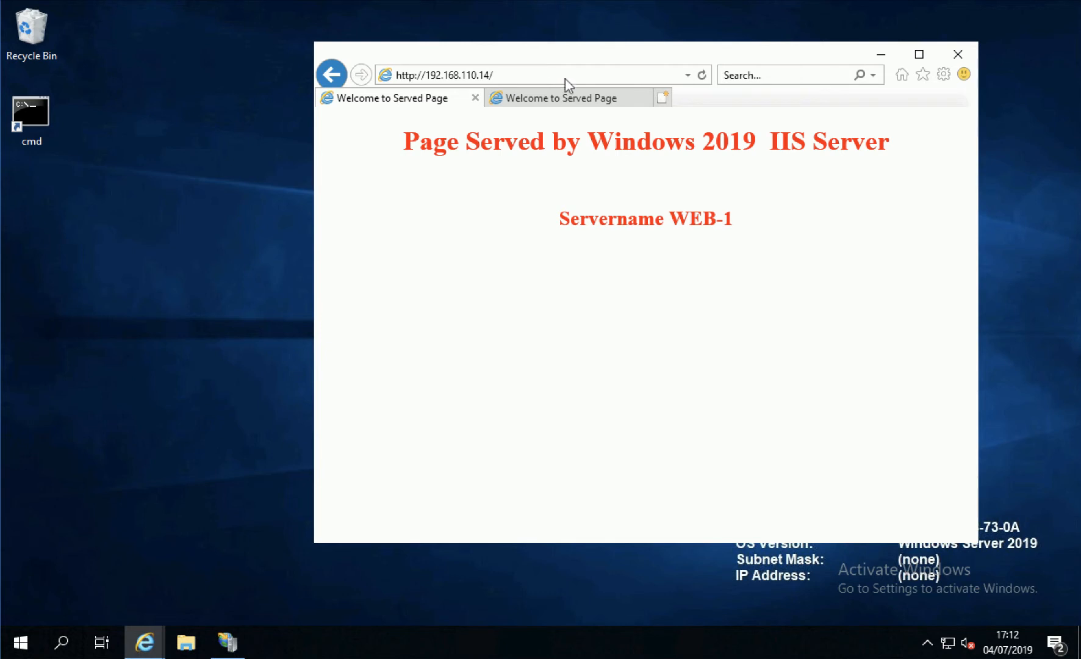
pyautogui.click(558, 97)
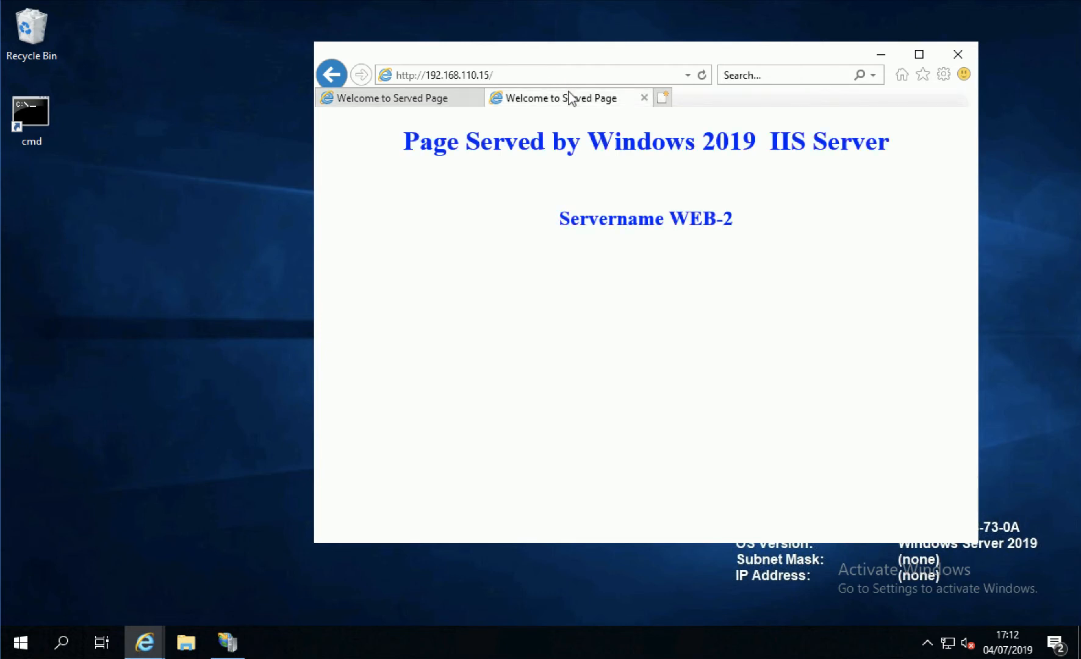
pyautogui.moveTo(958, 55)
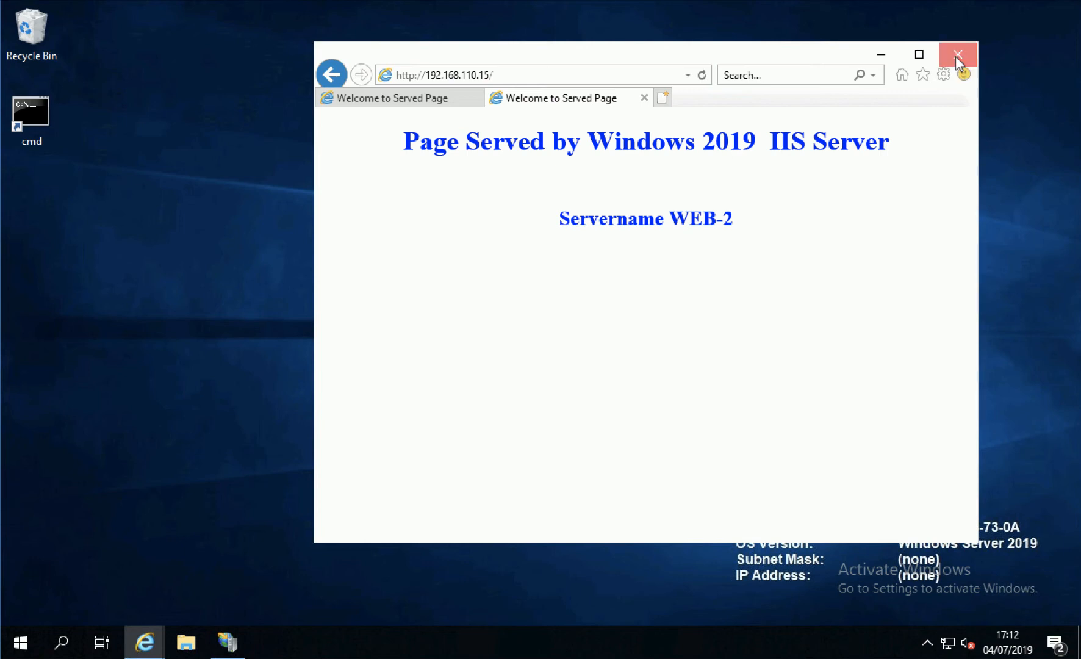
# Close Internet Explorer, choosing Close all tabs
pyautogui.click(958, 55)
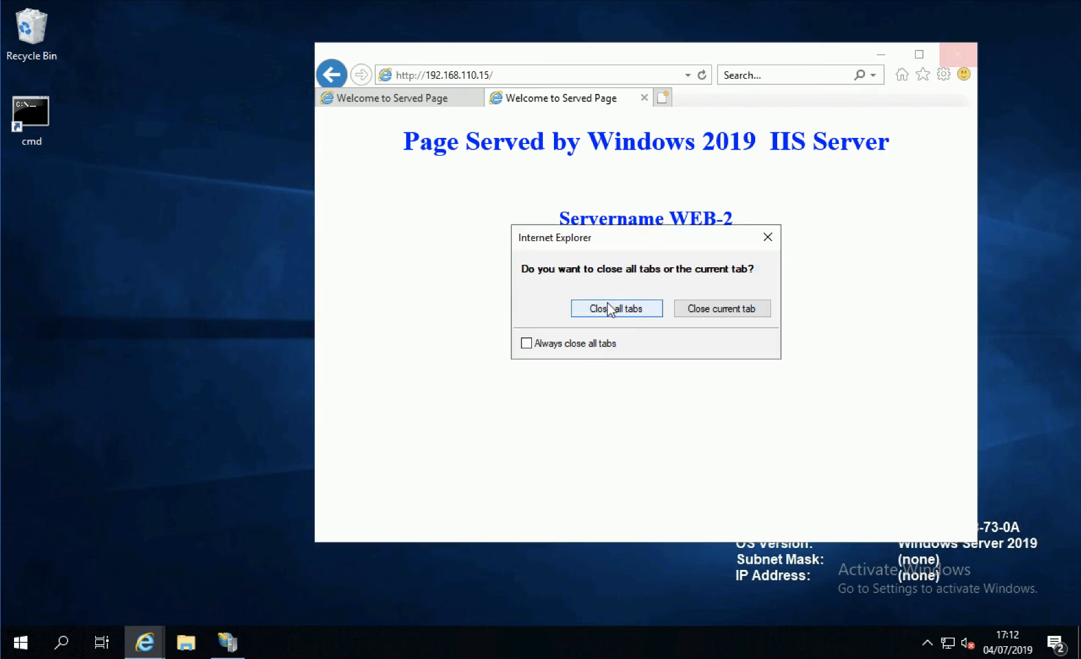
pyautogui.click(616, 307)
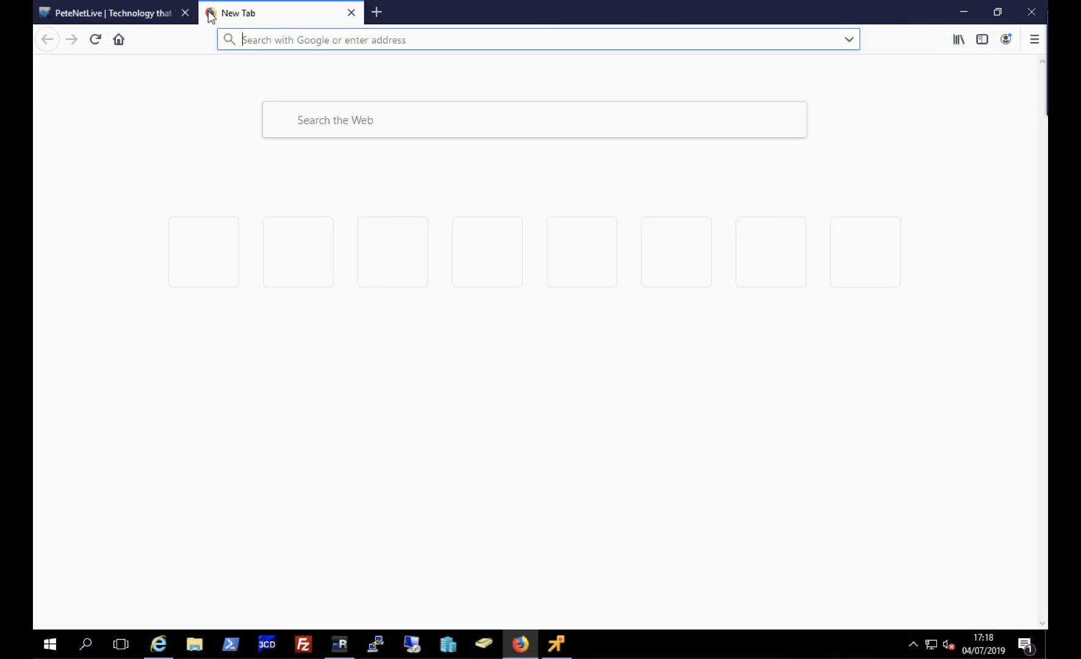
pyautogui.write('http://arr-nlb.test.com/')
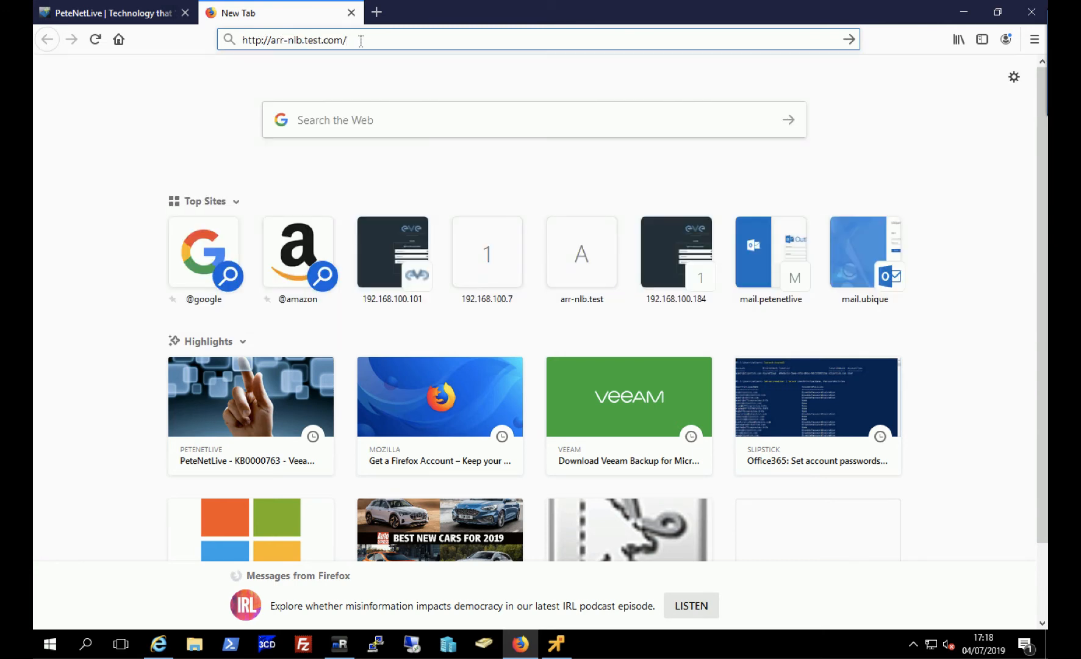
pyautogui.press('Return')
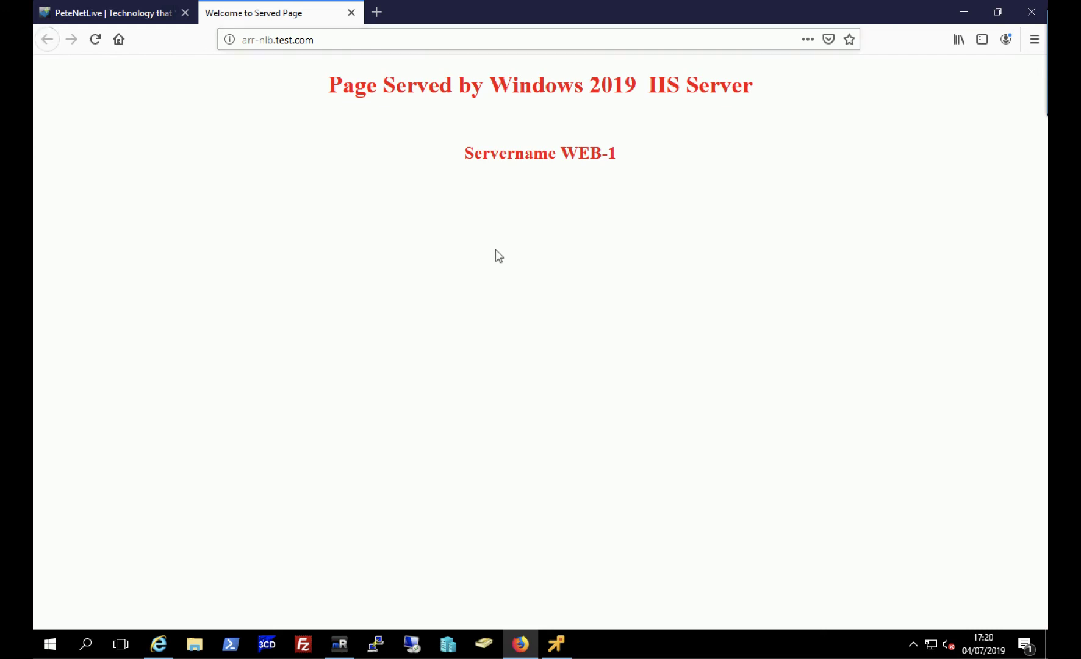
pyautogui.click(95, 39)
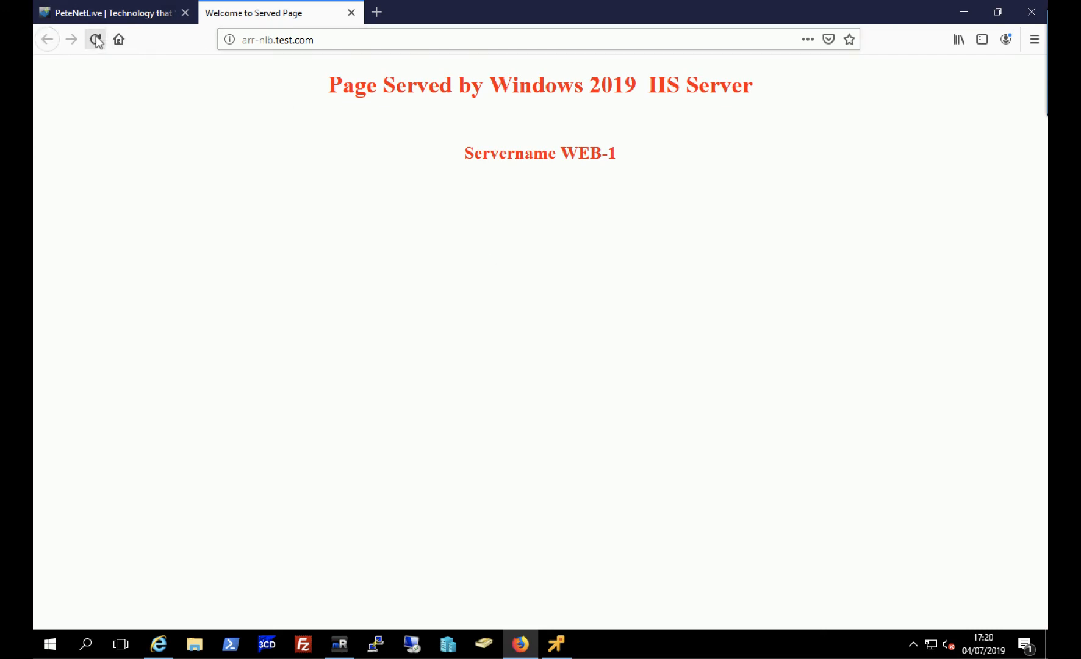
pyautogui.click(95, 39)
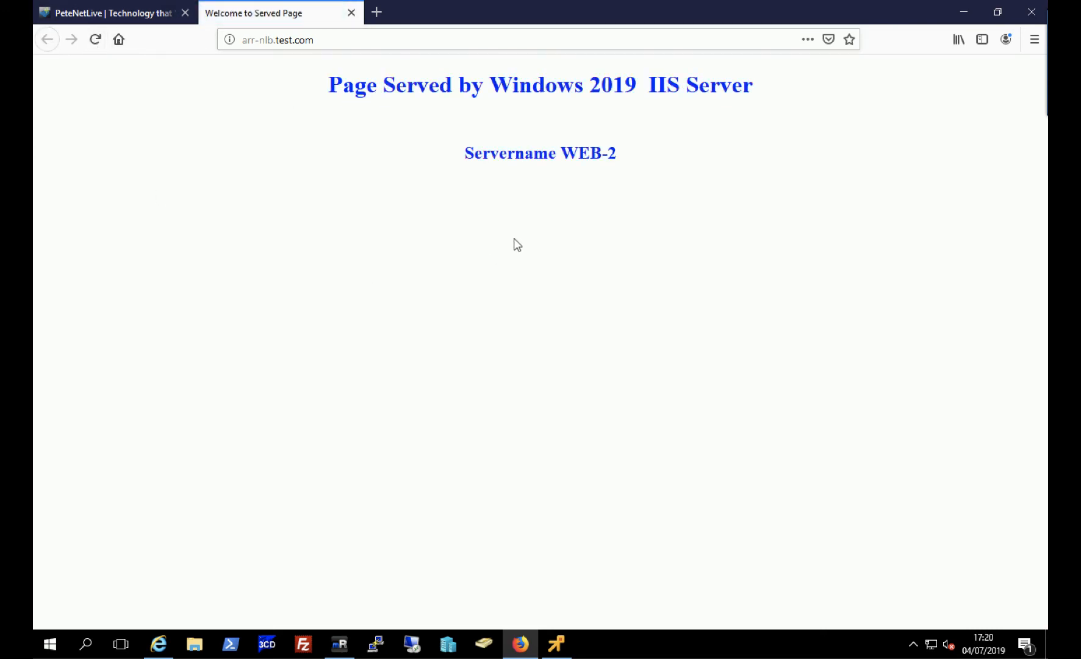
pyautogui.moveTo(205, 180)
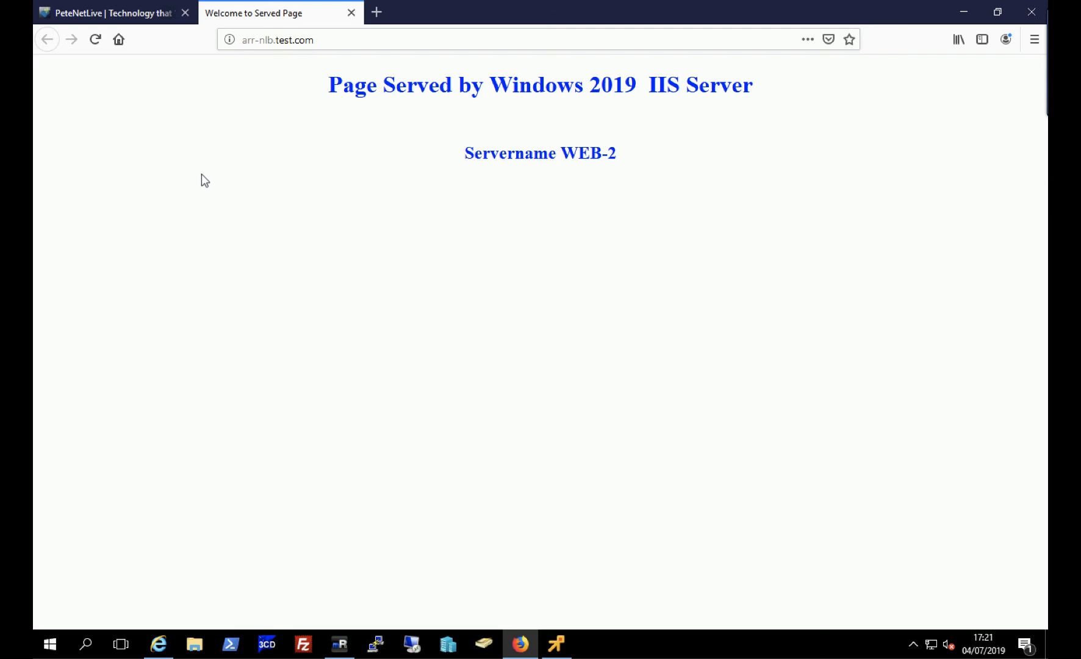